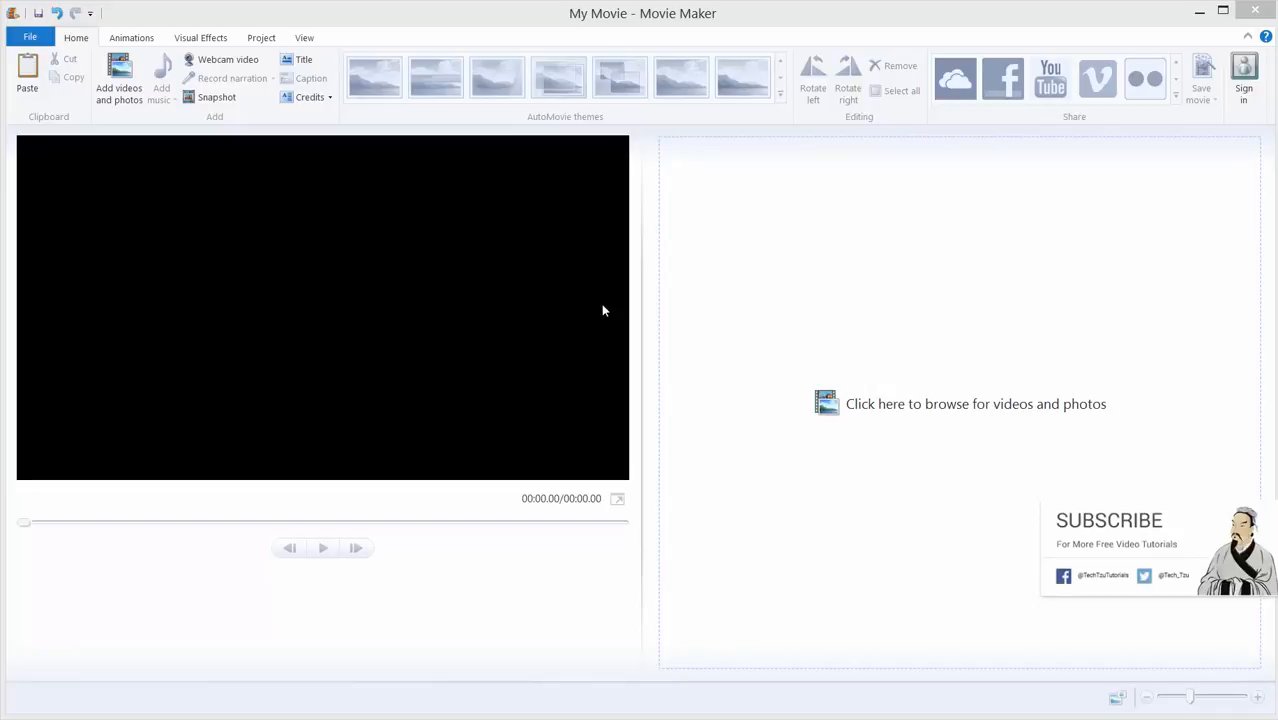
{"action": "mouse_move", "coordinate": [570, 376]}
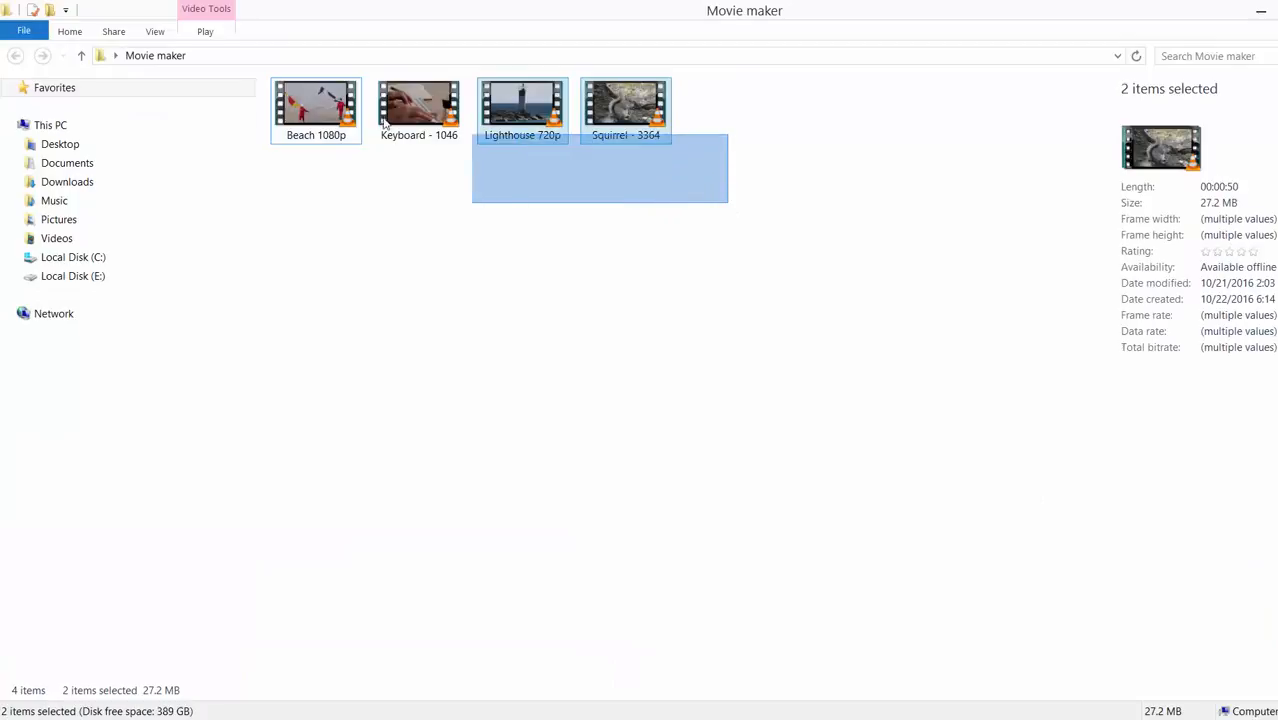
Step: Drag the beach, keyboard, lighthouse and squirrel clips from the folder onto the storyboard
{"action": "key", "text": "ctrl+a"}
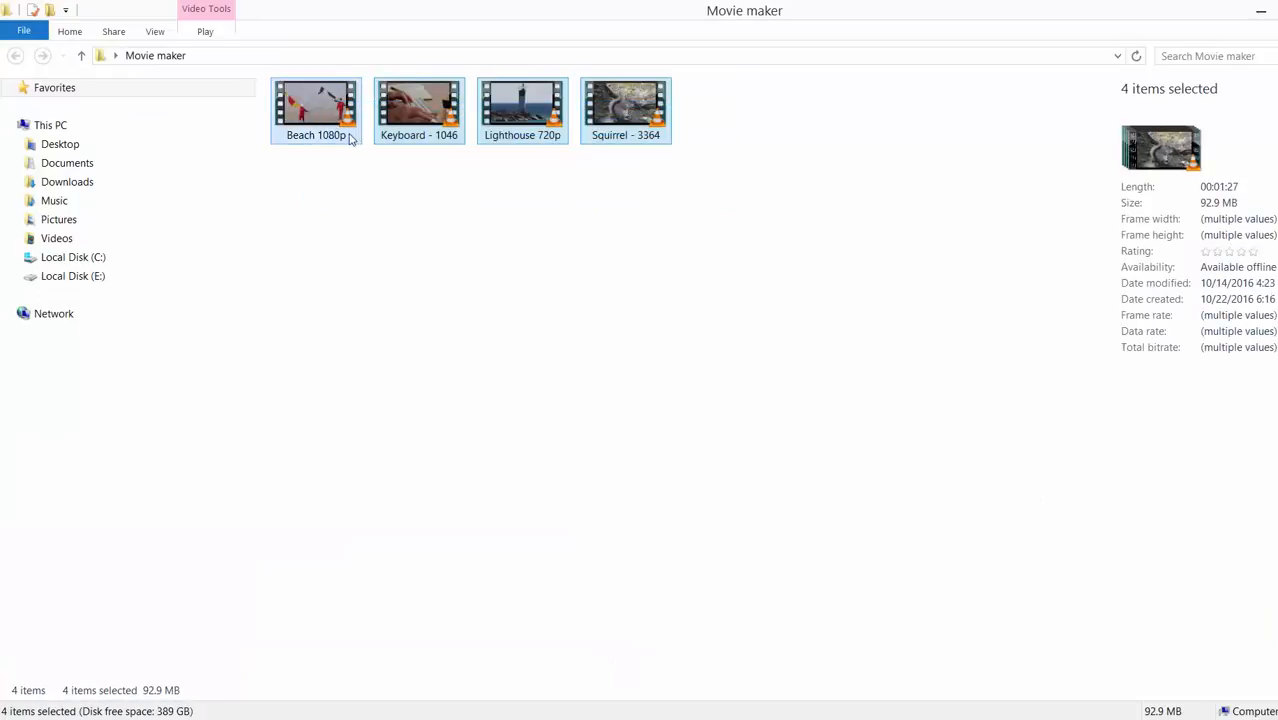
{"action": "left_click_drag", "start_coordinate": [316, 110], "coordinate": [336, 216]}
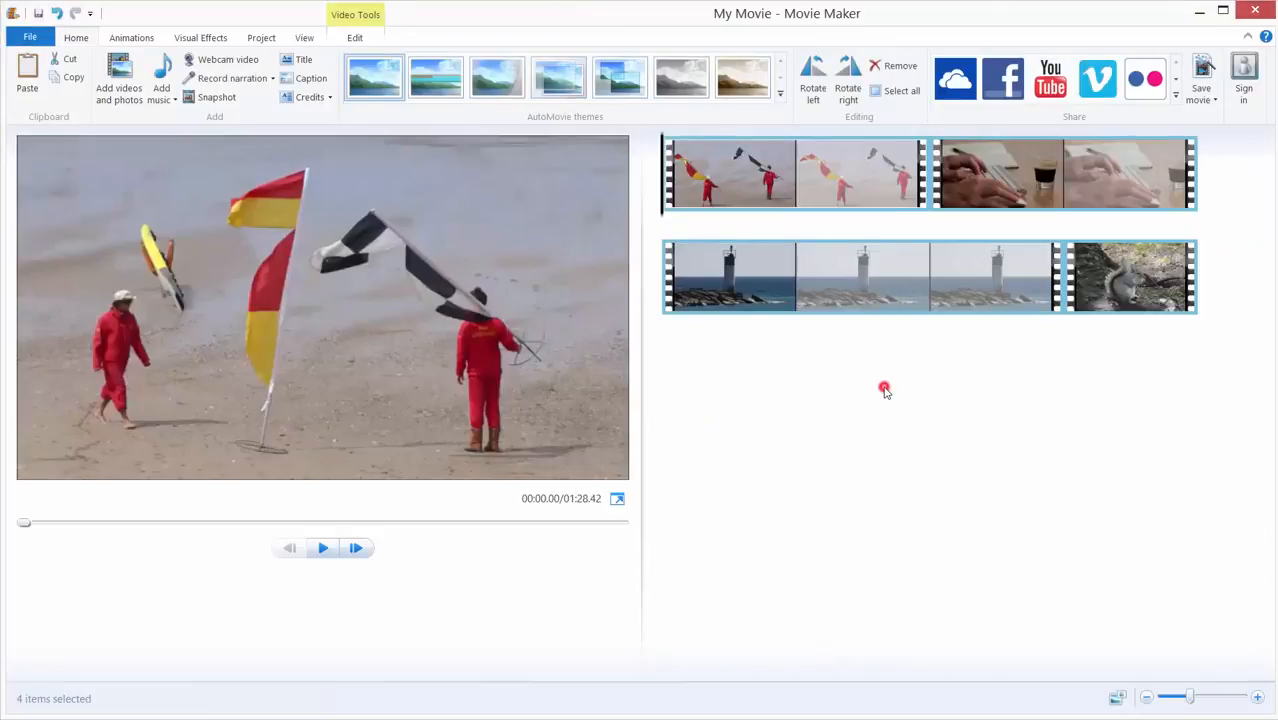
Step: Select the beach clip on the storyboard for trimming
{"action": "left_click", "coordinate": [730, 172]}
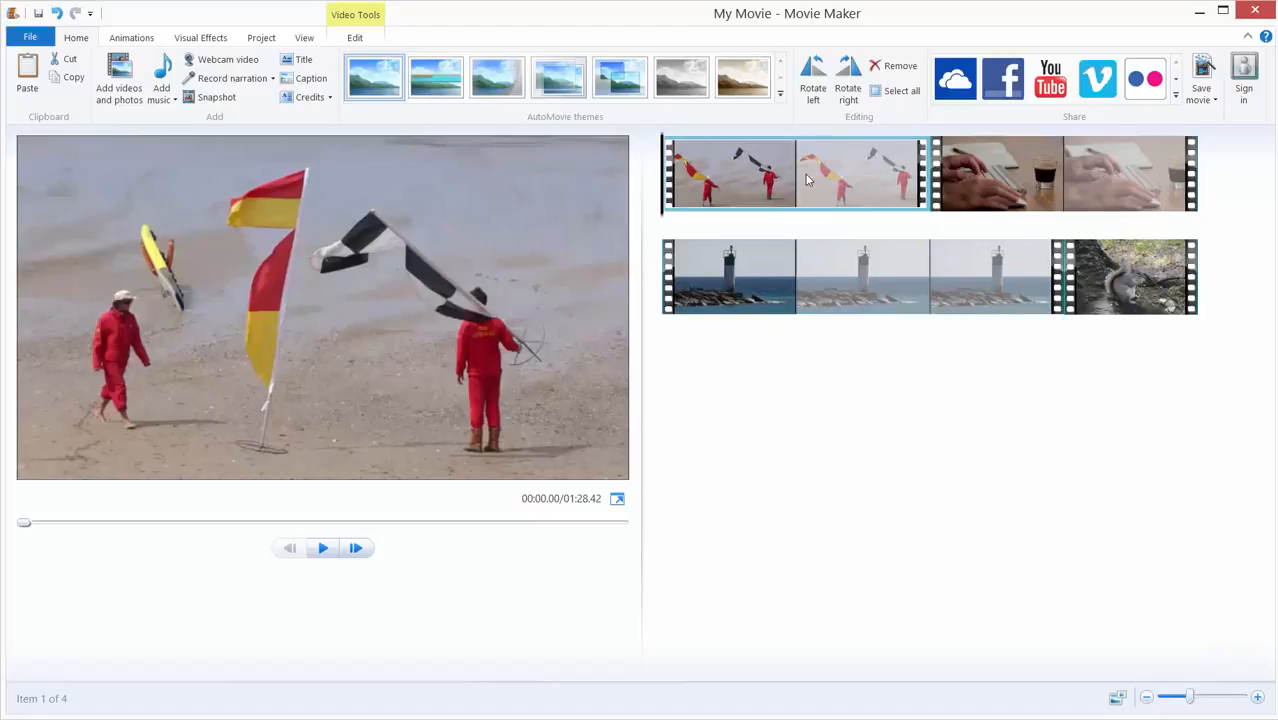
{"action": "mouse_move", "coordinate": [806, 172]}
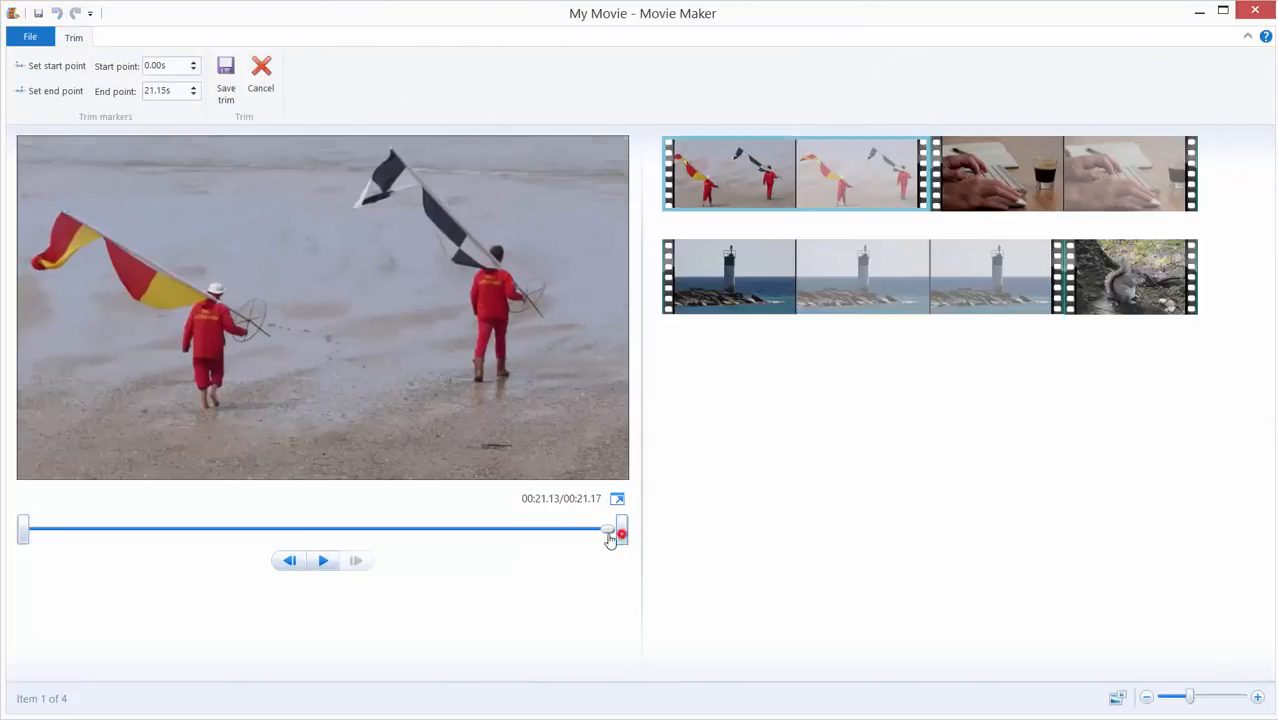
Step: Trim the beach and keyboard clips down to about 4 seconds each and save the trims
{"action": "left_click_drag", "start_coordinate": [616, 532], "coordinate": [168, 532]}
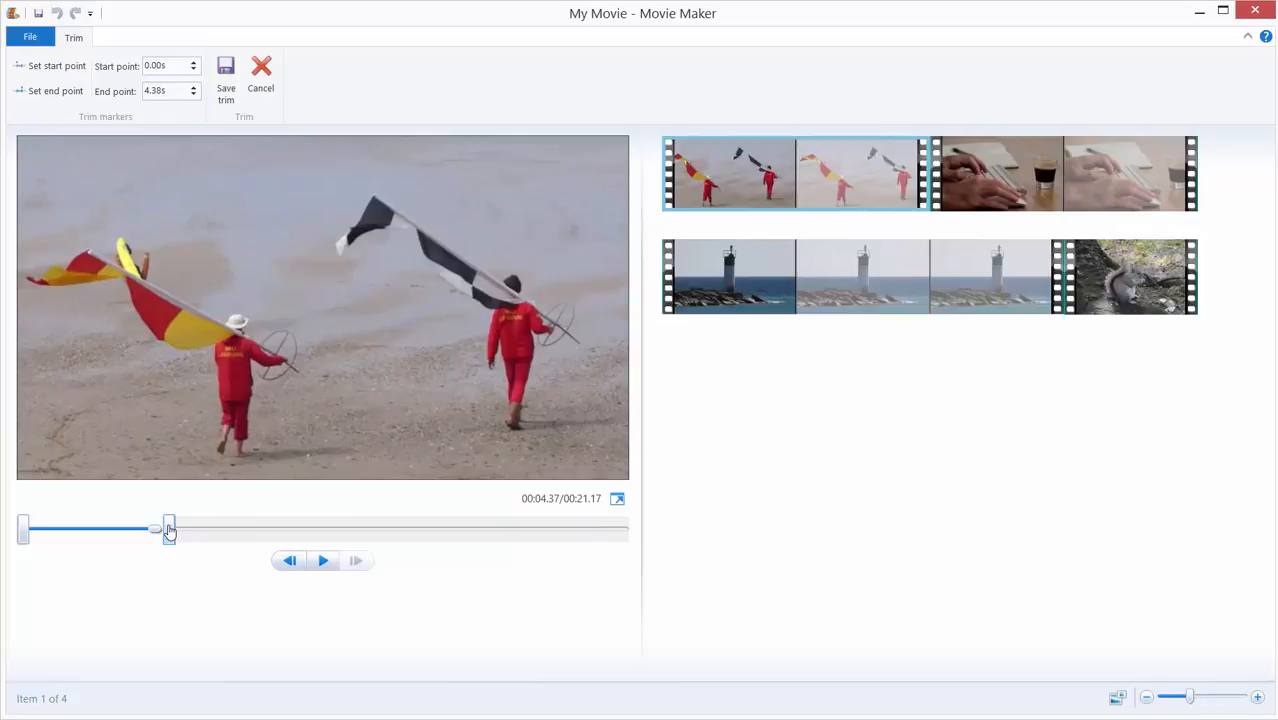
{"action": "left_click_drag", "start_coordinate": [168, 528], "coordinate": [176, 528]}
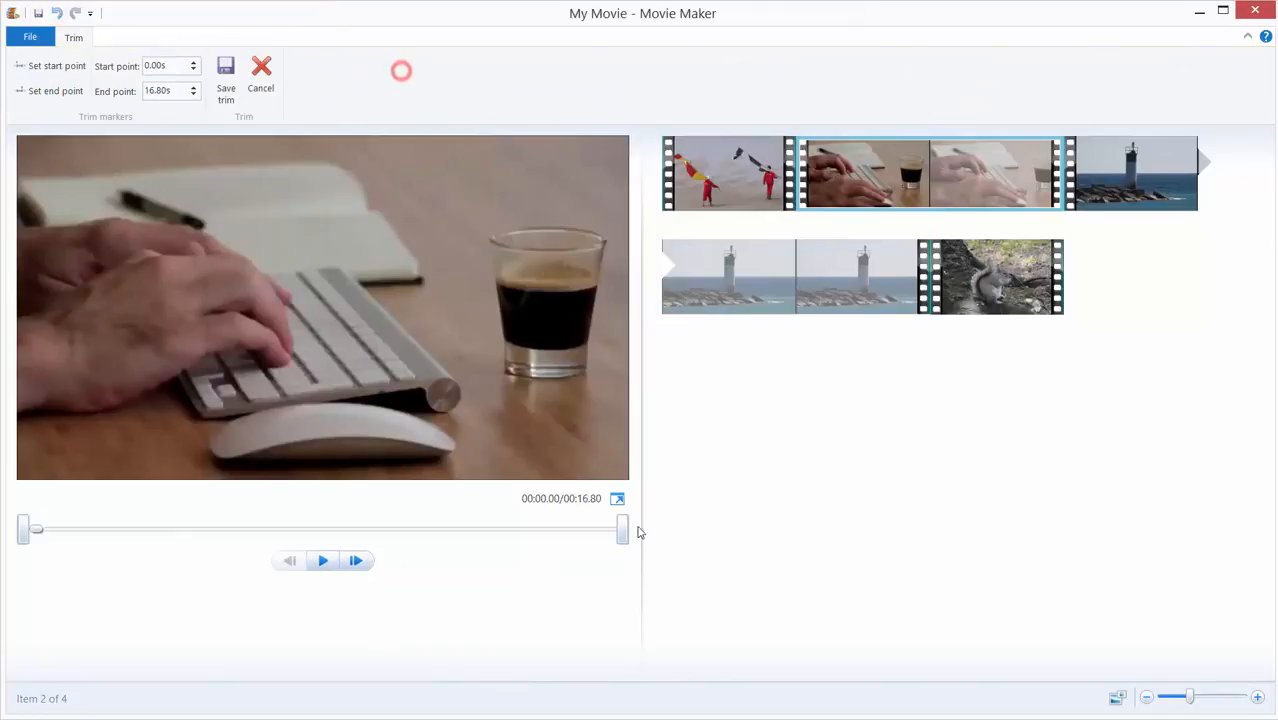
{"action": "left_click_drag", "start_coordinate": [620, 528], "coordinate": [176, 528]}
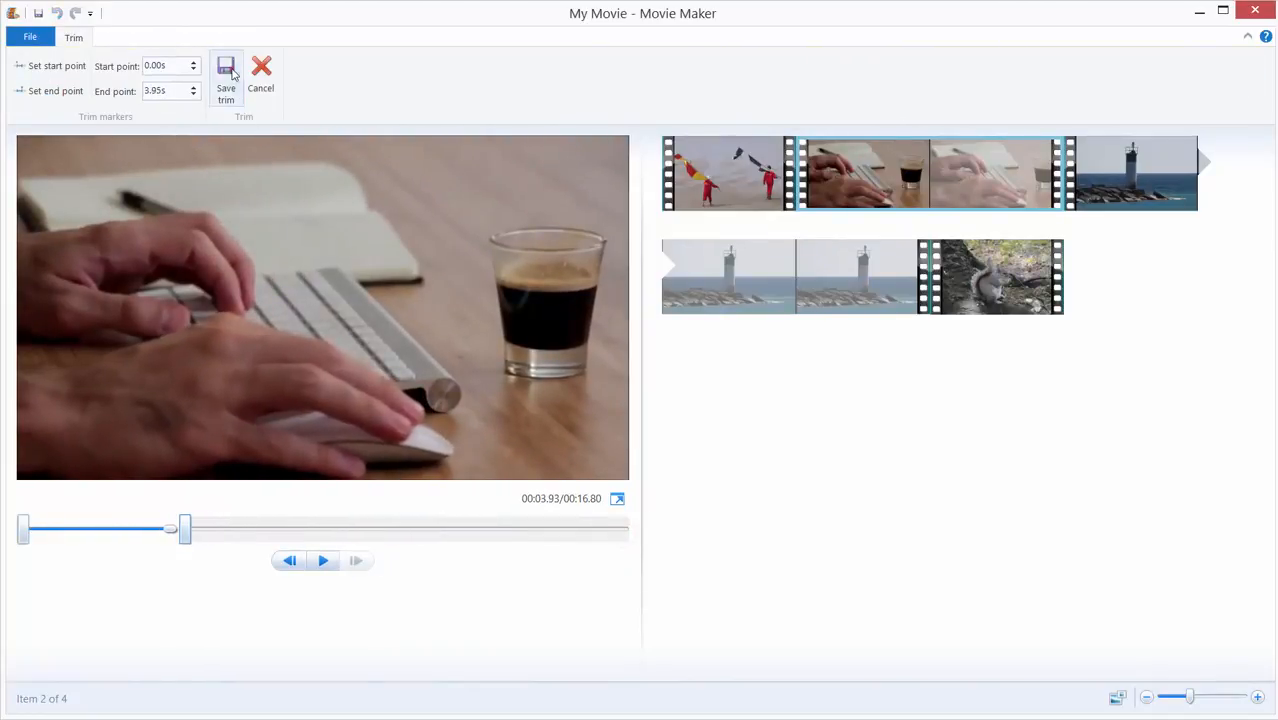
{"action": "left_click", "coordinate": [226, 76]}
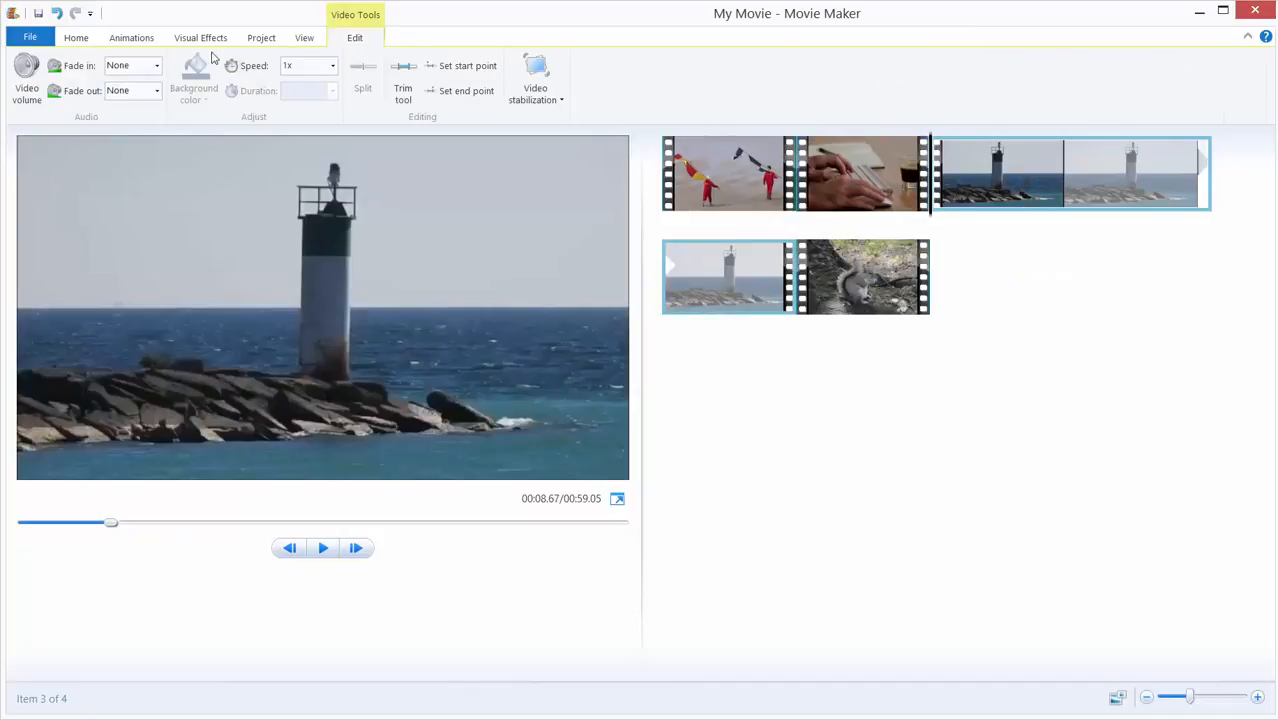
Step: Trim the lighthouse clip to about 5 seconds and save it
{"action": "left_click", "coordinate": [402, 90]}
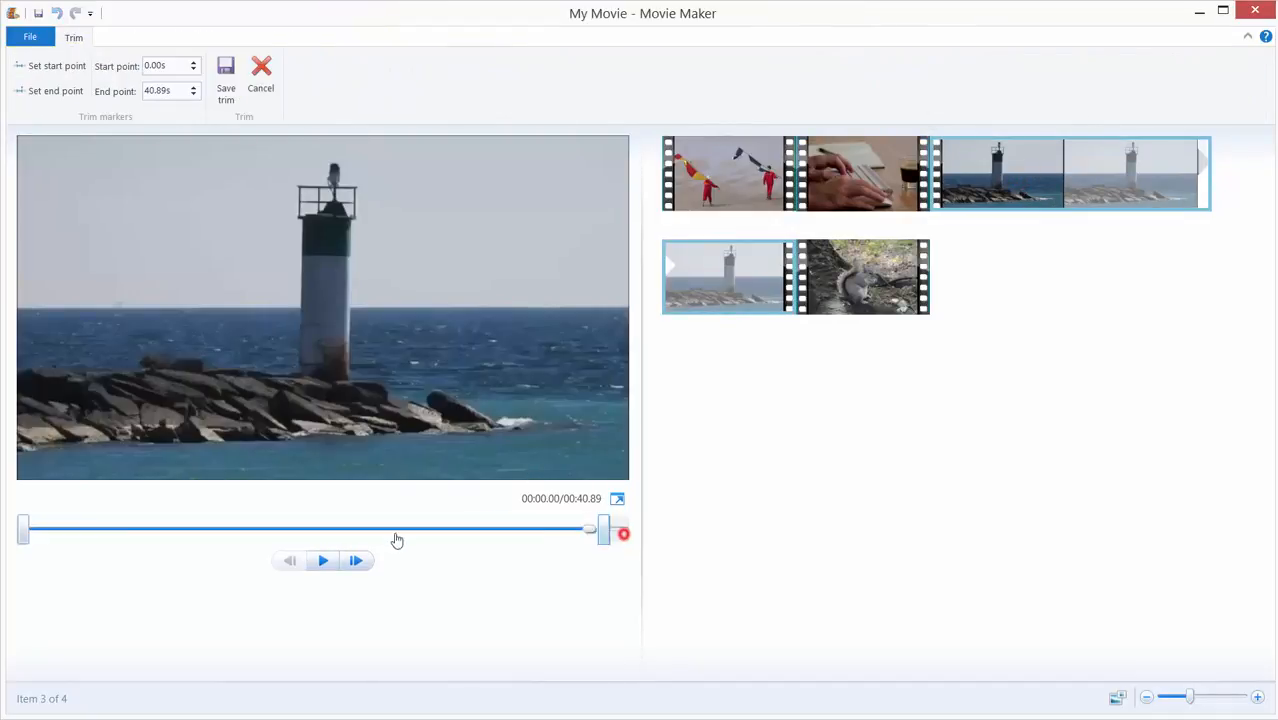
{"action": "left_click_drag", "start_coordinate": [590, 528], "coordinate": [138, 528]}
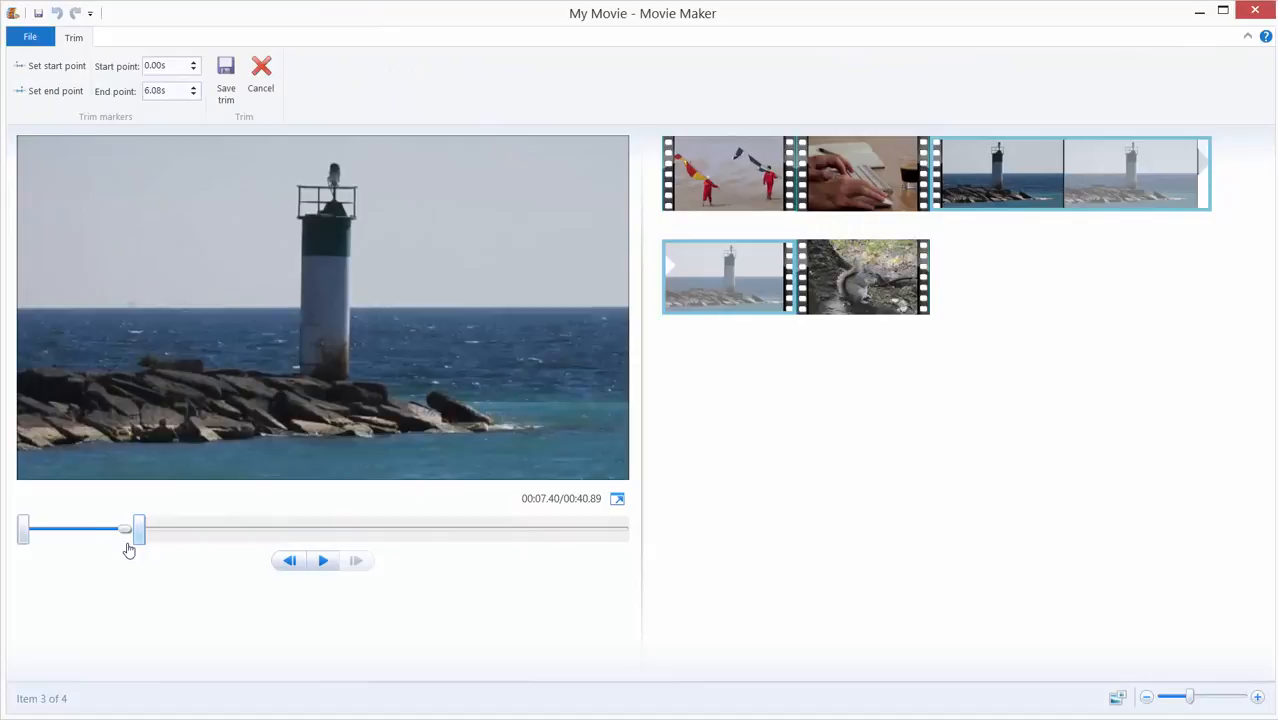
{"action": "left_click_drag", "start_coordinate": [136, 528], "coordinate": [108, 528]}
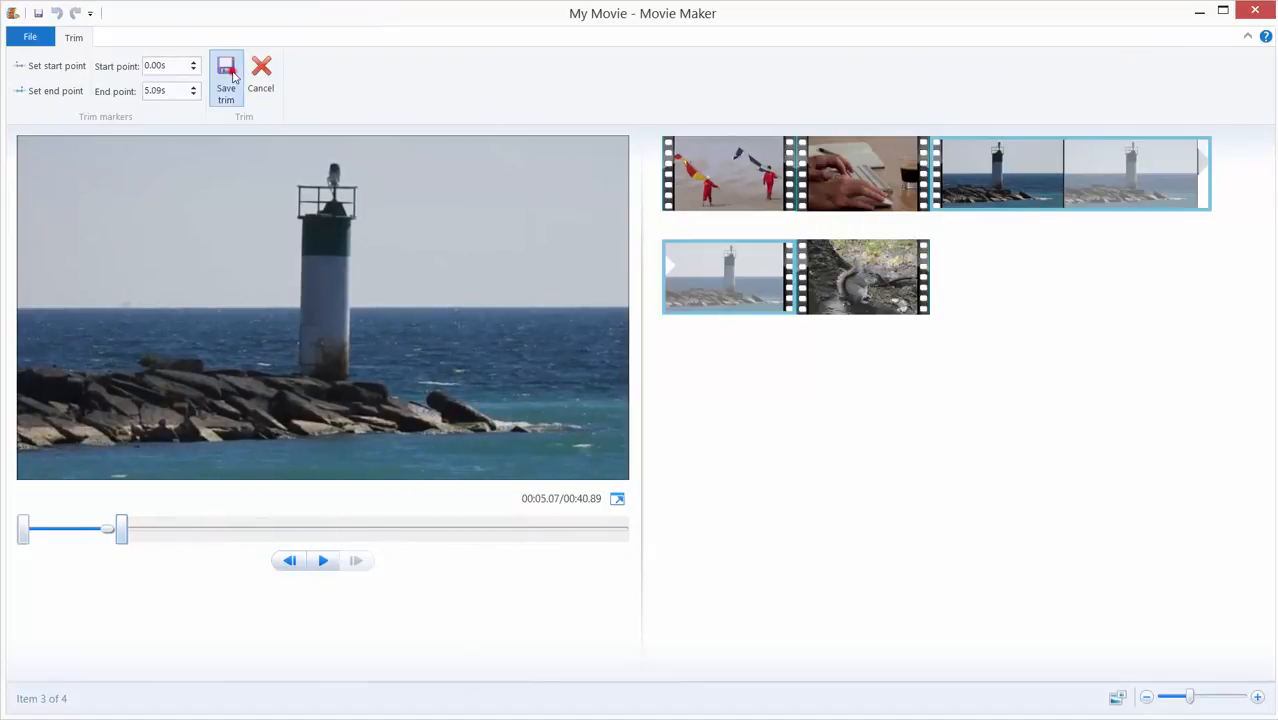
{"action": "left_click", "coordinate": [226, 80]}
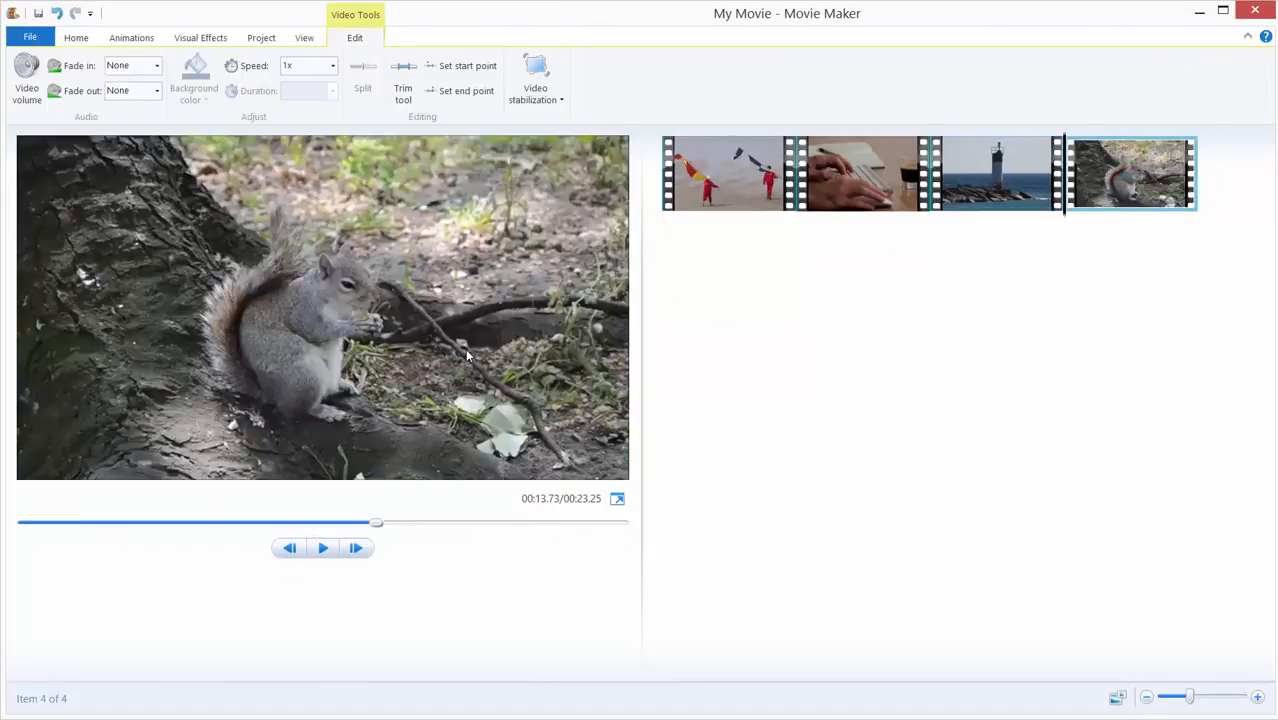
Step: Trim the squirrel clip to 5.50 seconds and save it
{"action": "left_click", "coordinate": [402, 90]}
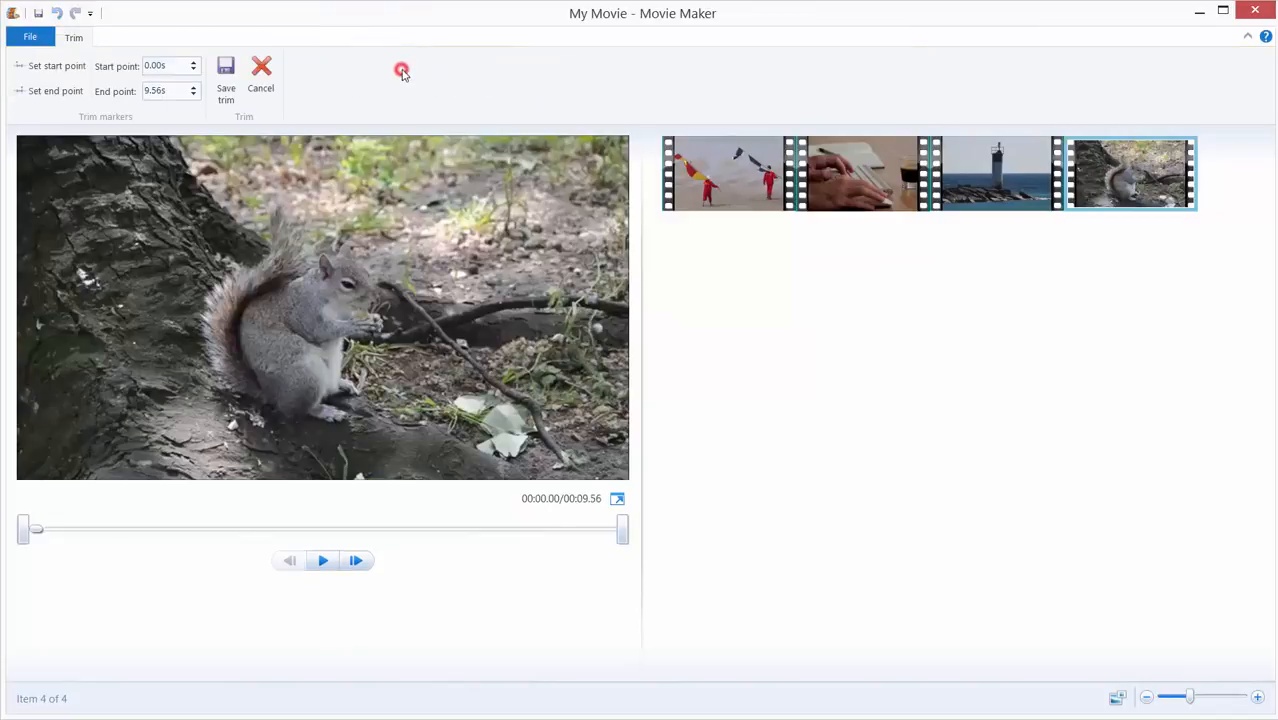
{"action": "left_click_drag", "start_coordinate": [624, 528], "coordinate": [416, 528]}
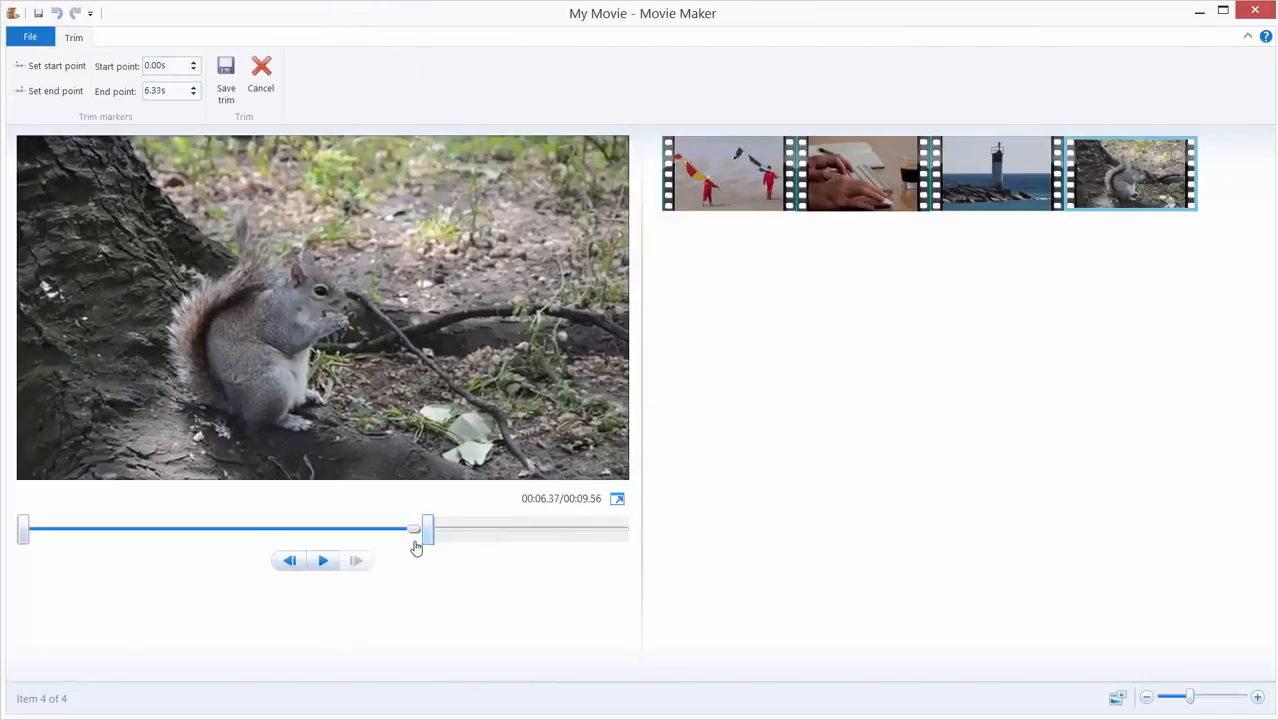
{"action": "left_click_drag", "start_coordinate": [416, 528], "coordinate": [378, 528]}
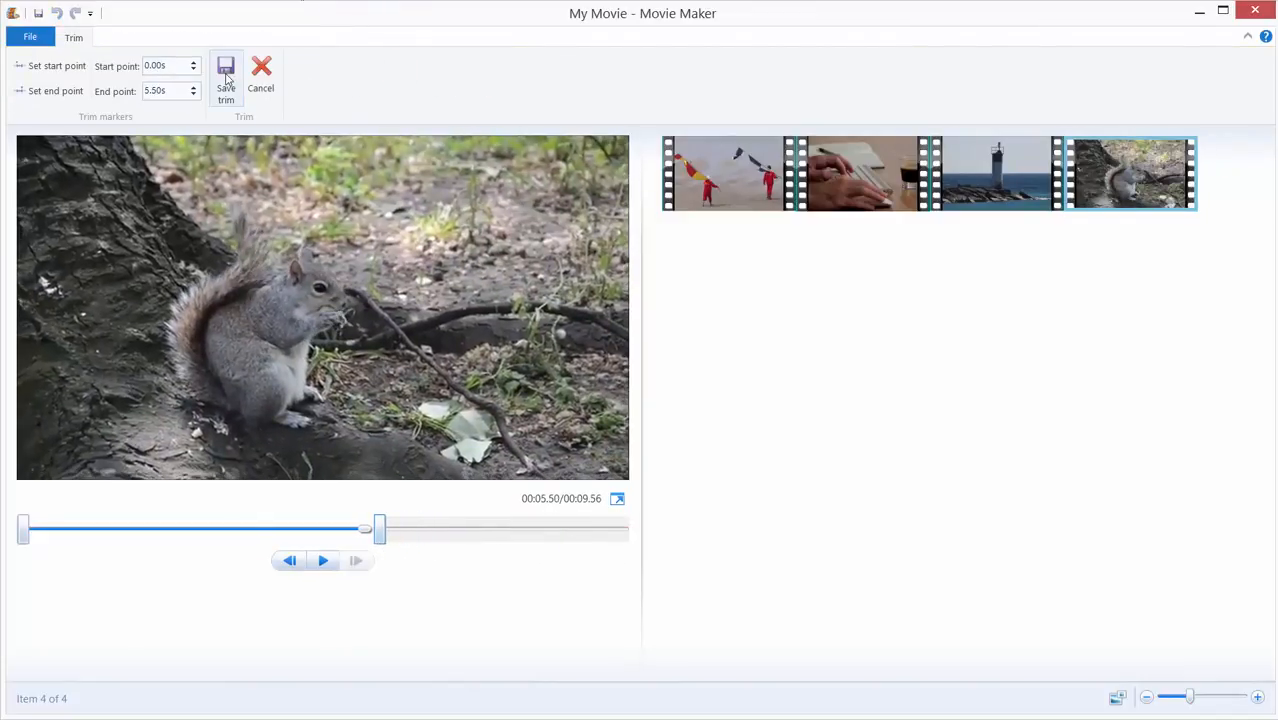
{"action": "left_click", "coordinate": [226, 80]}
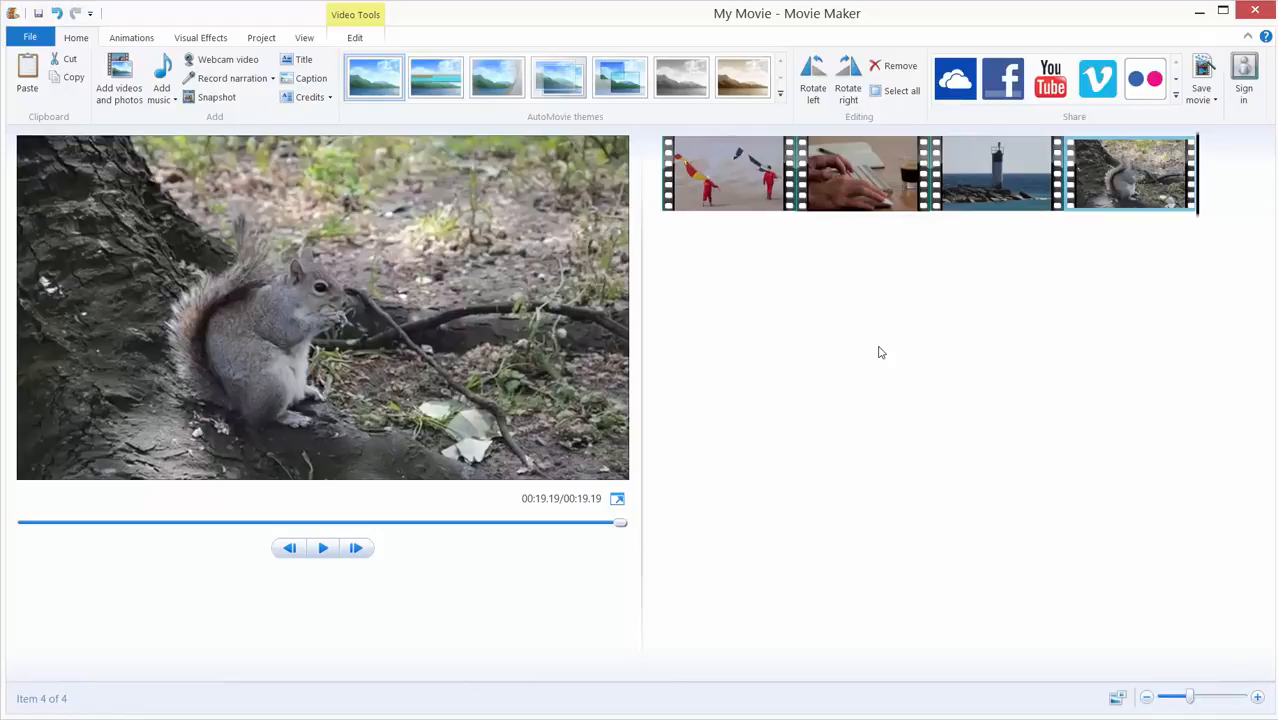
{"action": "mouse_move", "coordinate": [932, 424]}
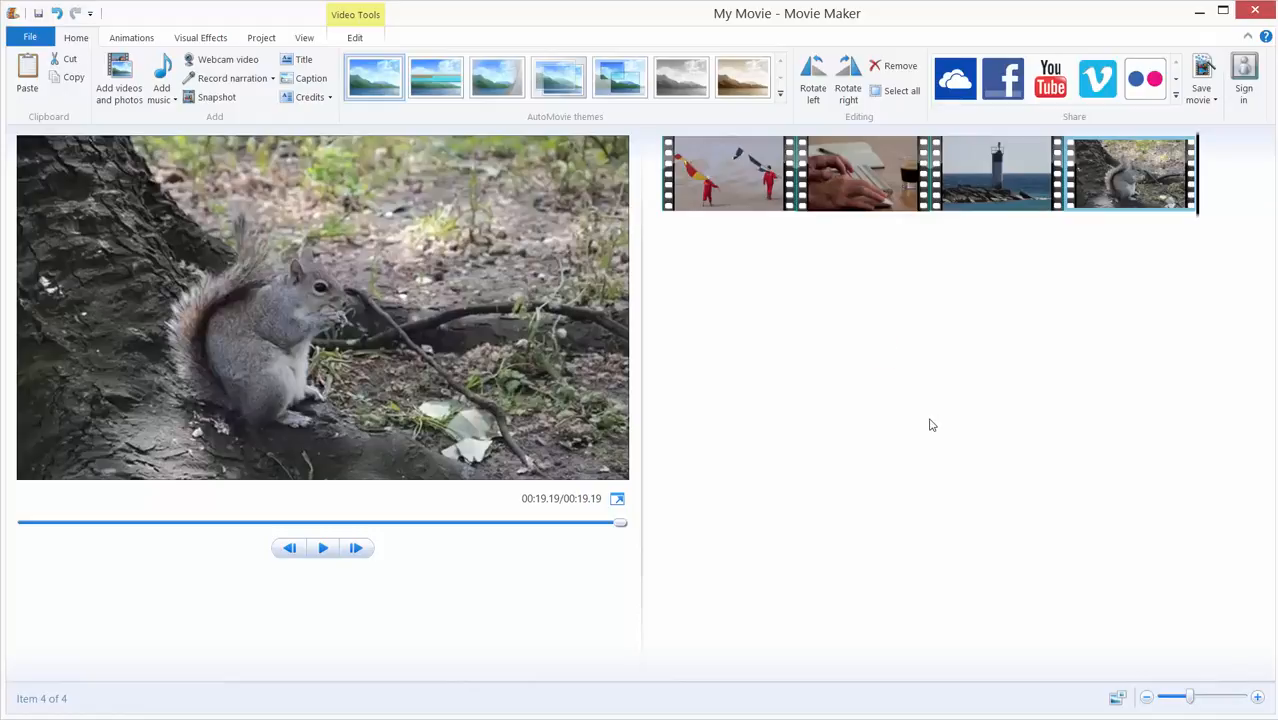
{"action": "mouse_move", "coordinate": [870, 368]}
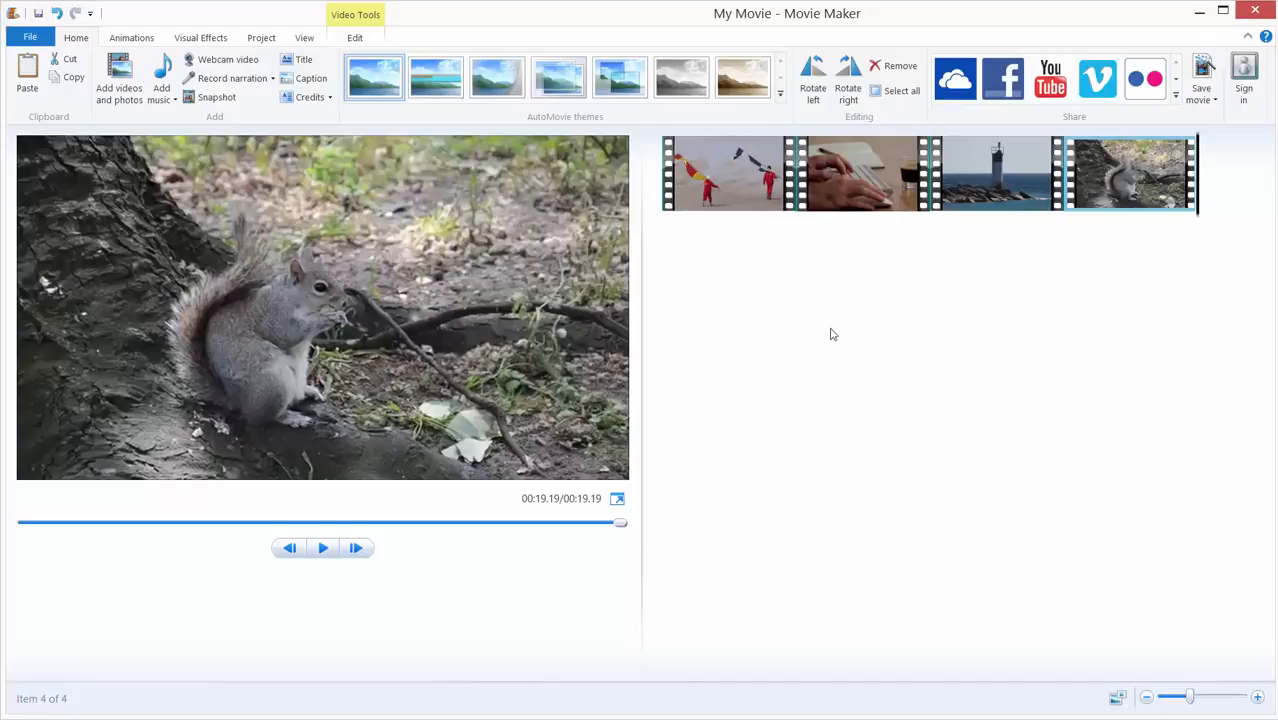
{"action": "mouse_move", "coordinate": [820, 330]}
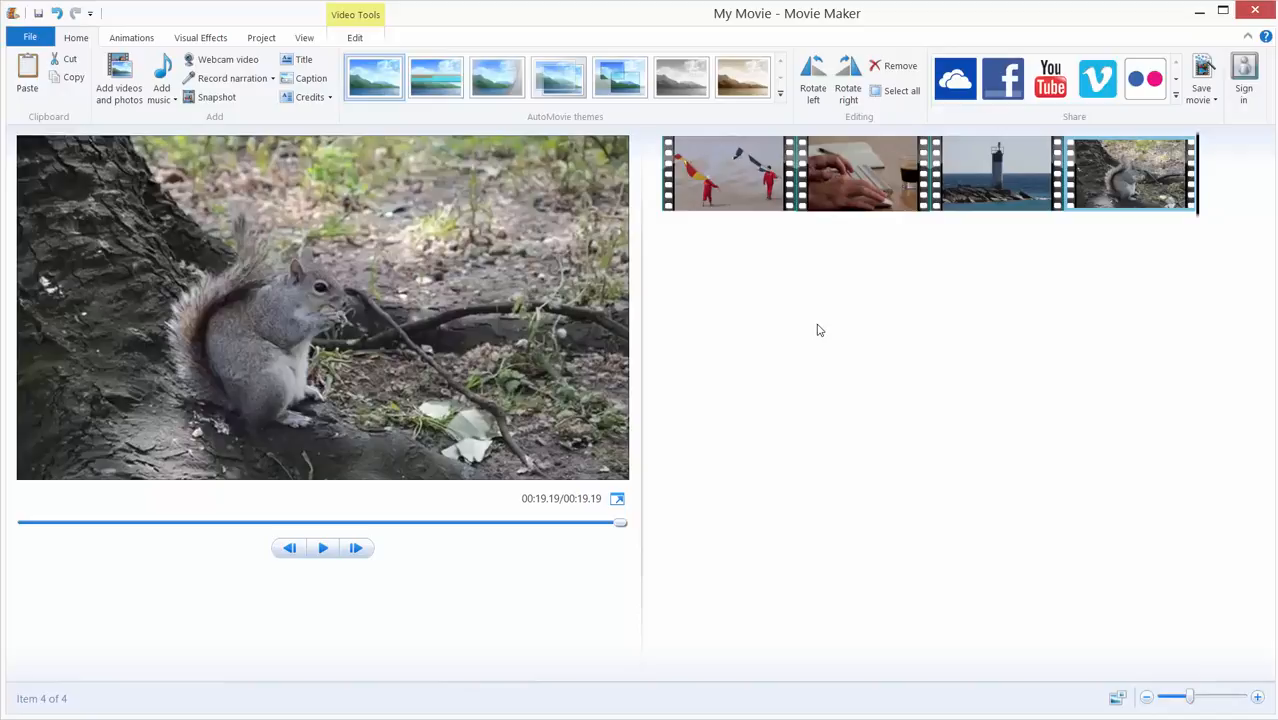
{"action": "left_click", "coordinate": [728, 172]}
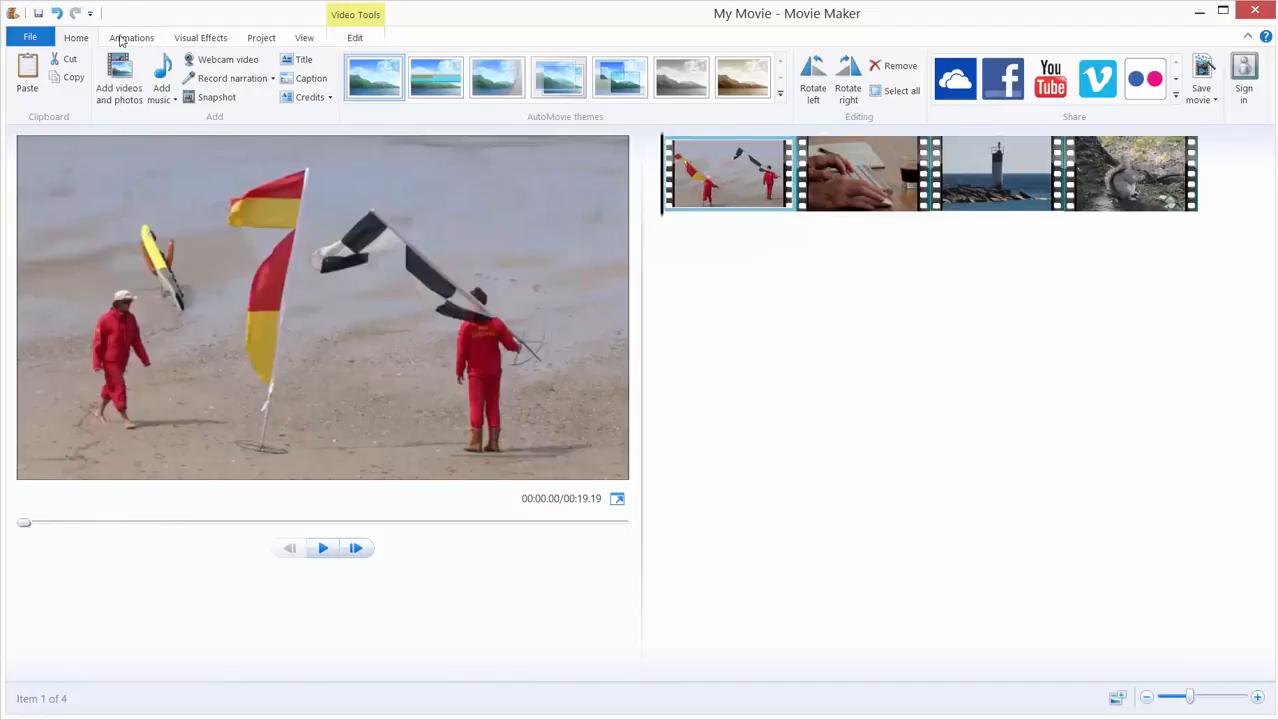
Step: Apply a dissolve transition from the Animations gallery to the beach clip and preview it
{"action": "left_click", "coordinate": [132, 36]}
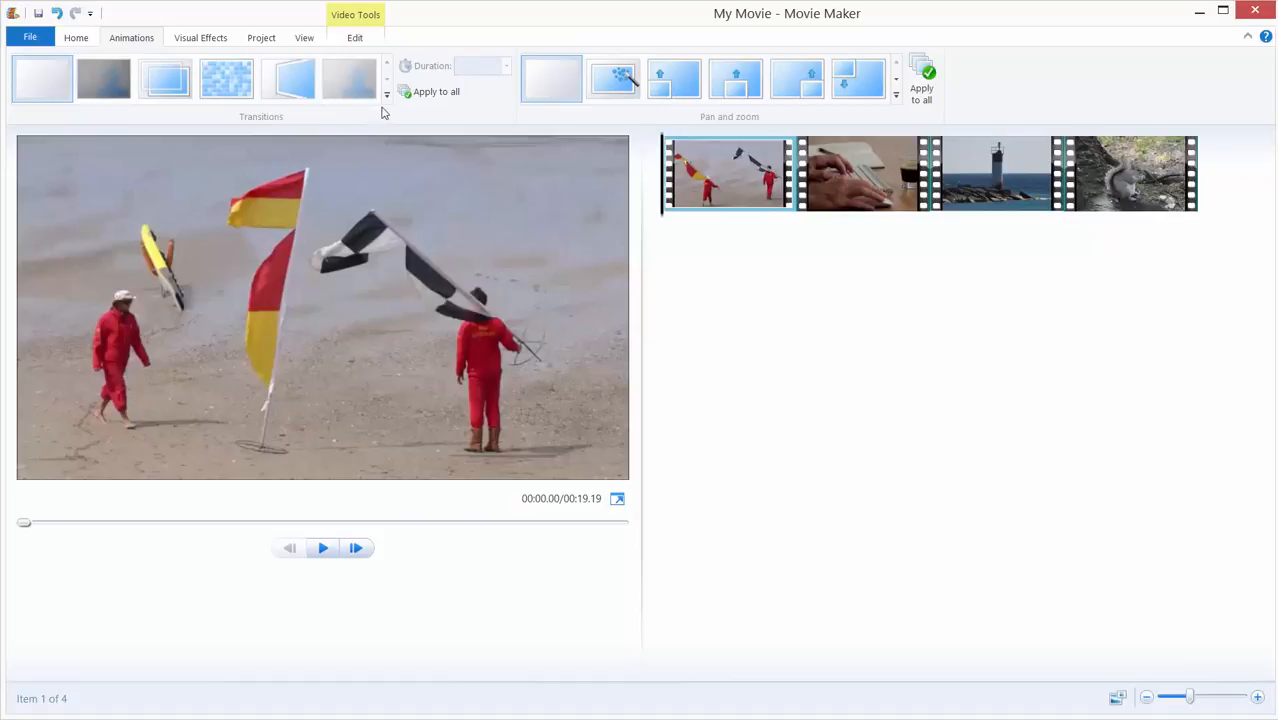
{"action": "mouse_move", "coordinate": [388, 96]}
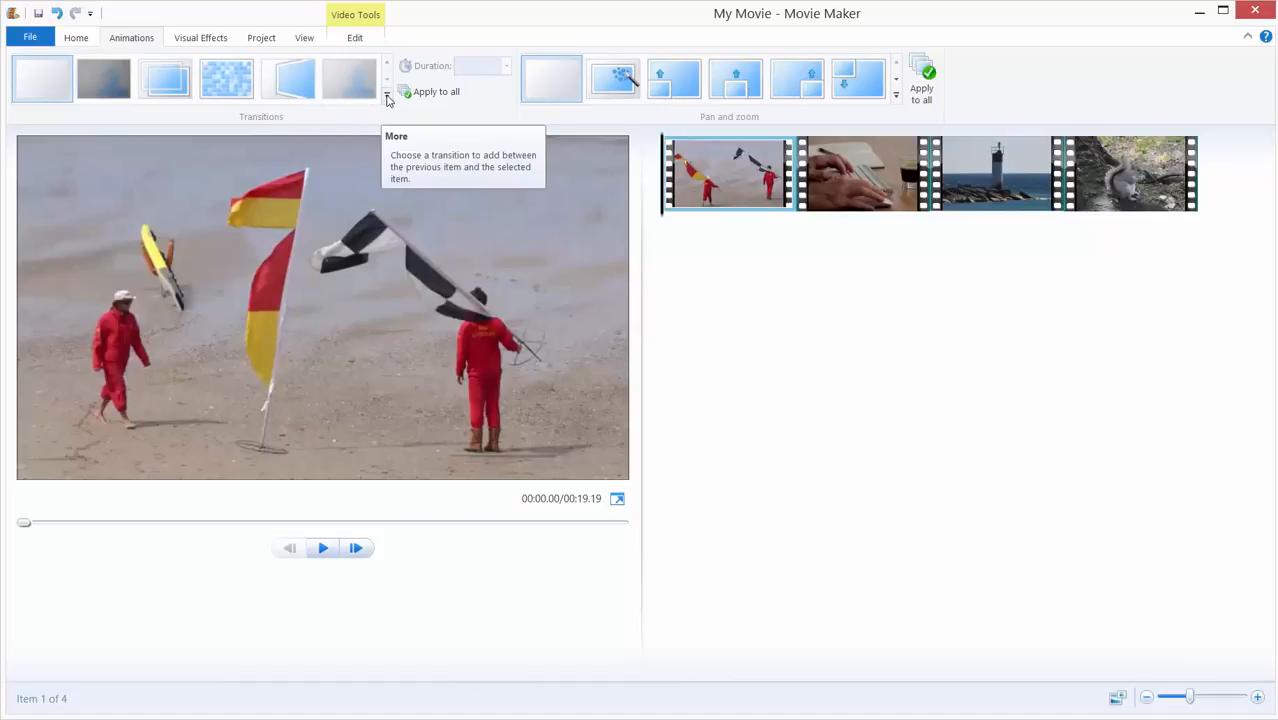
{"action": "left_click", "coordinate": [388, 96]}
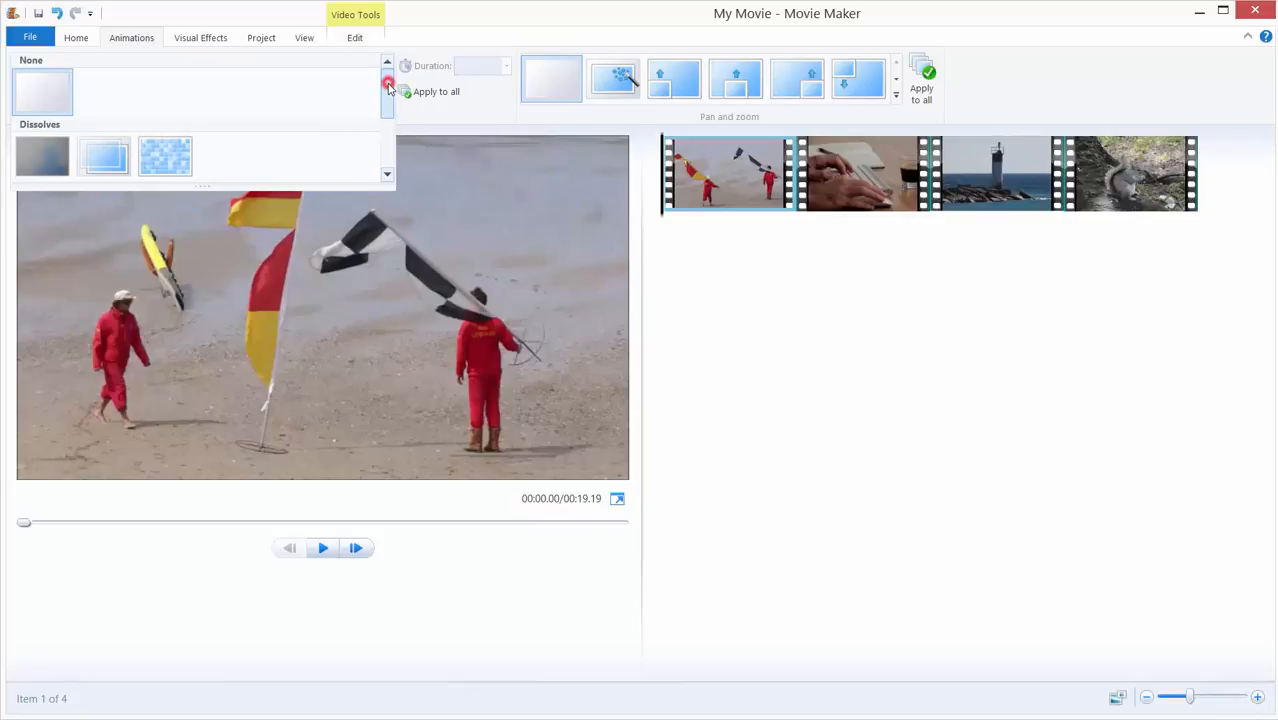
{"action": "left_click", "coordinate": [388, 84]}
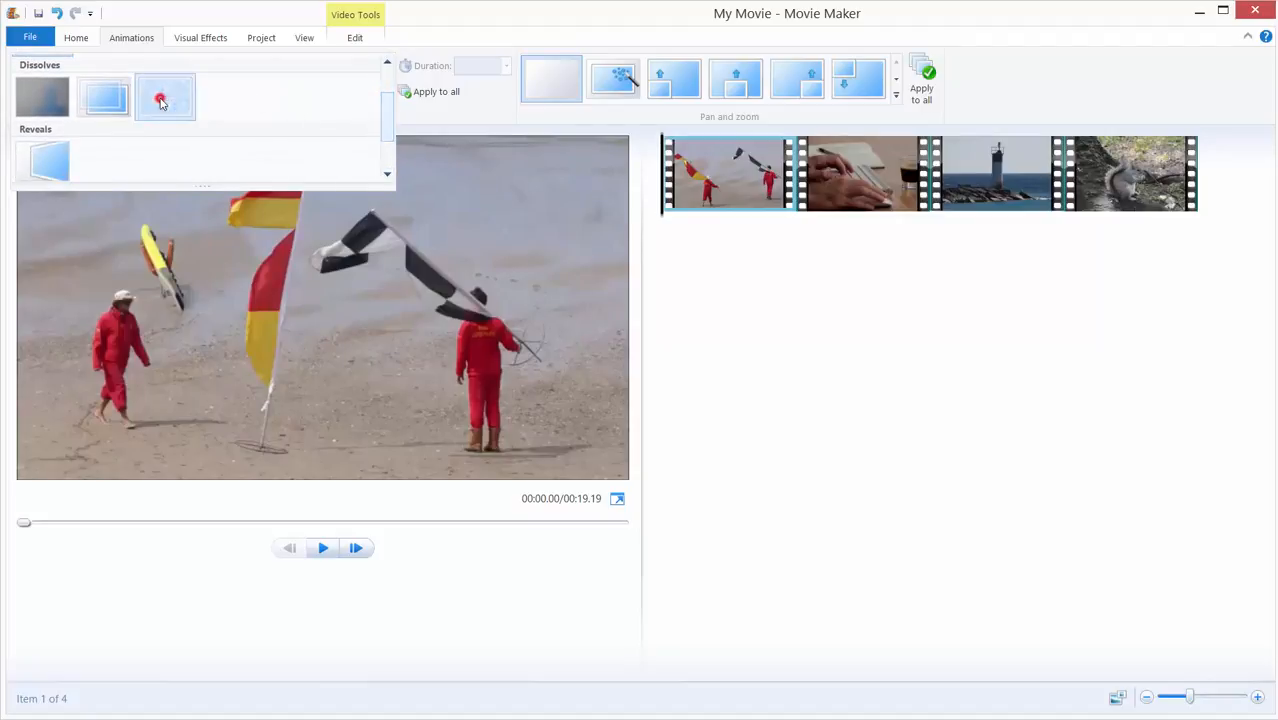
{"action": "left_click", "coordinate": [226, 78]}
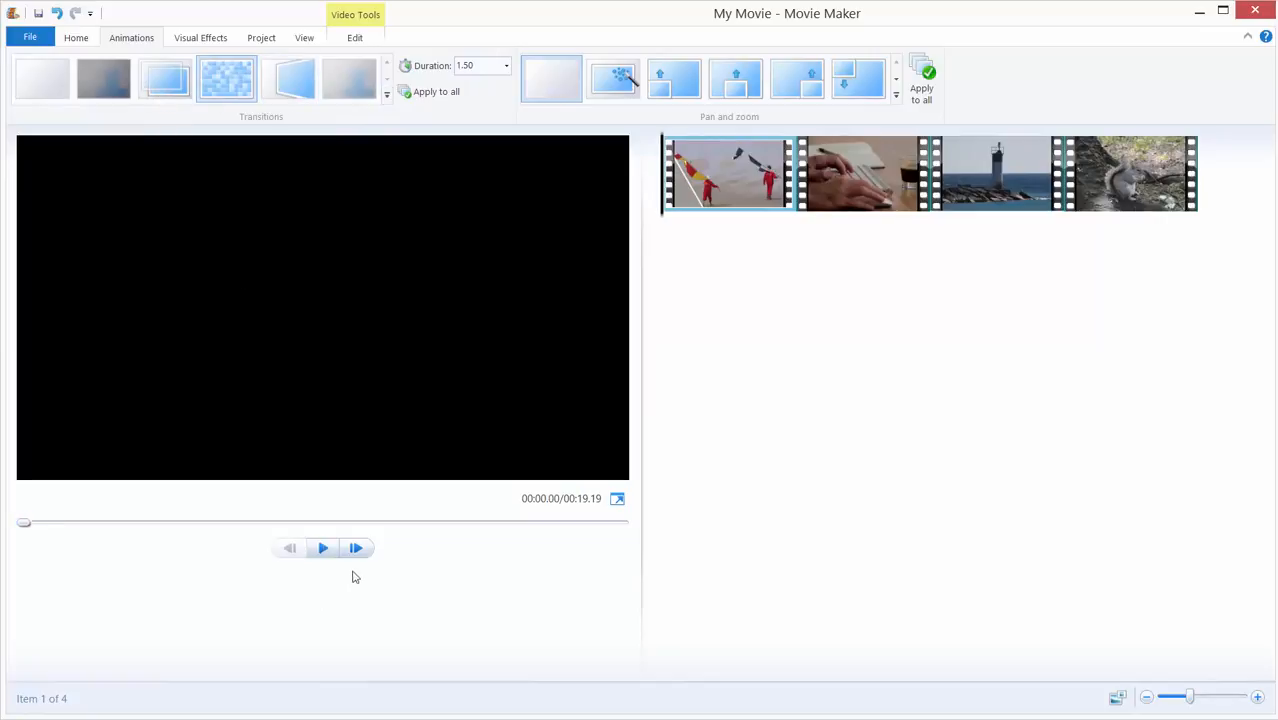
{"action": "left_click", "coordinate": [322, 548]}
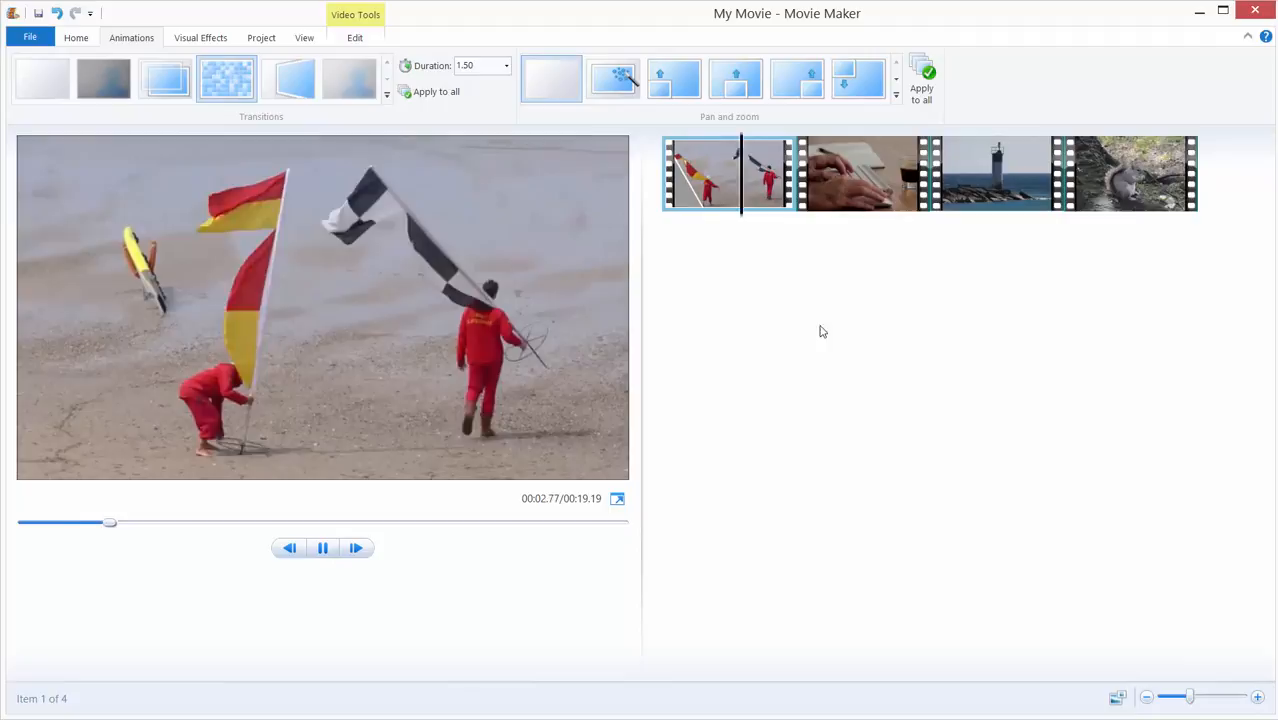
Step: Pause the preview and select the keyboard clip for a transition
{"action": "left_click", "coordinate": [322, 548]}
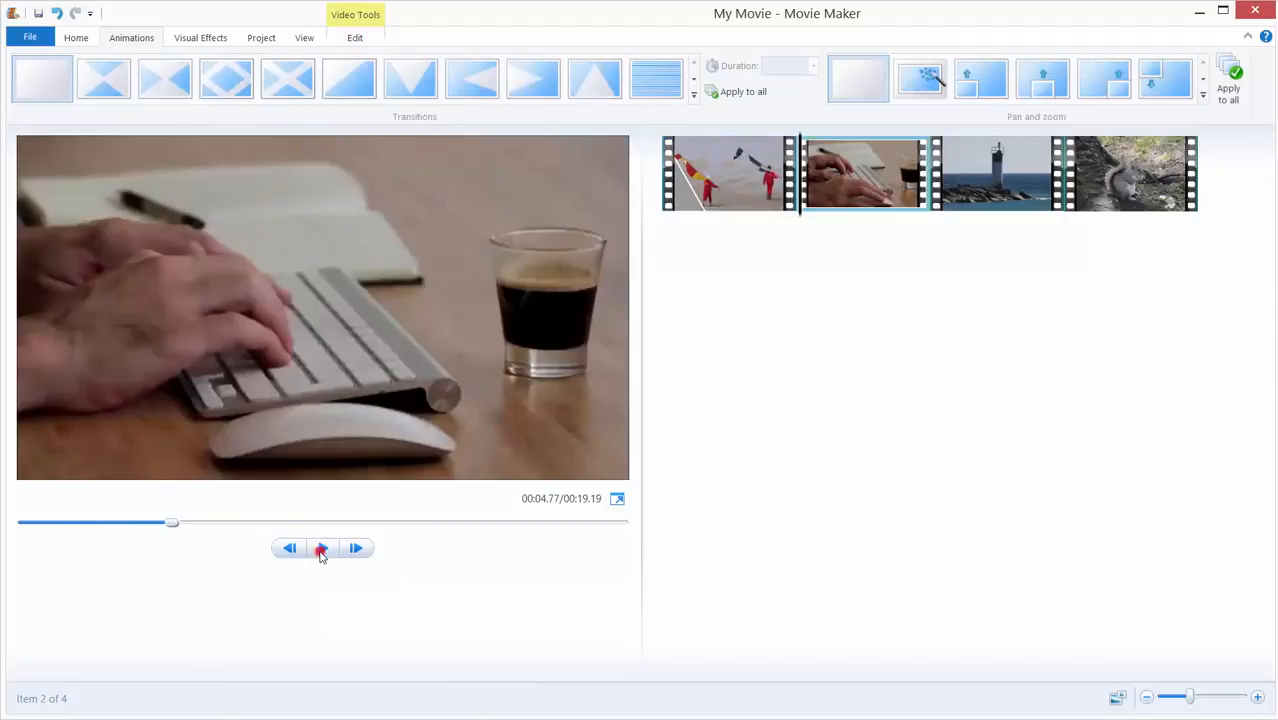
{"action": "left_click", "coordinate": [320, 548]}
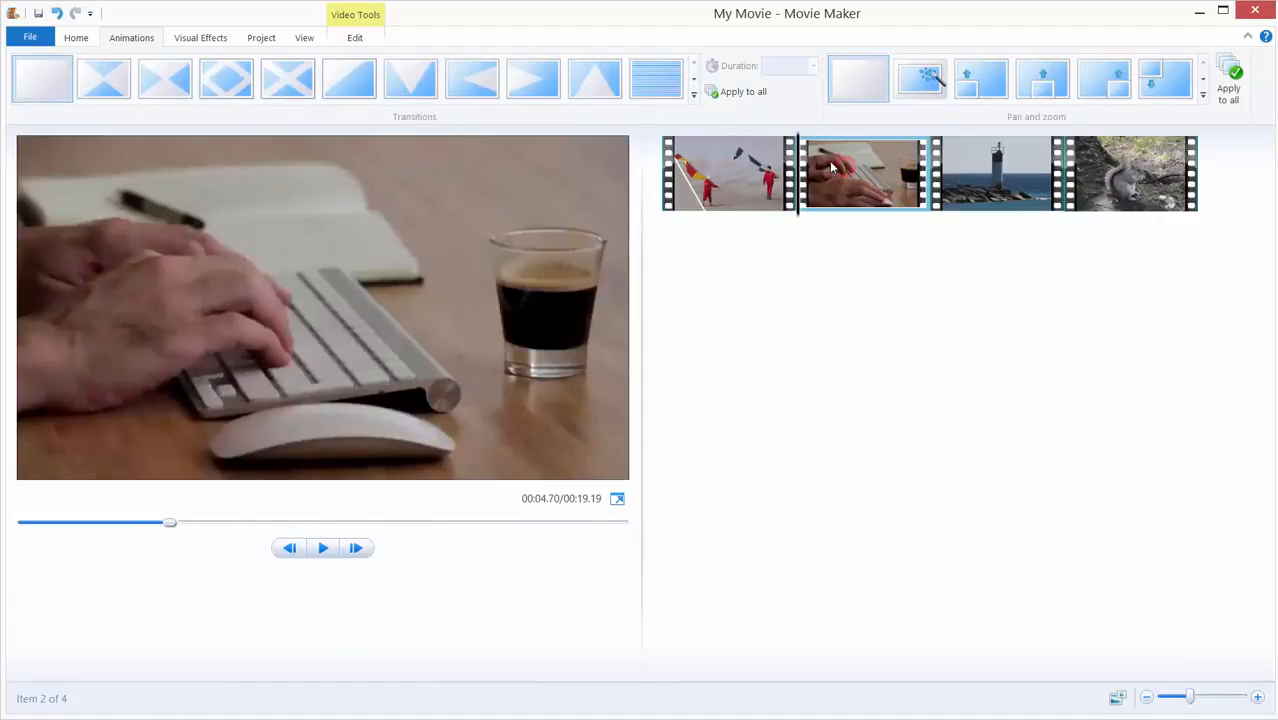
{"action": "mouse_move", "coordinate": [850, 172]}
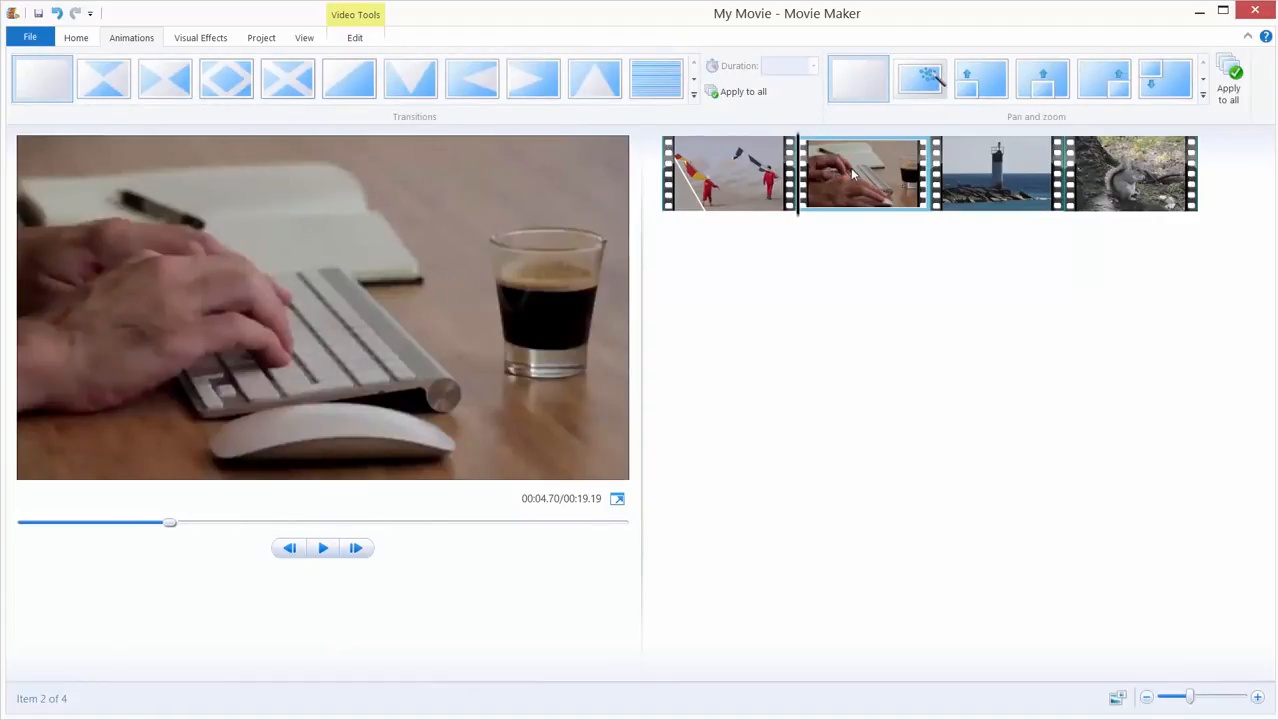
{"action": "mouse_move", "coordinate": [852, 152]}
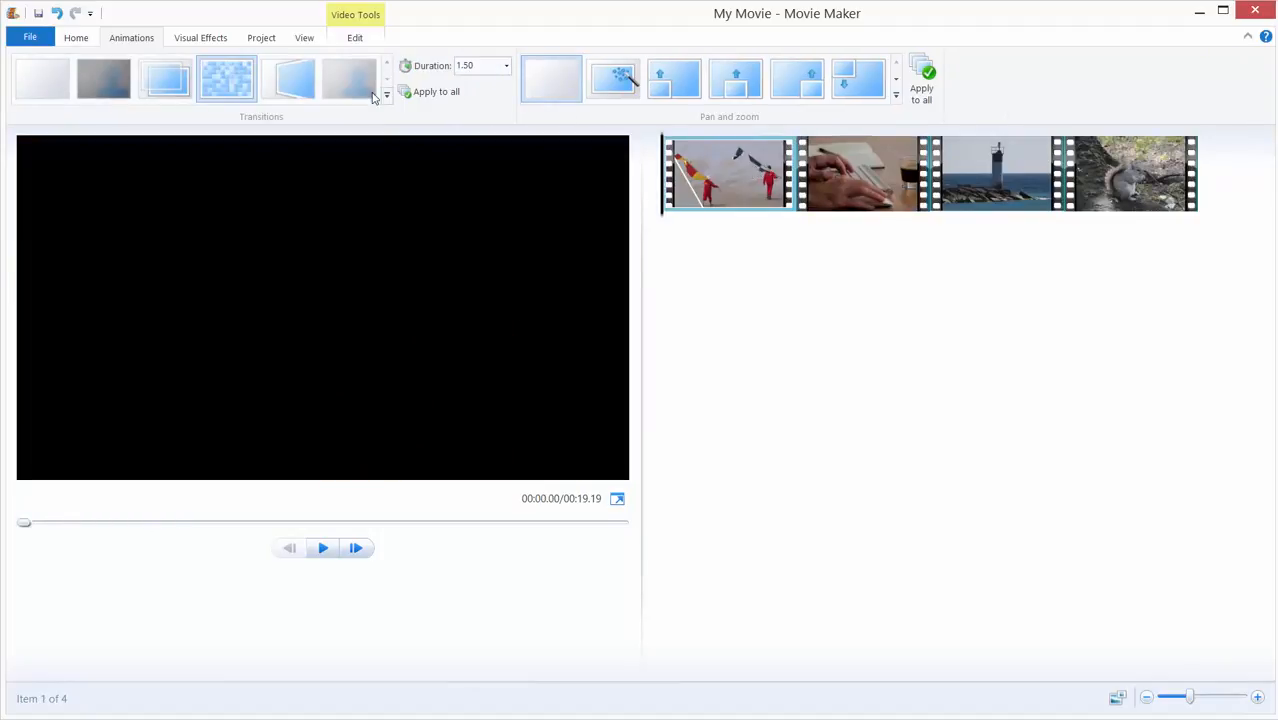
{"action": "left_click", "coordinate": [388, 96]}
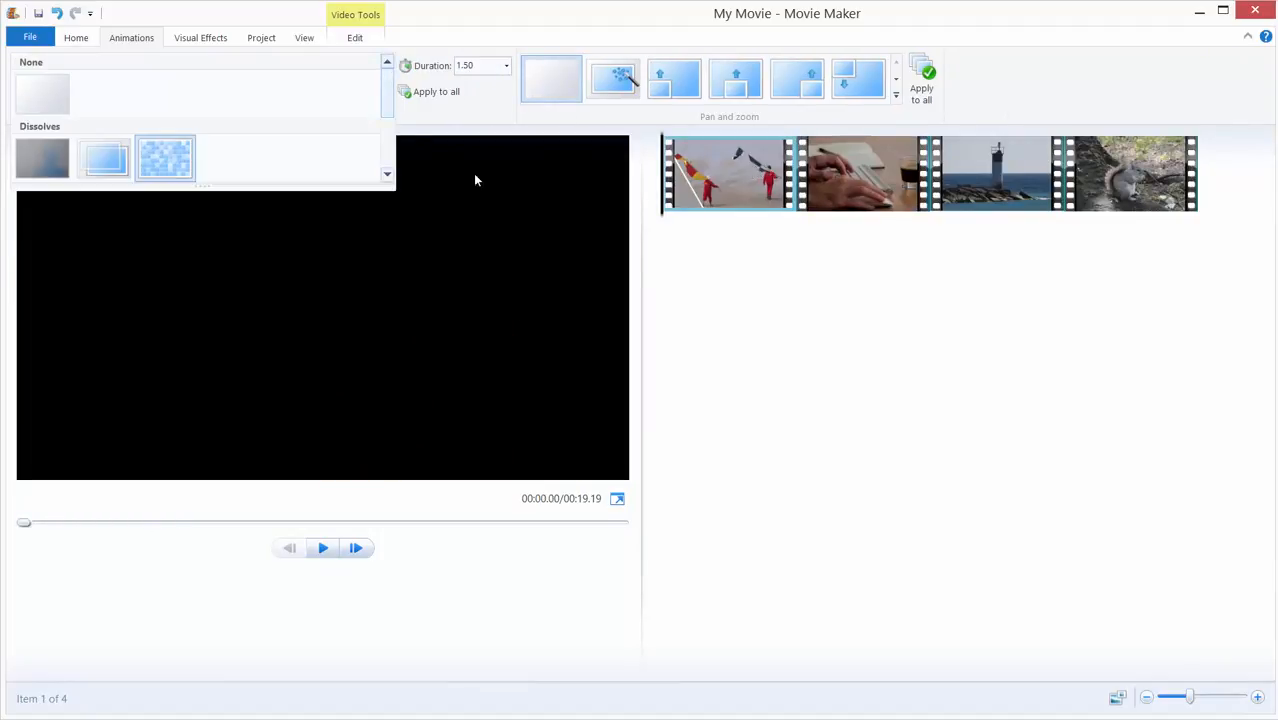
{"action": "left_click", "coordinate": [860, 172]}
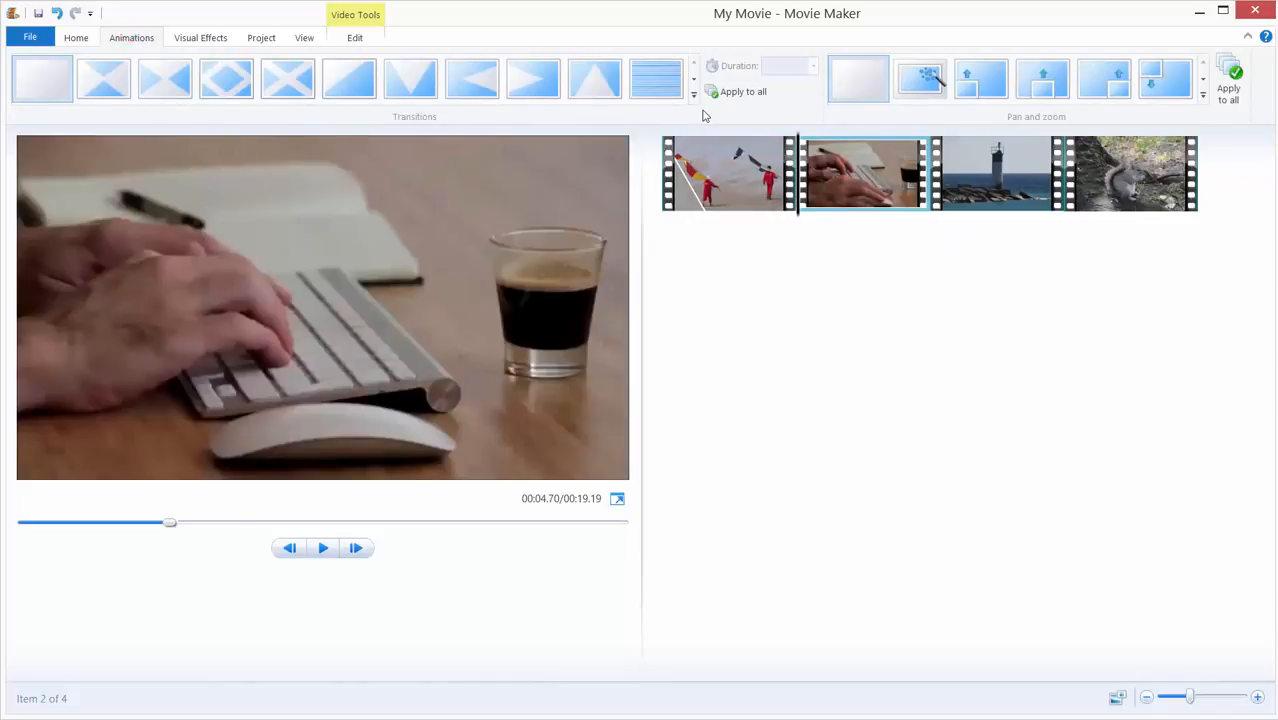
Step: Apply a Diagonals transition to the keyboard clip and preview it
{"action": "left_click", "coordinate": [694, 78]}
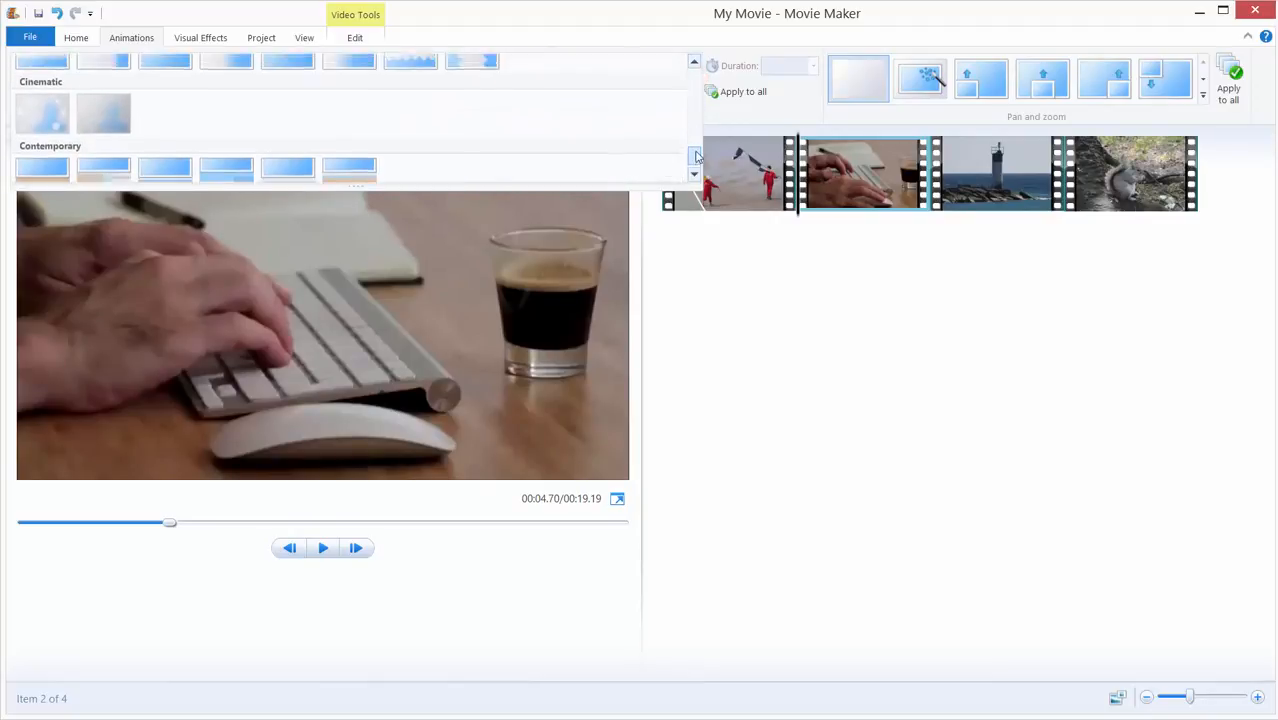
{"action": "left_click", "coordinate": [694, 160]}
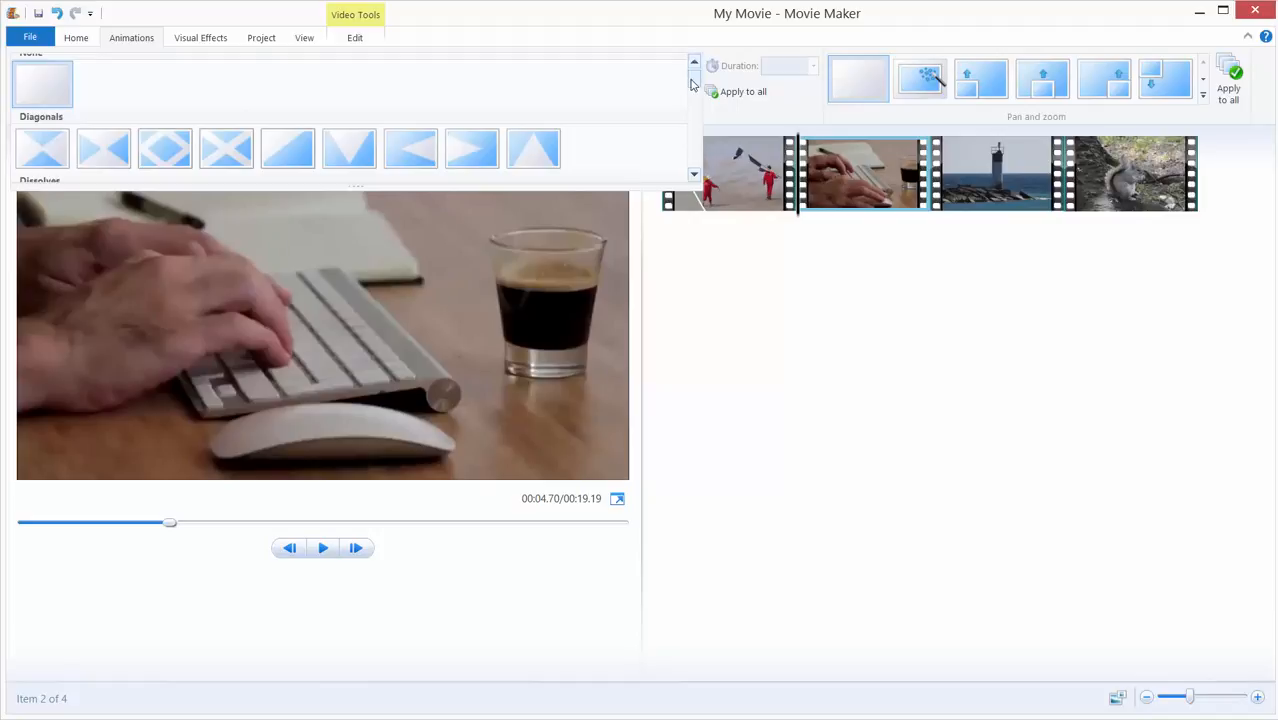
{"action": "mouse_move", "coordinate": [696, 84]}
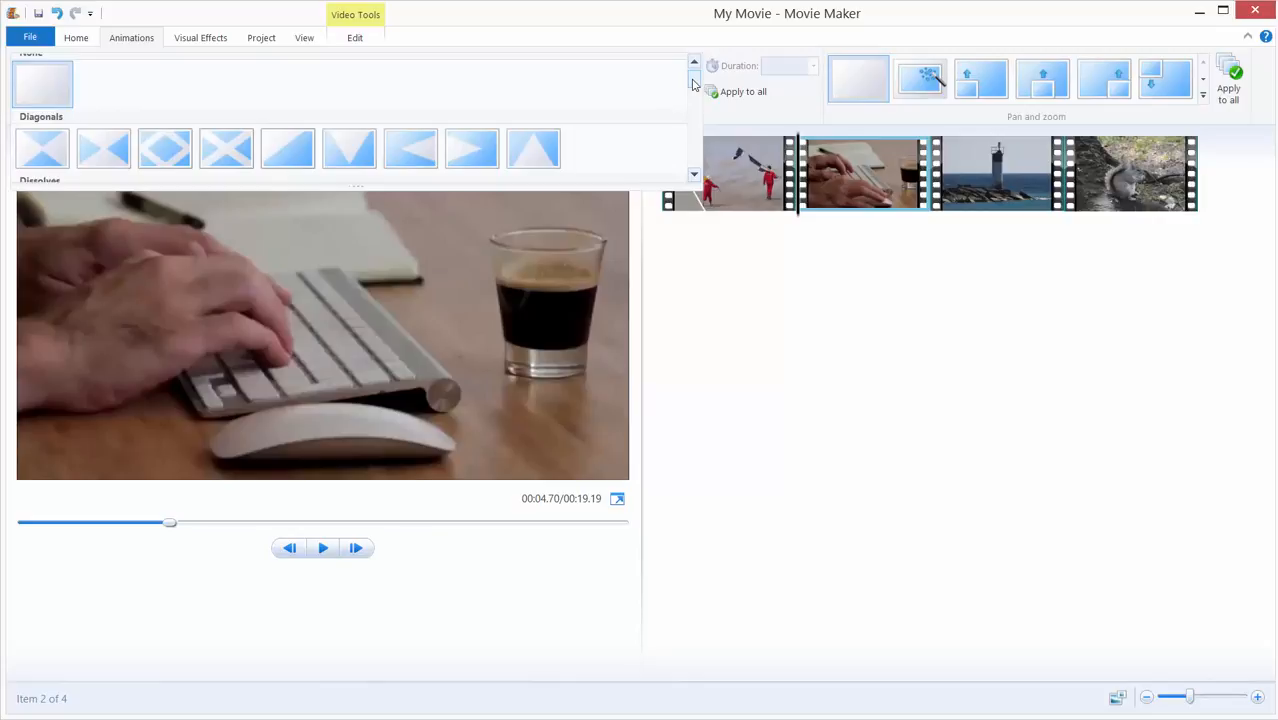
{"action": "mouse_move", "coordinate": [650, 78]}
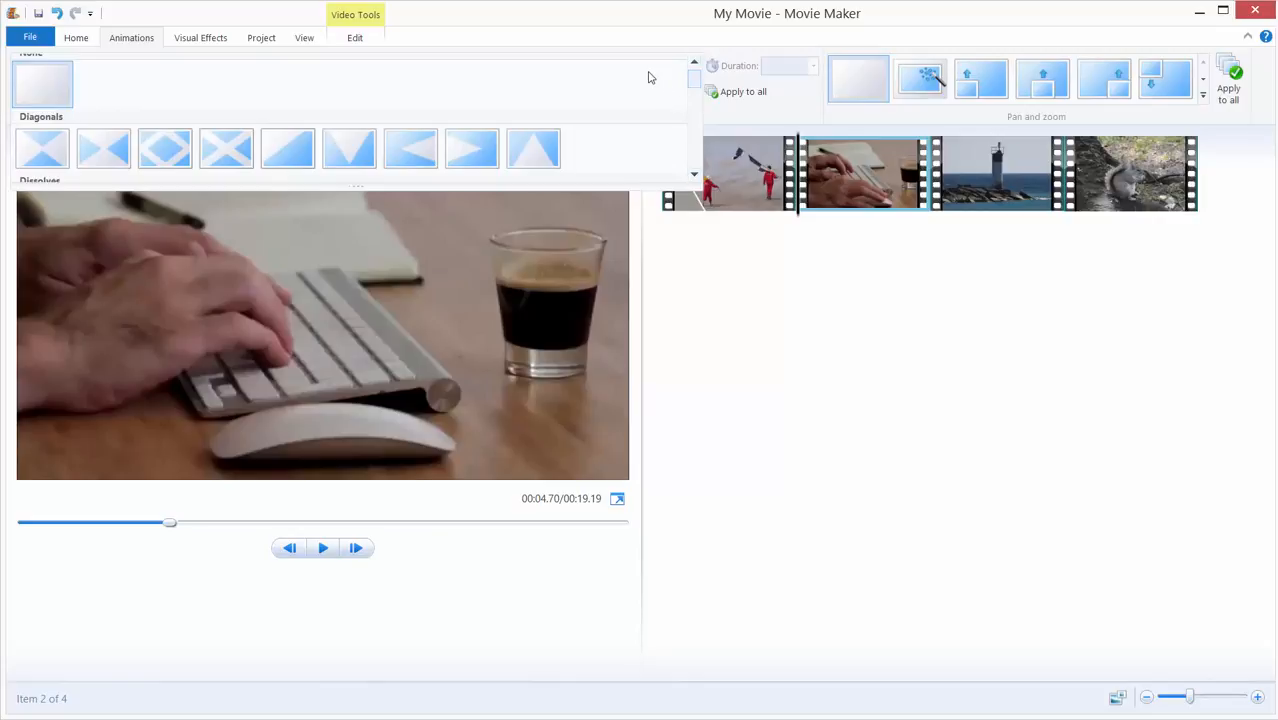
{"action": "left_click", "coordinate": [322, 548]}
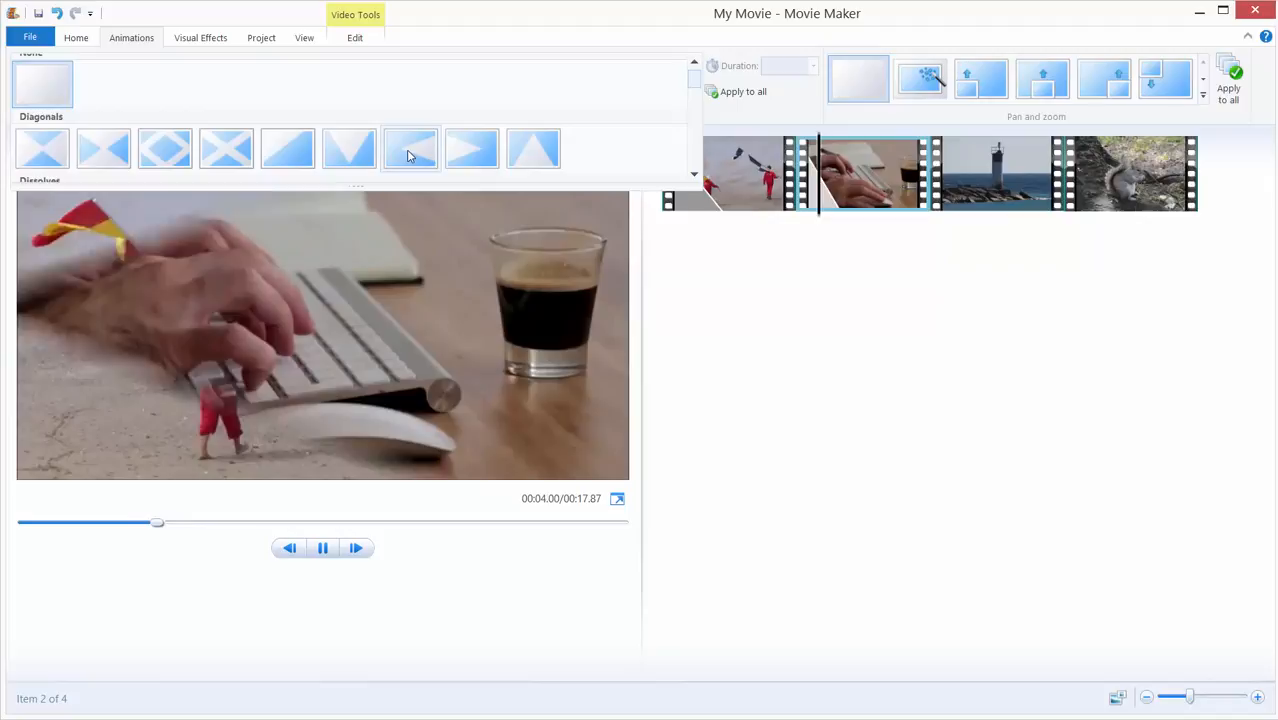
{"action": "left_click", "coordinate": [322, 548]}
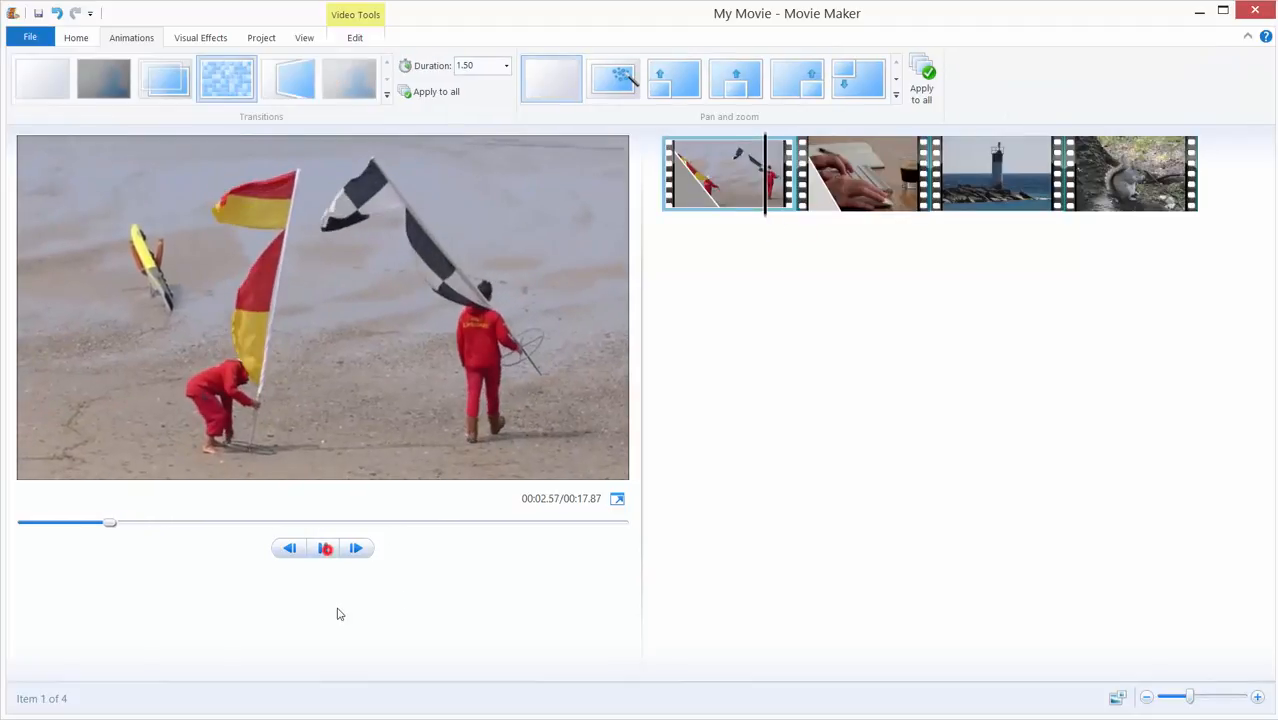
Step: Apply the diagonal transition to every clip on the storyboard
{"action": "left_click", "coordinate": [324, 548]}
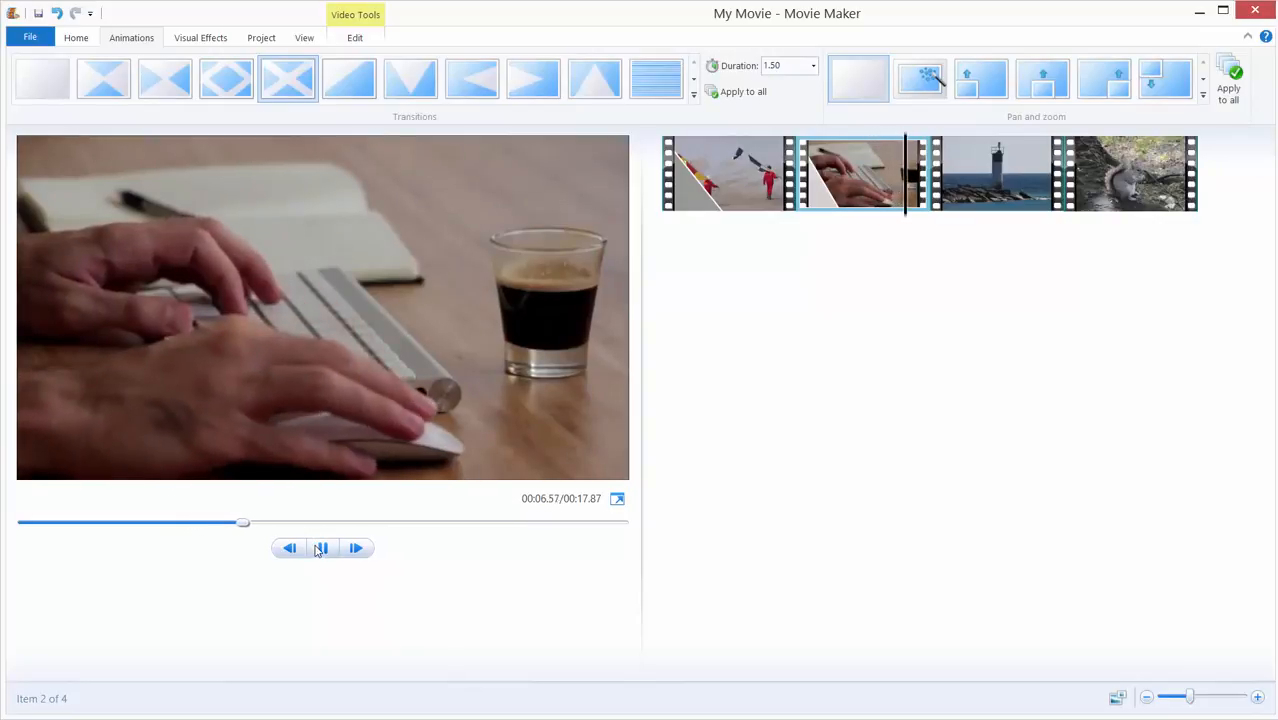
{"action": "left_click", "coordinate": [996, 172]}
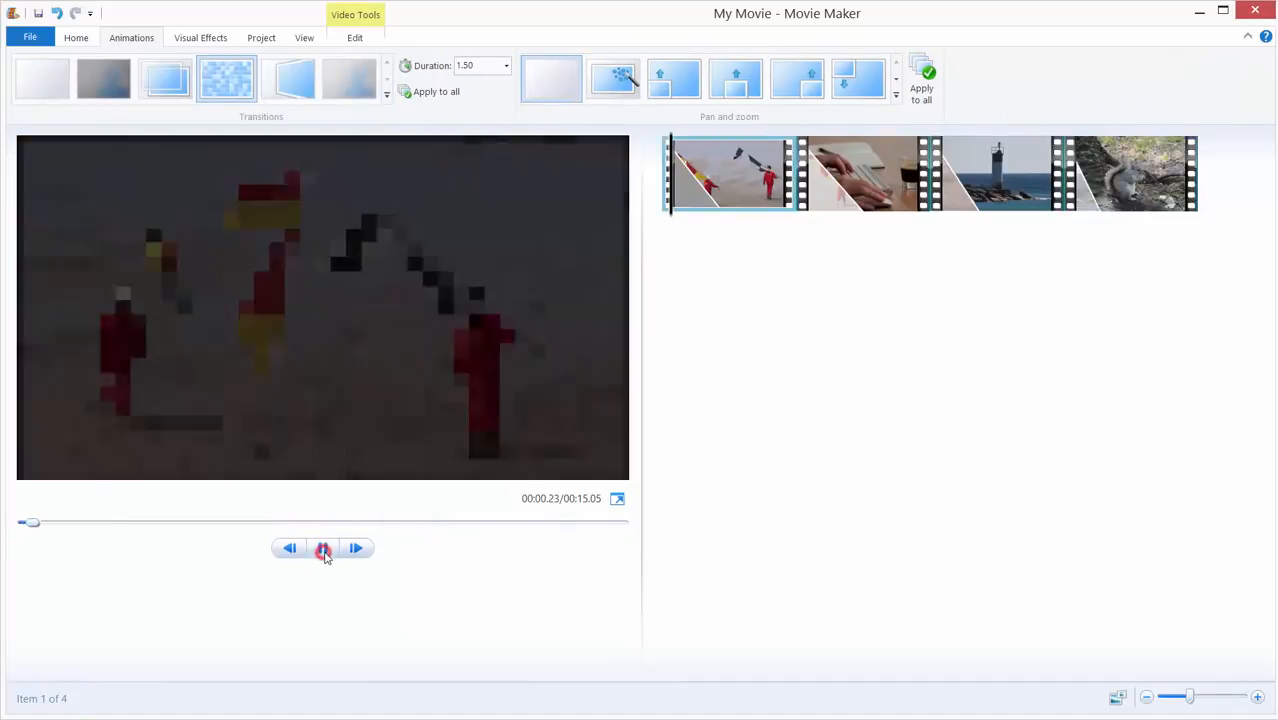
{"action": "left_click", "coordinate": [322, 548]}
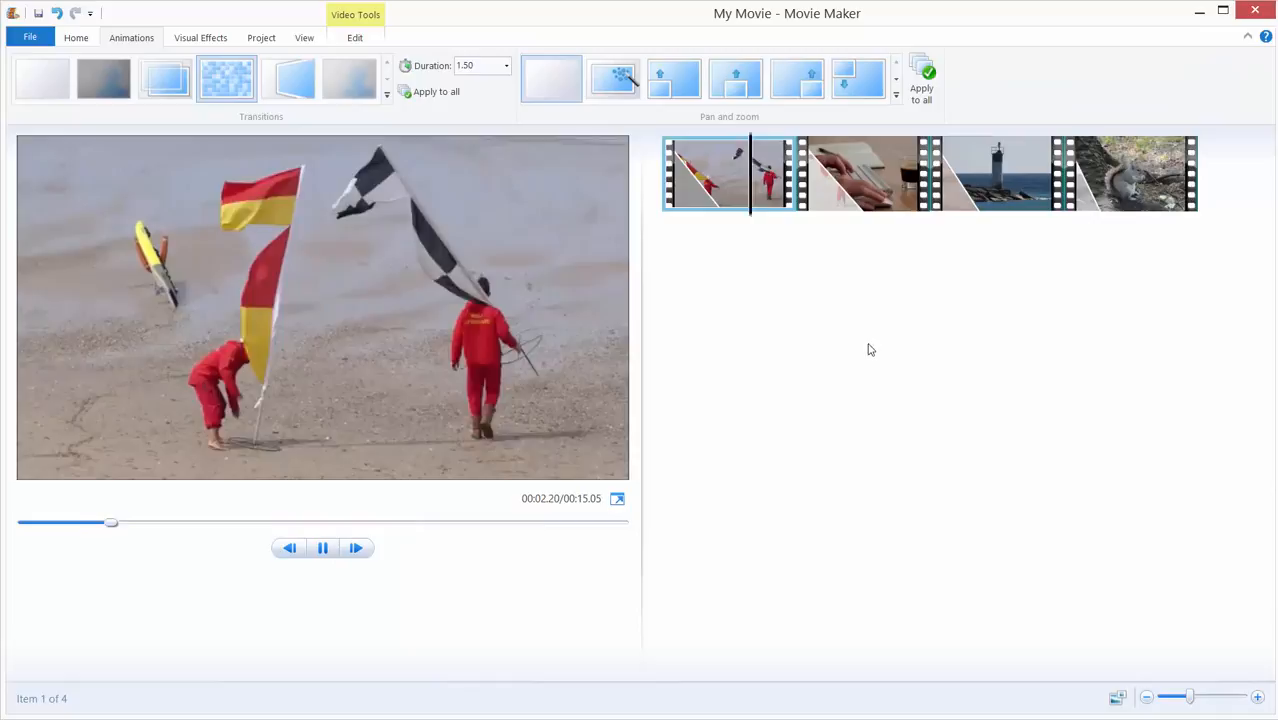
{"action": "left_click", "coordinate": [864, 172]}
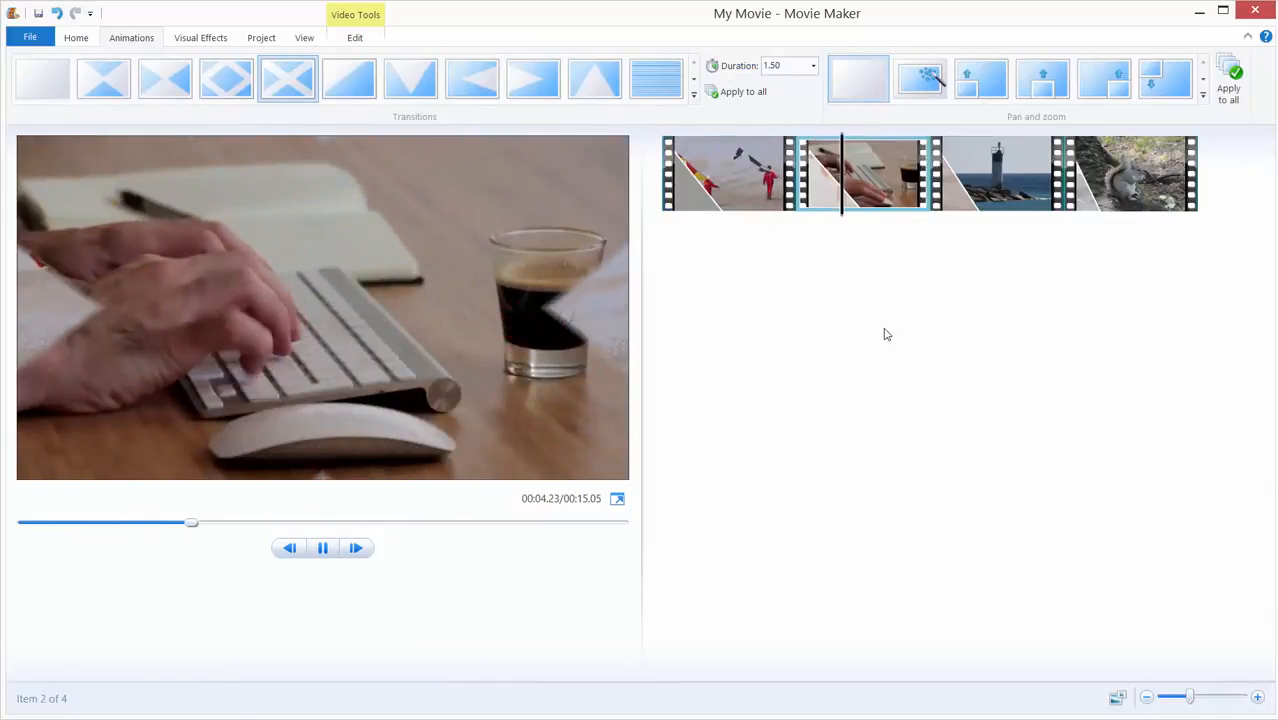
{"action": "left_click", "coordinate": [996, 172]}
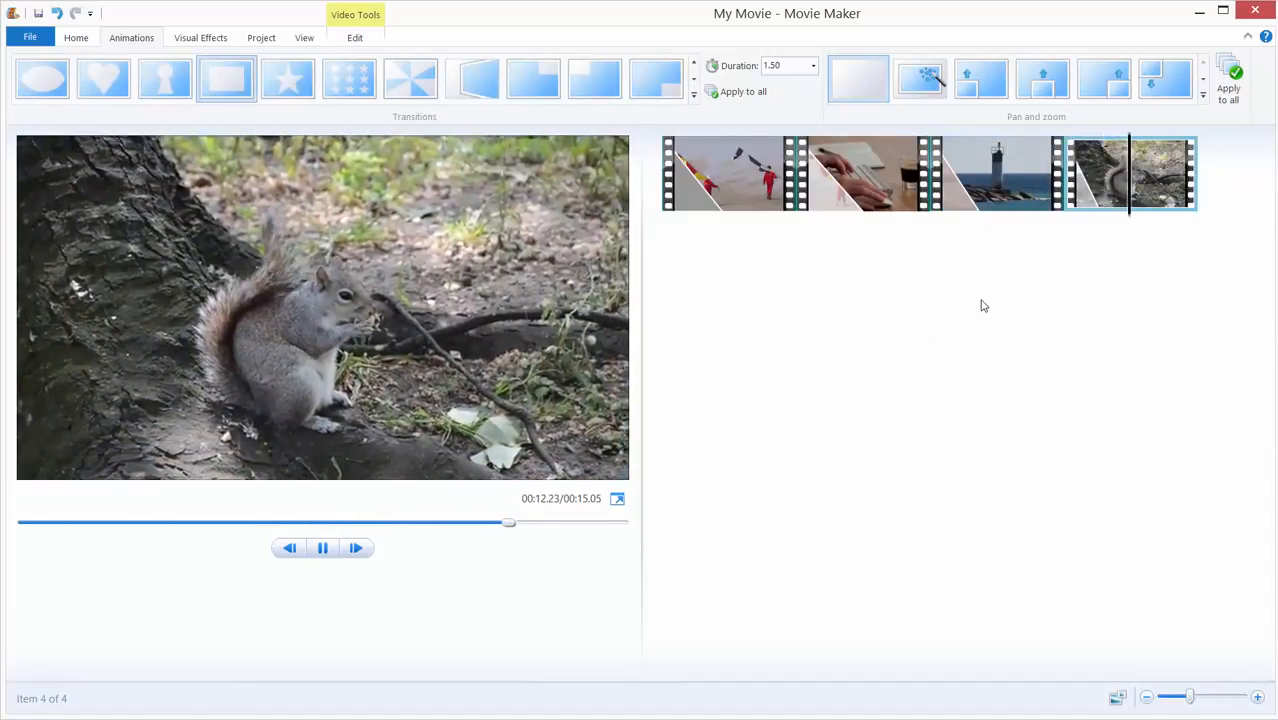
{"action": "left_click", "coordinate": [322, 548]}
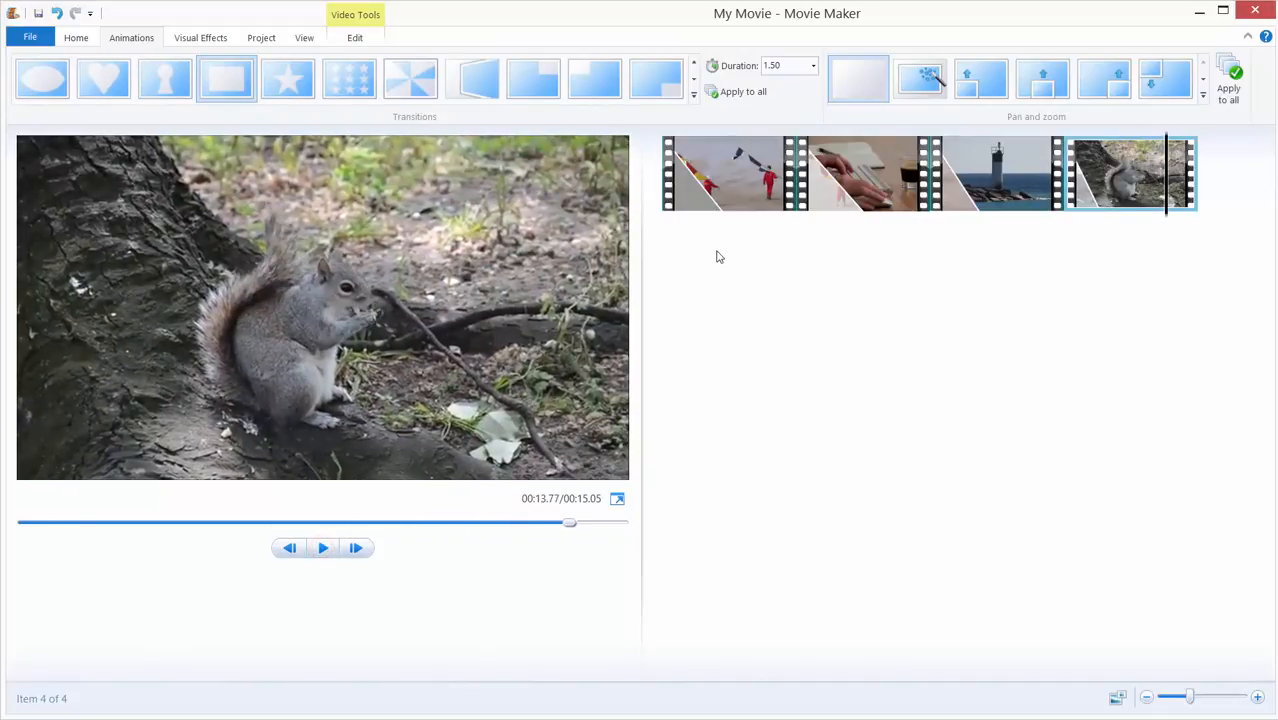
Step: Set the beach clip's transition Duration to 5 seconds and preview it
{"action": "left_click", "coordinate": [728, 172]}
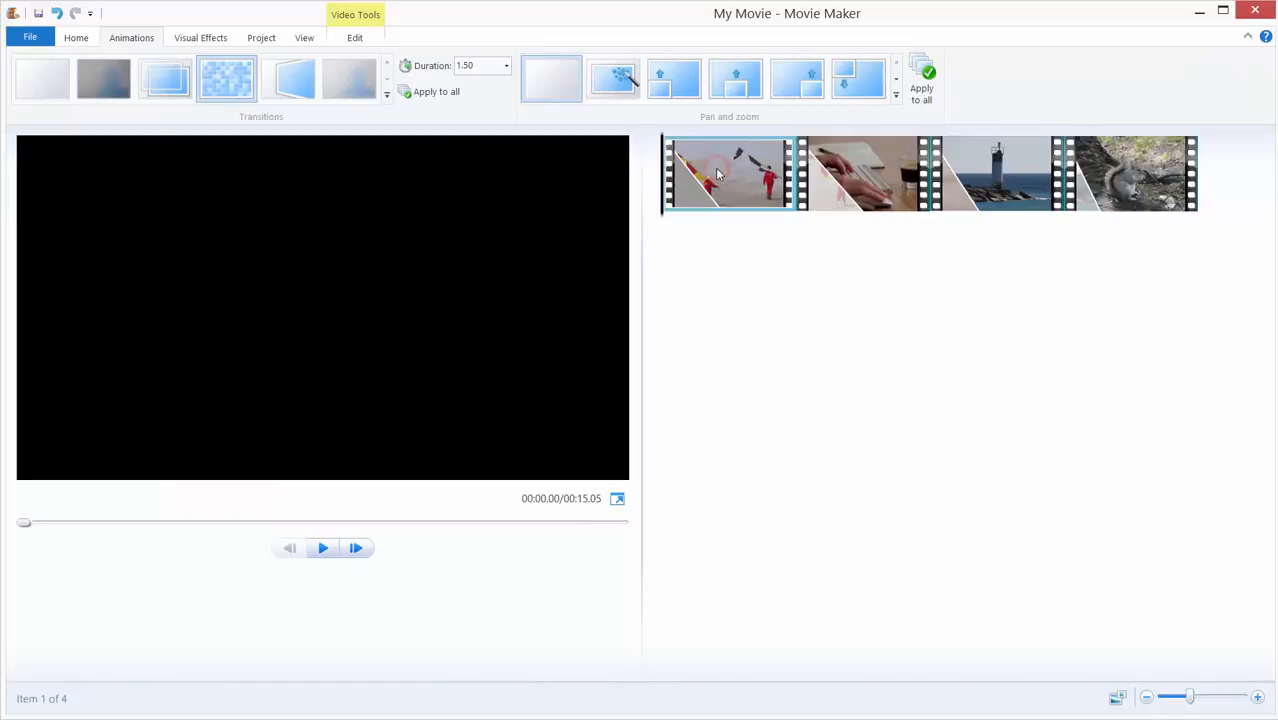
{"action": "mouse_move", "coordinate": [404, 42]}
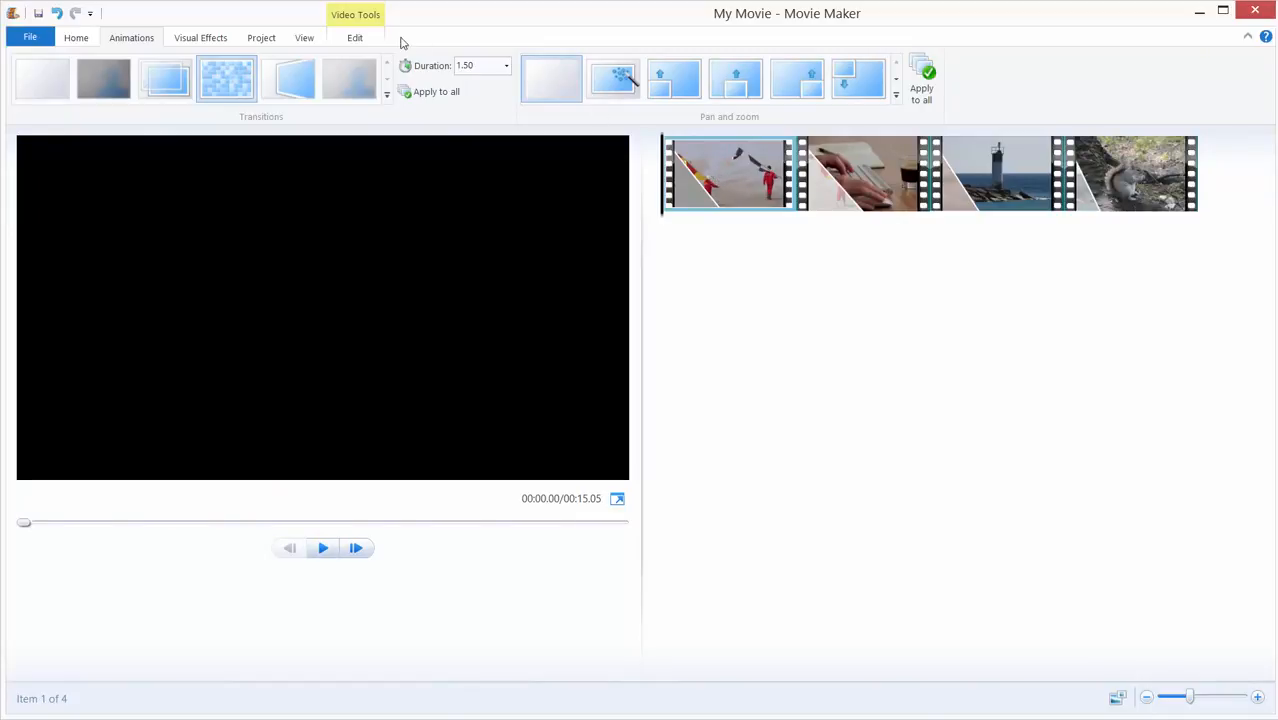
{"action": "mouse_move", "coordinate": [478, 64]}
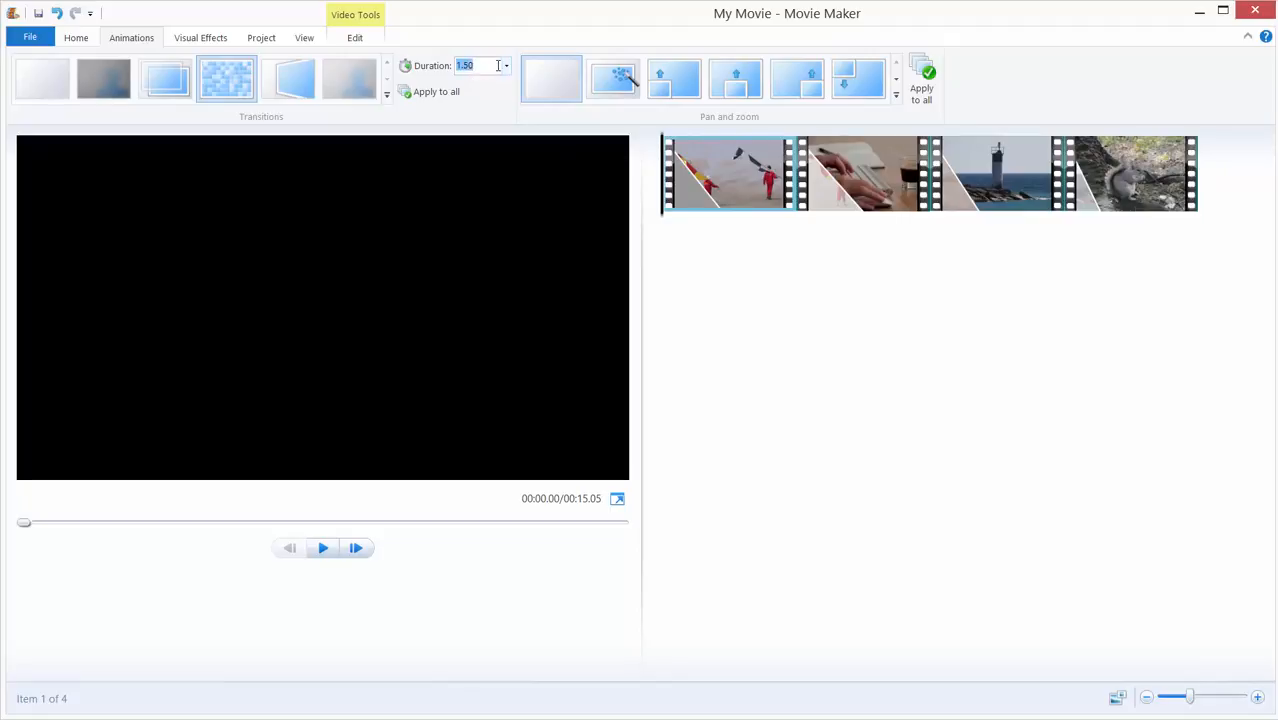
{"action": "left_click", "coordinate": [504, 64]}
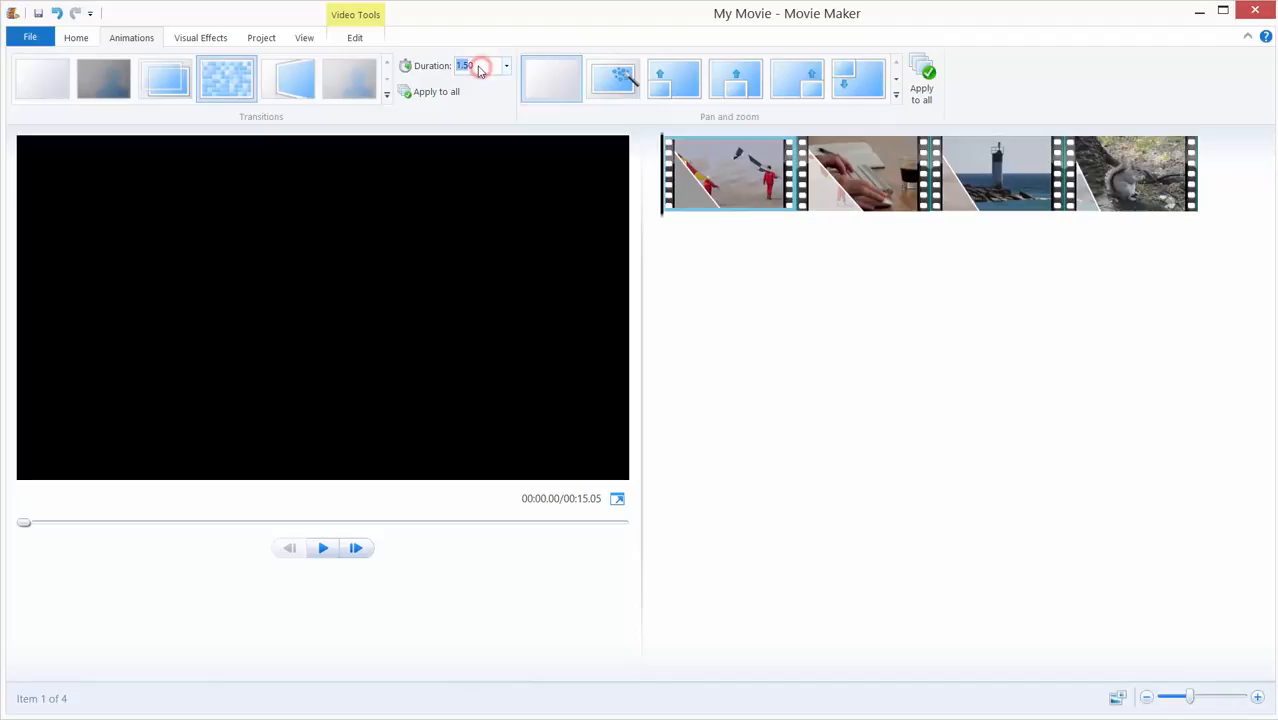
{"action": "type", "text": "5"}
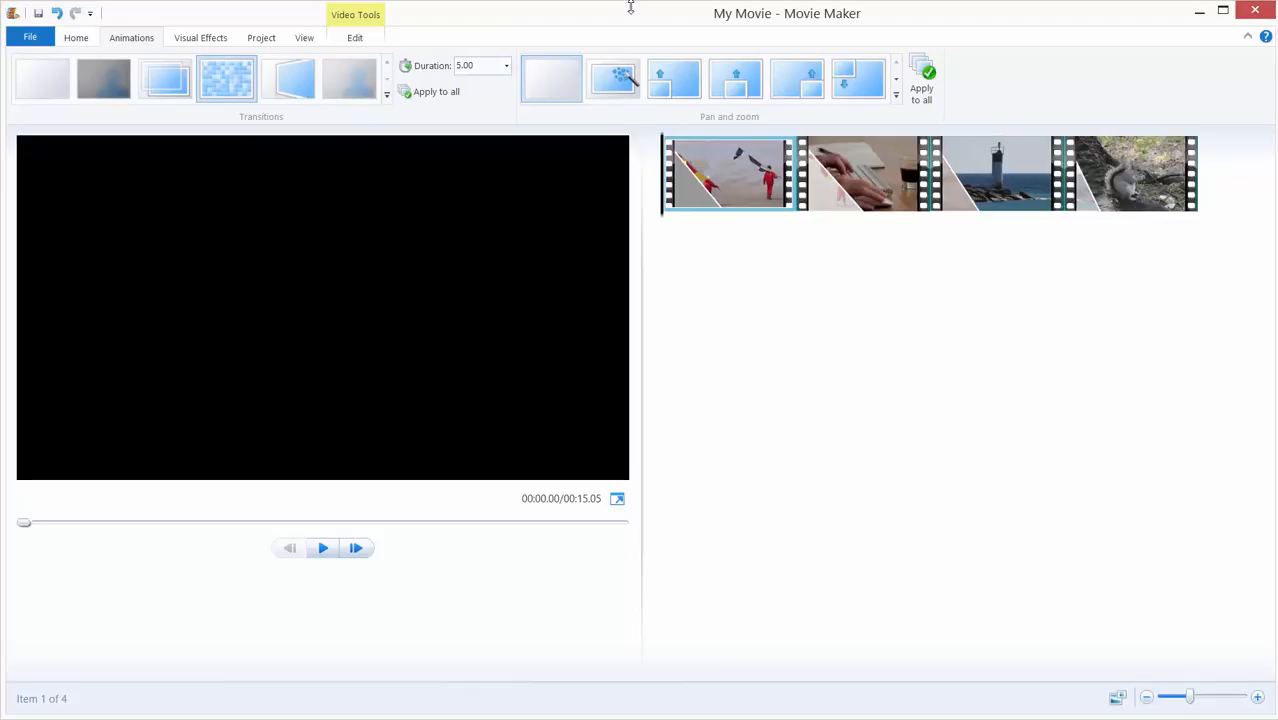
{"action": "mouse_move", "coordinate": [396, 230]}
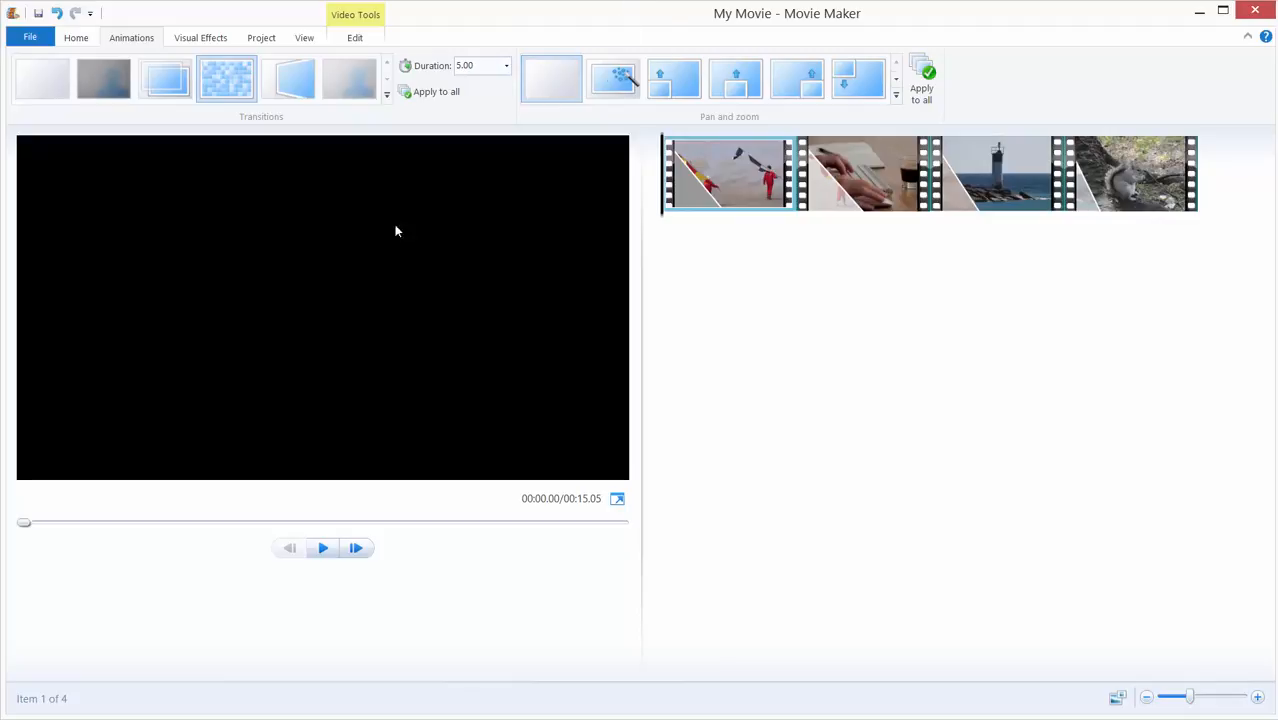
{"action": "left_click", "coordinate": [322, 548]}
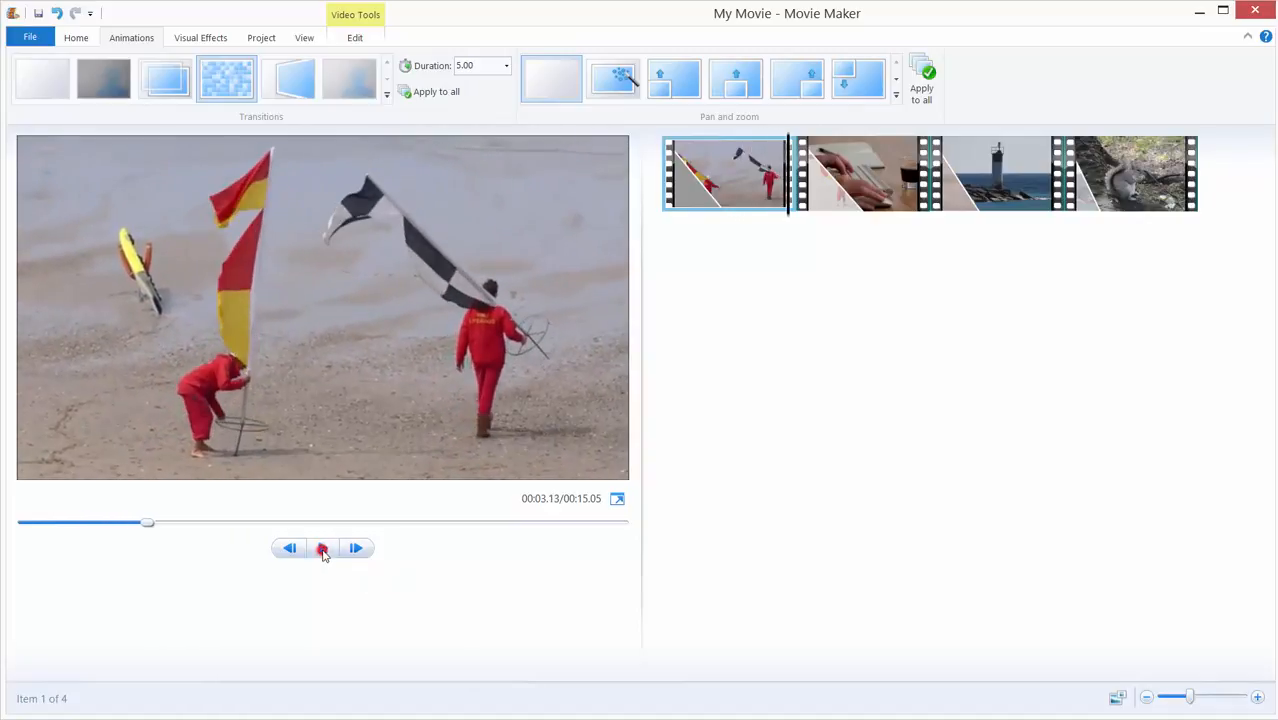
{"action": "mouse_move", "coordinate": [322, 548]}
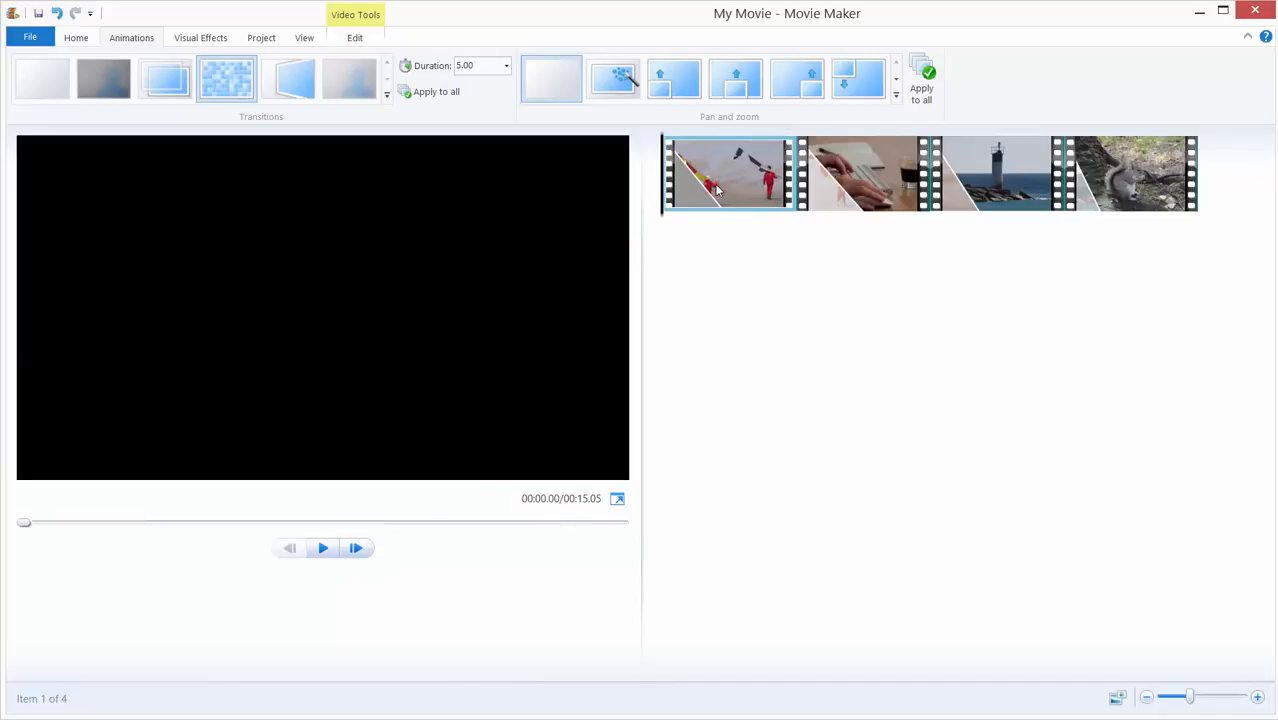
{"action": "left_click", "coordinate": [354, 36]}
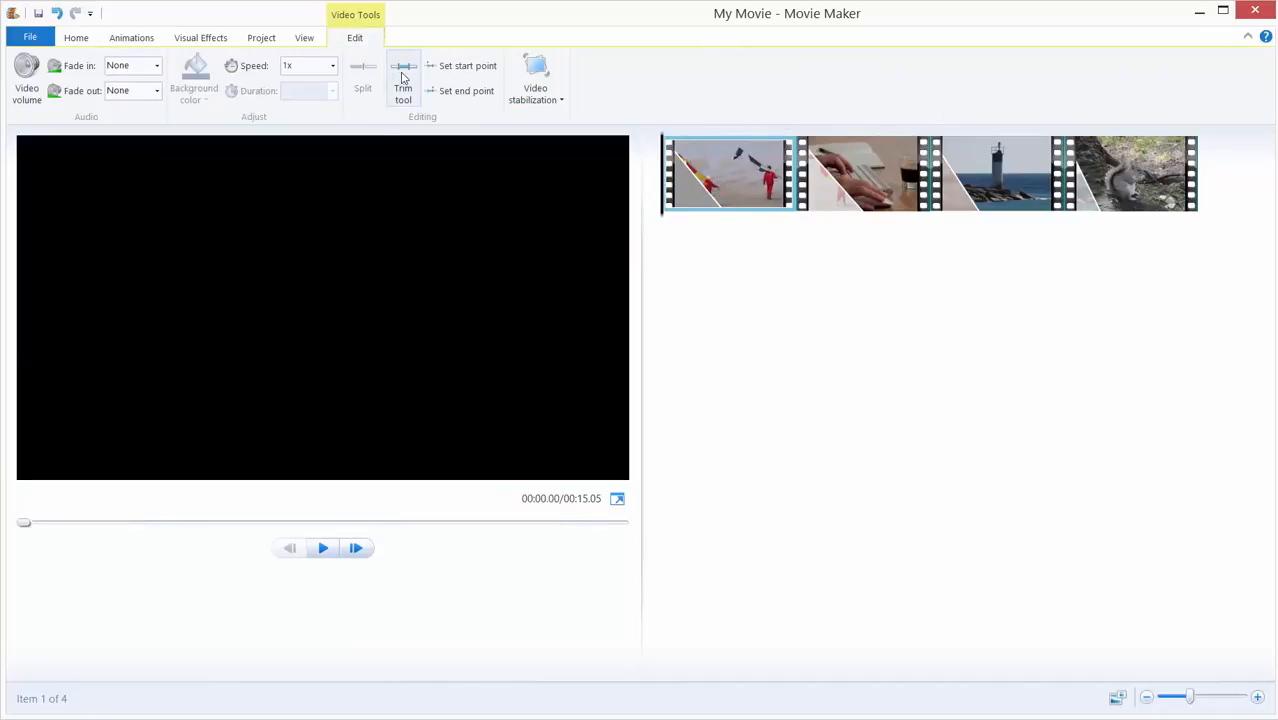
{"action": "left_click", "coordinate": [402, 80]}
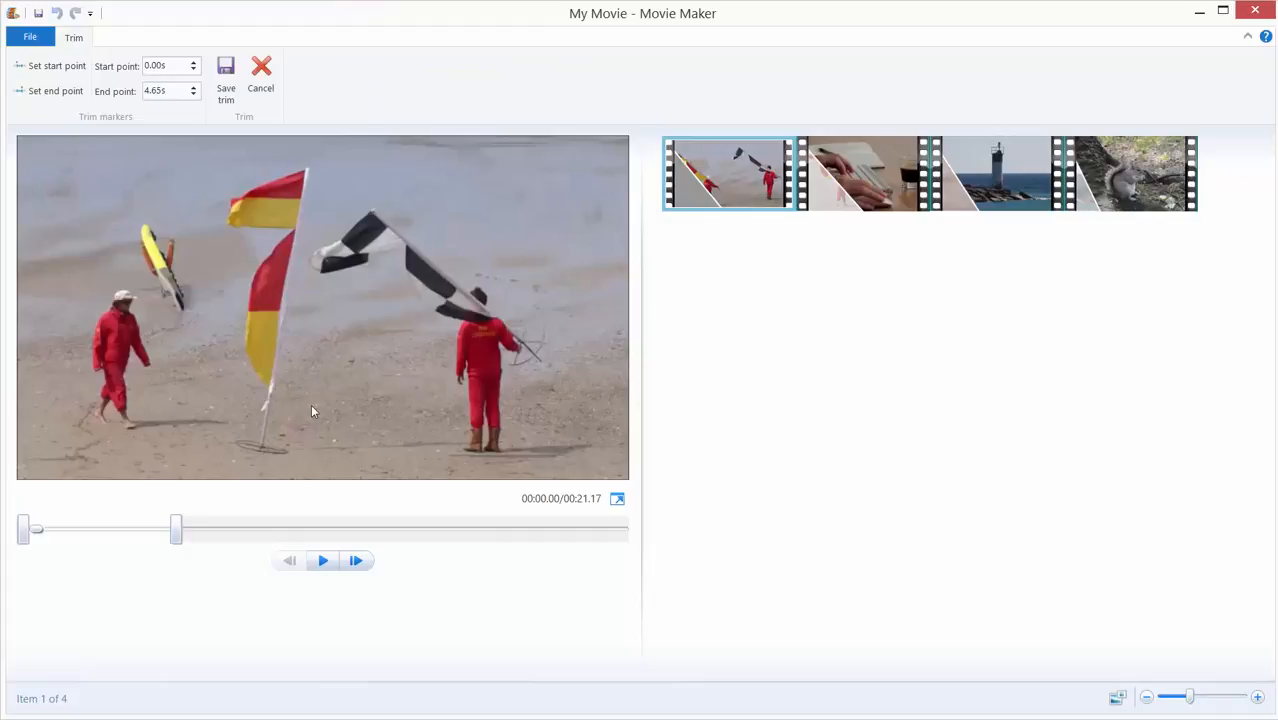
{"action": "left_click_drag", "start_coordinate": [36, 528], "coordinate": [176, 528]}
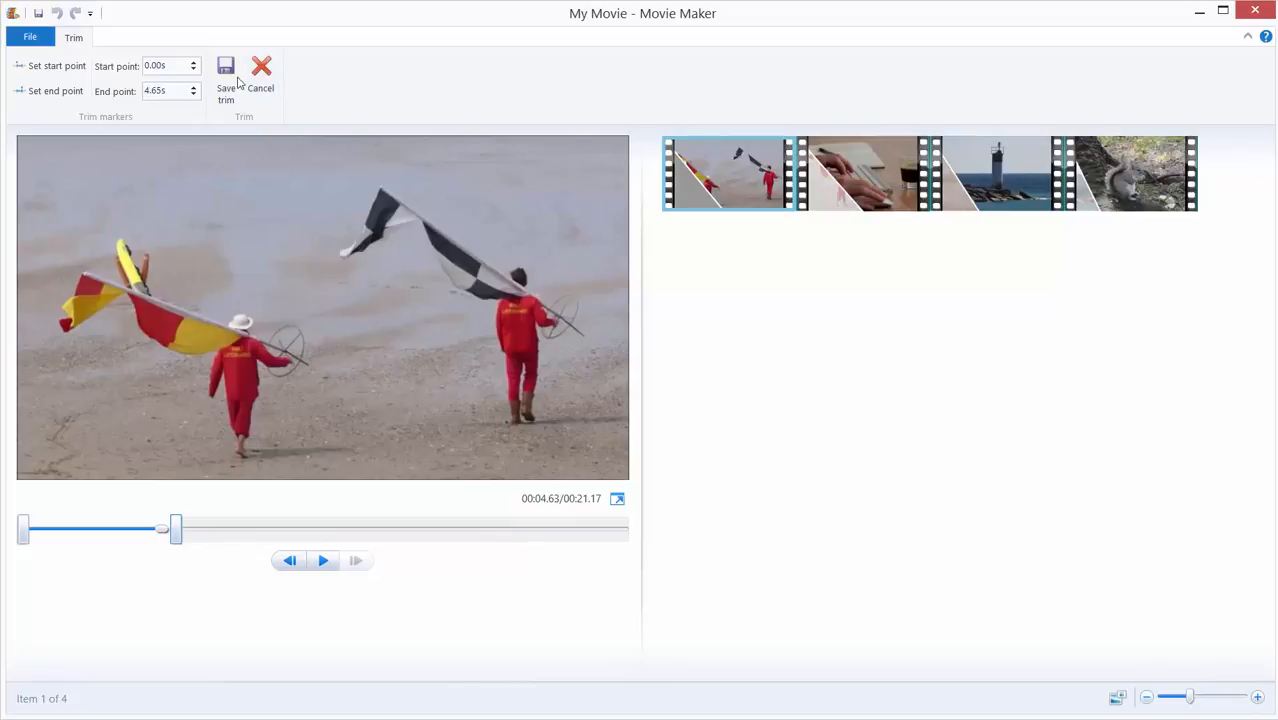
{"action": "mouse_move", "coordinate": [260, 80]}
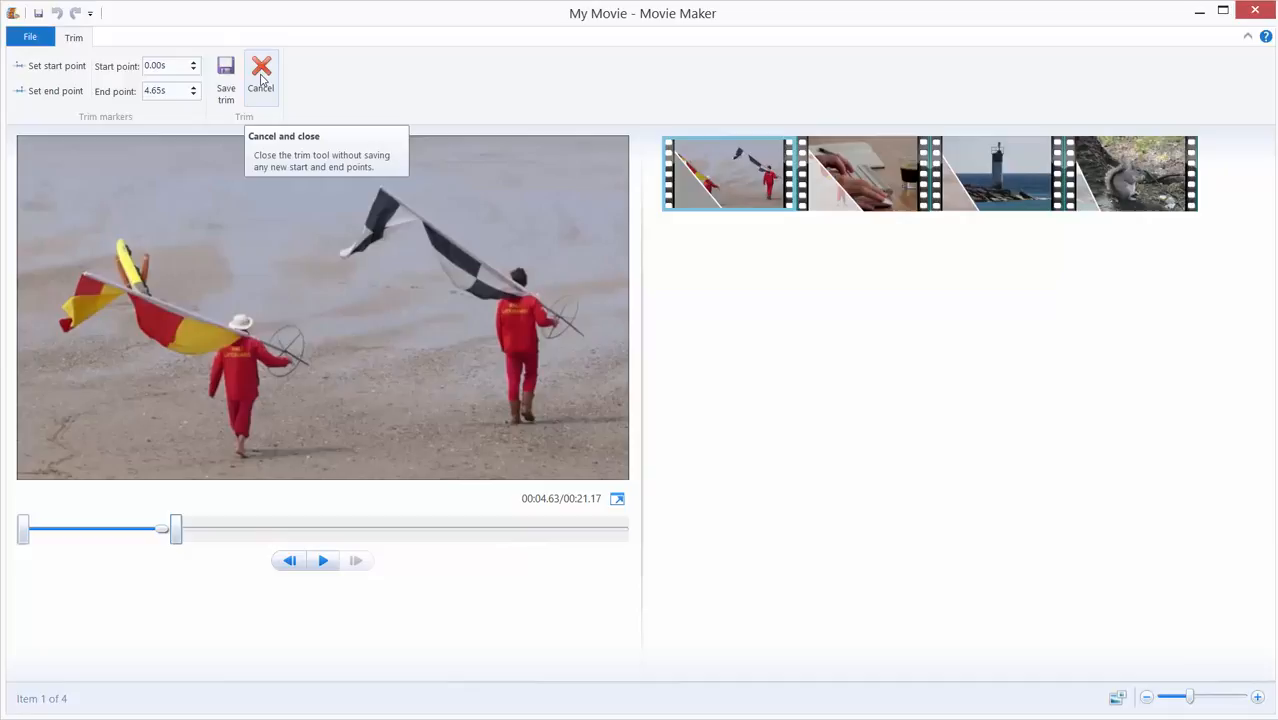
{"action": "left_click", "coordinate": [260, 76]}
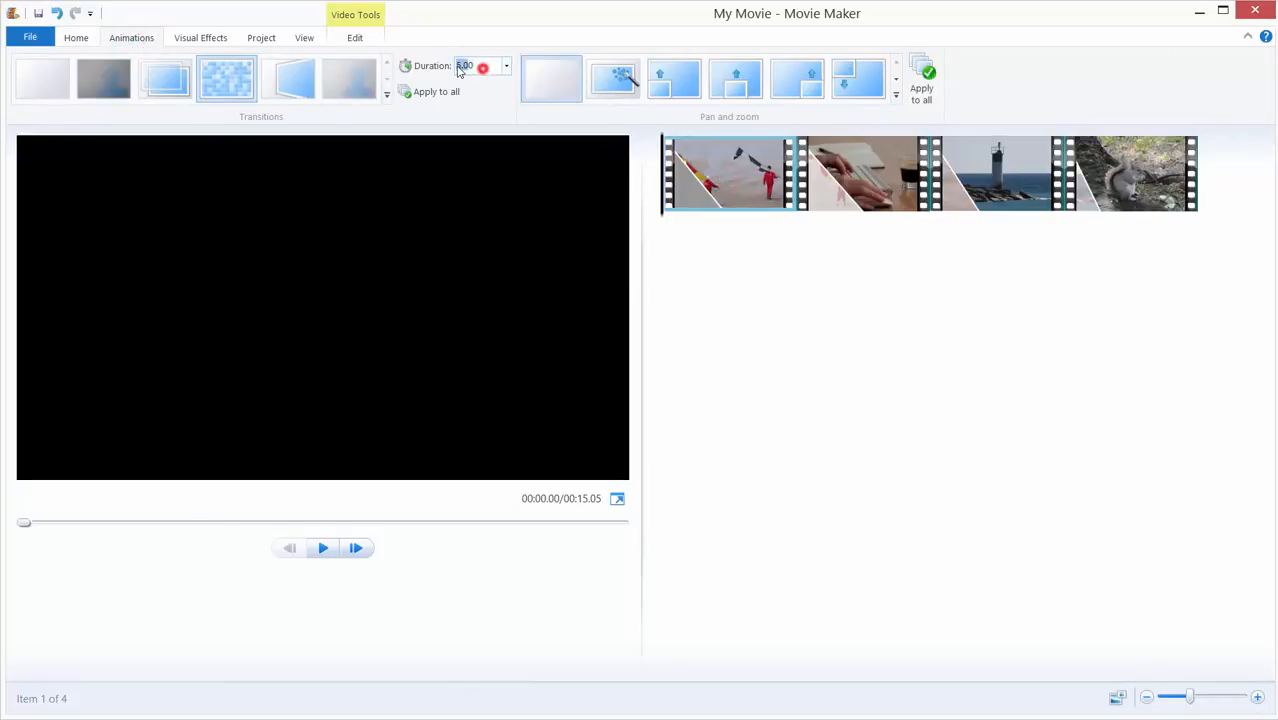
Step: Set the beach clip's transition Duration to 3 seconds and preview into the keyboard clip
{"action": "type", "text": "3"}
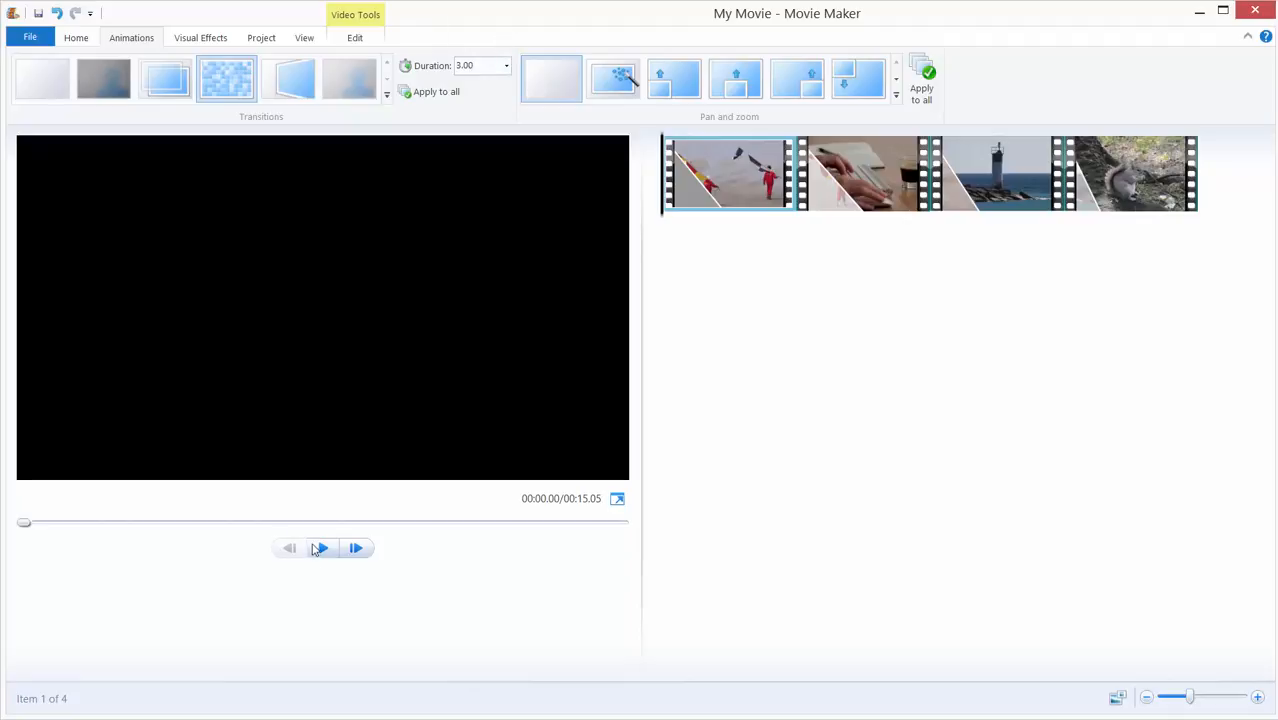
{"action": "left_click", "coordinate": [320, 548]}
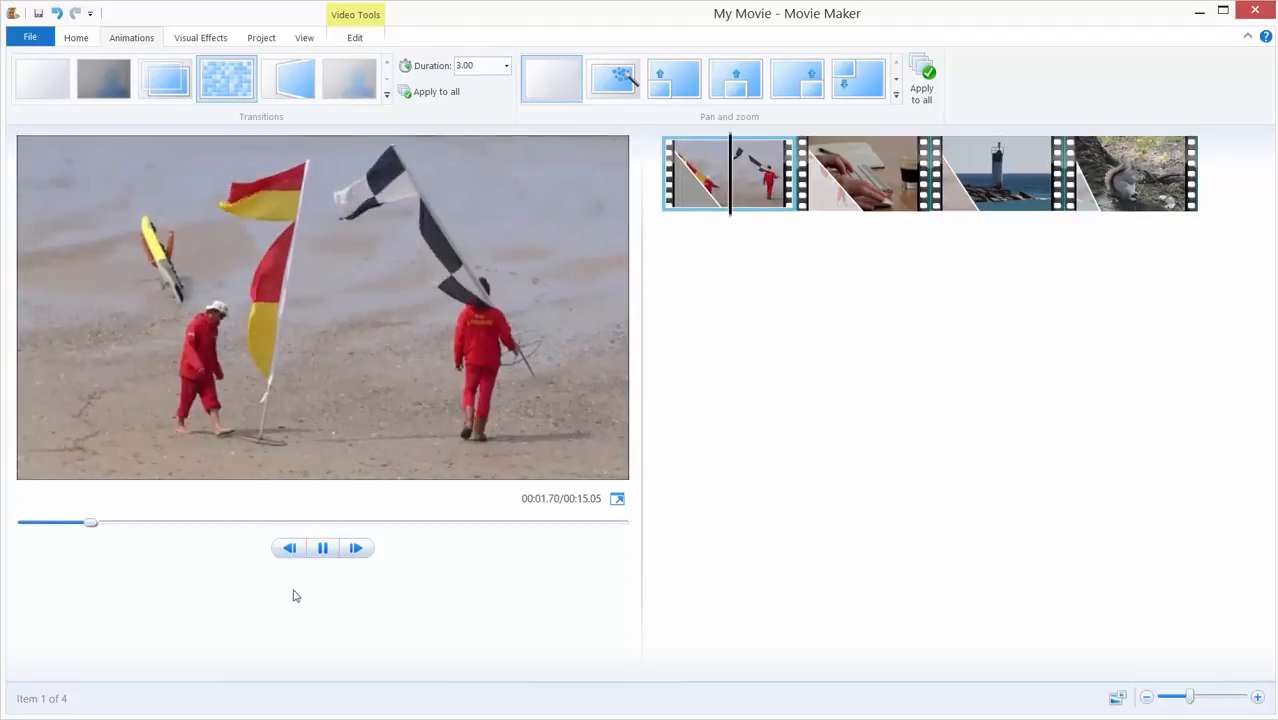
{"action": "left_click", "coordinate": [868, 172]}
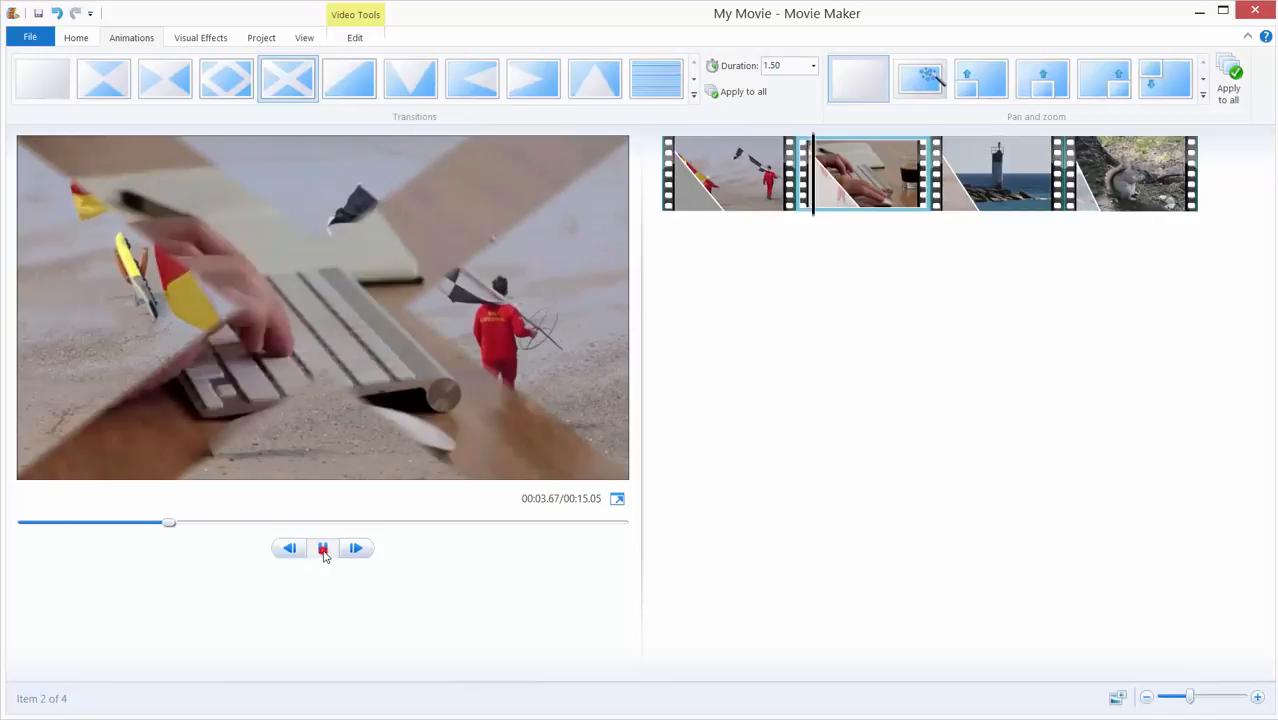
{"action": "left_click", "coordinate": [322, 548]}
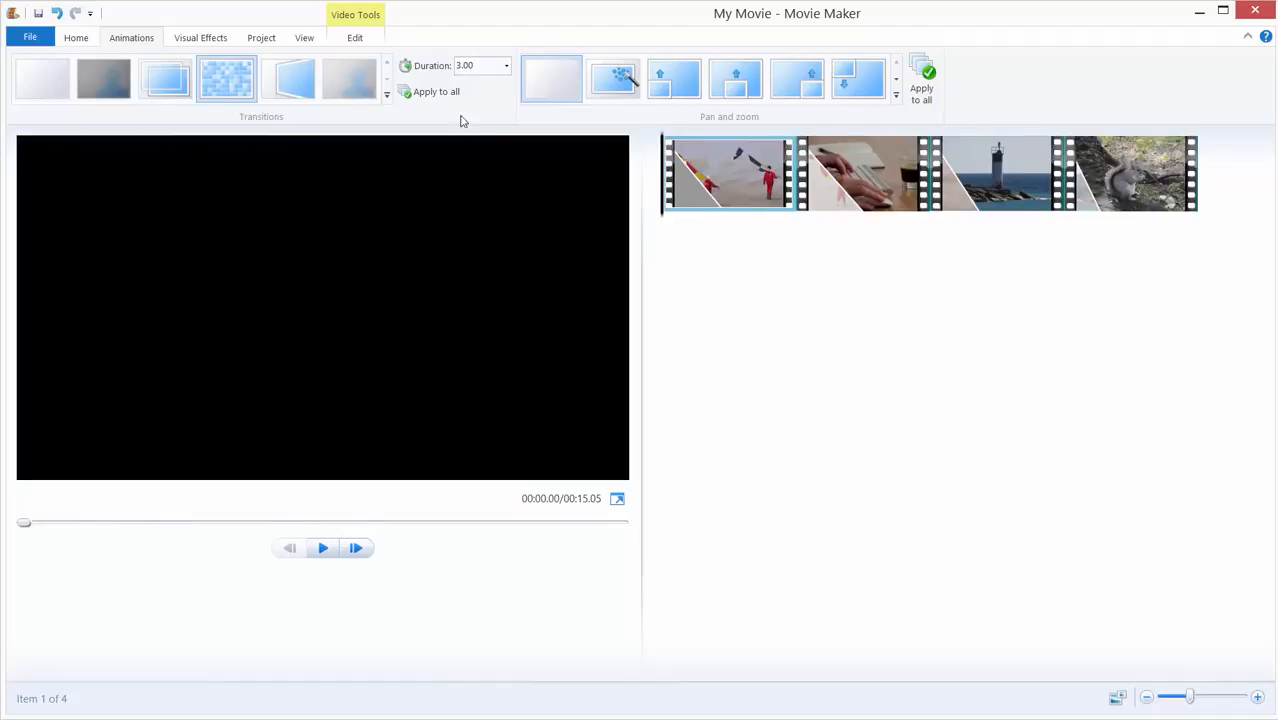
Step: Apply the first clip's transition to all clips and preview into the keyboard clip
{"action": "left_click", "coordinate": [436, 92]}
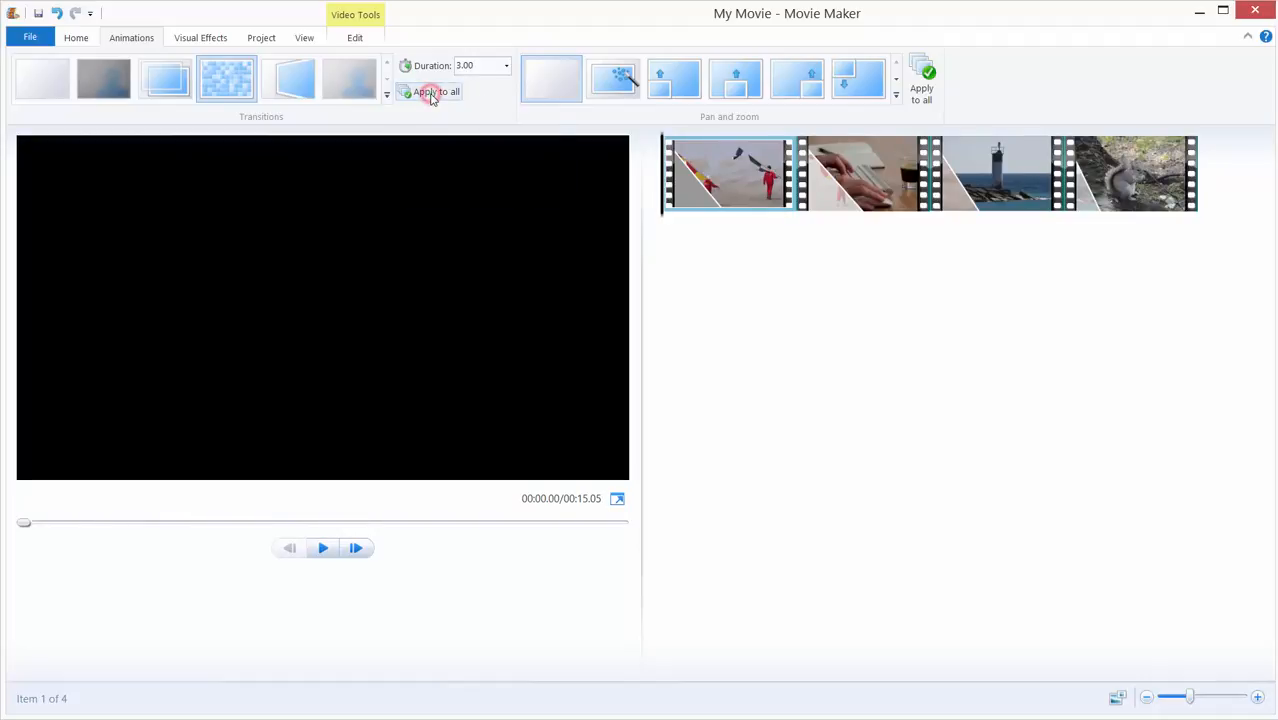
{"action": "mouse_move", "coordinate": [322, 548]}
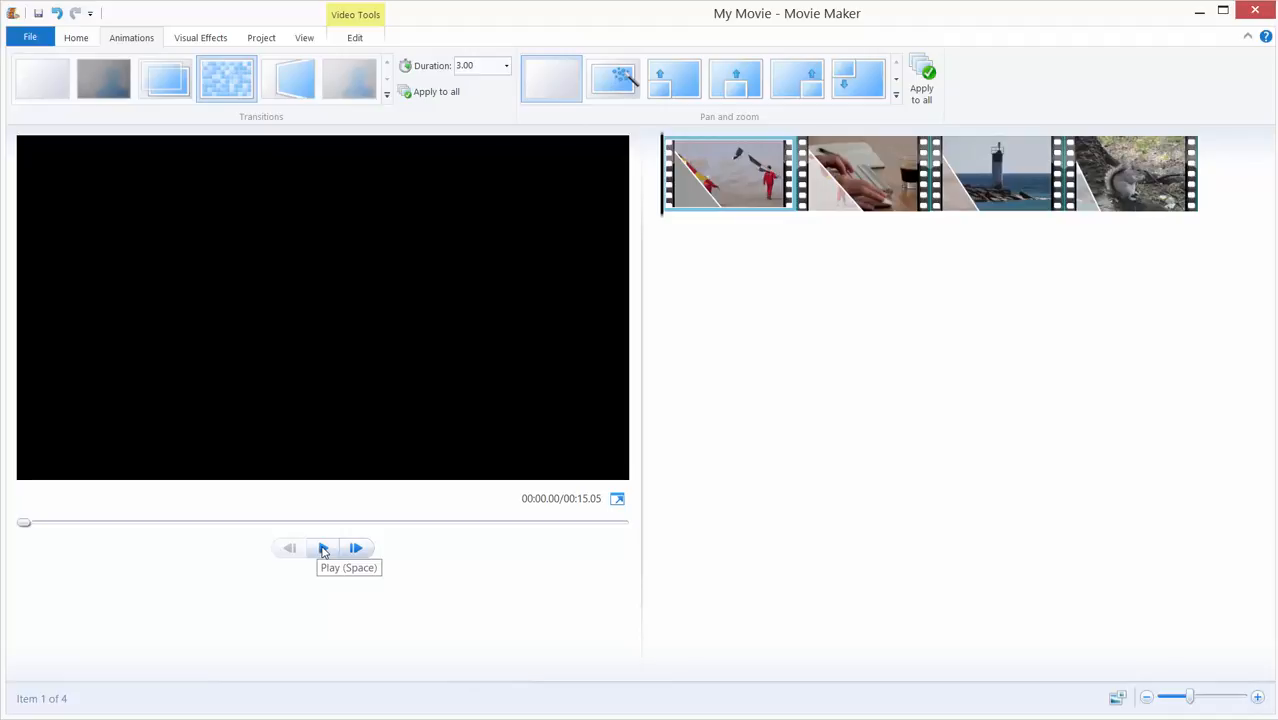
{"action": "left_click", "coordinate": [324, 548]}
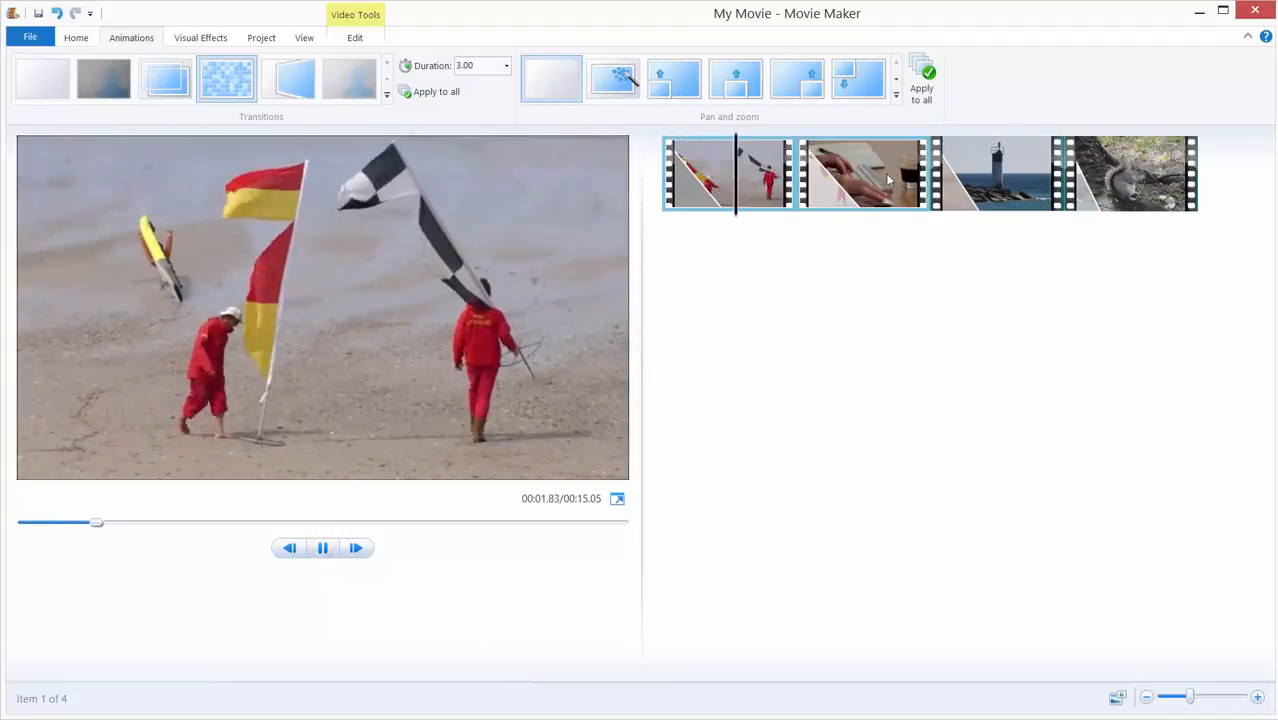
{"action": "left_click", "coordinate": [862, 172]}
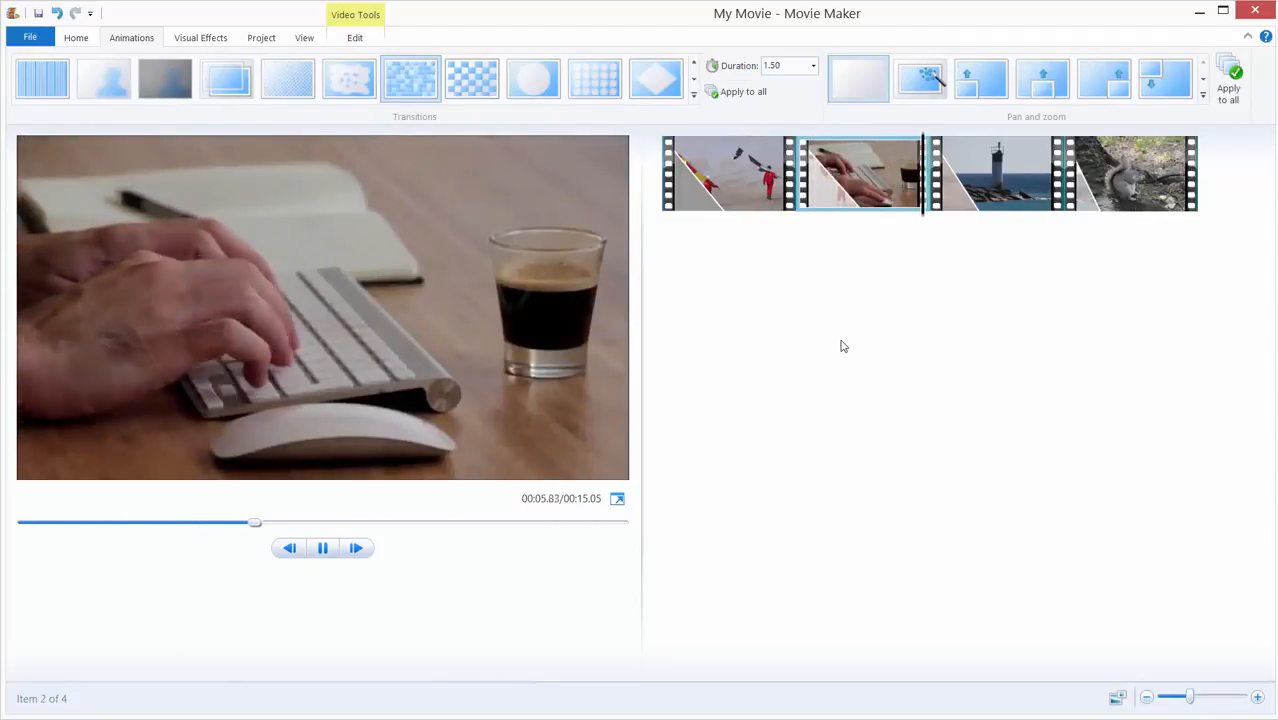
{"action": "left_click", "coordinate": [322, 548]}
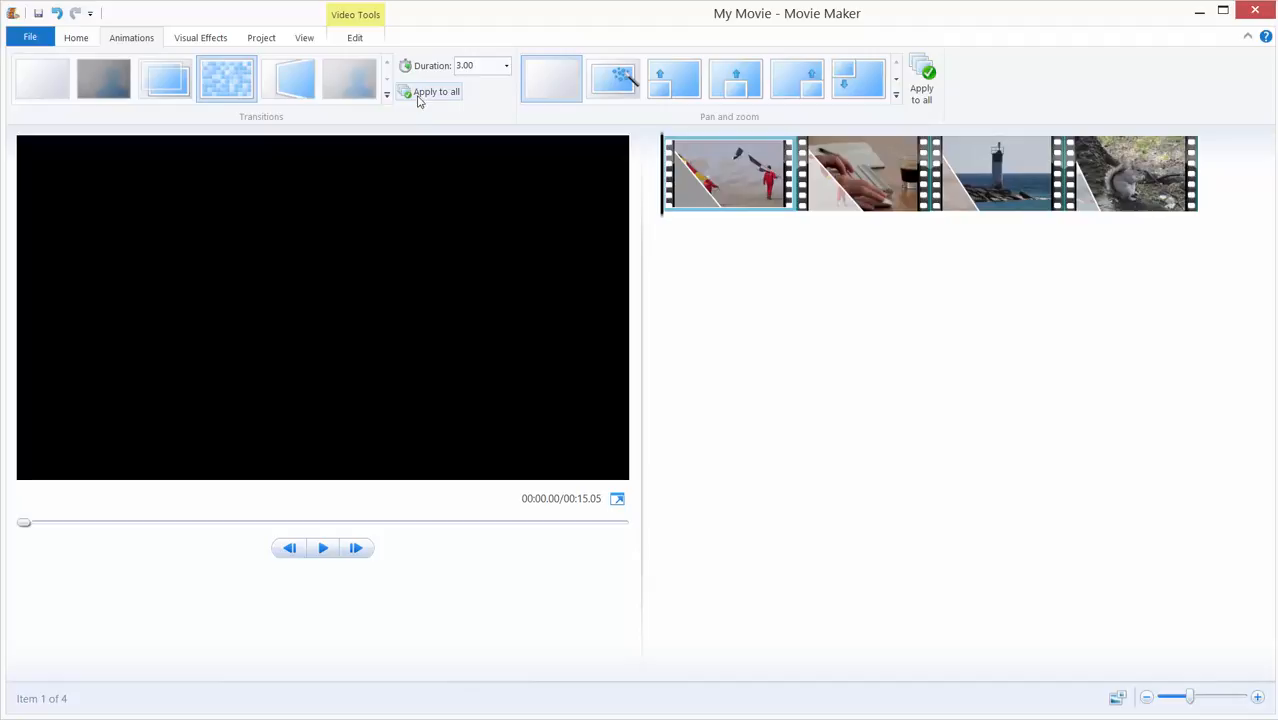
{"action": "mouse_move", "coordinate": [430, 92]}
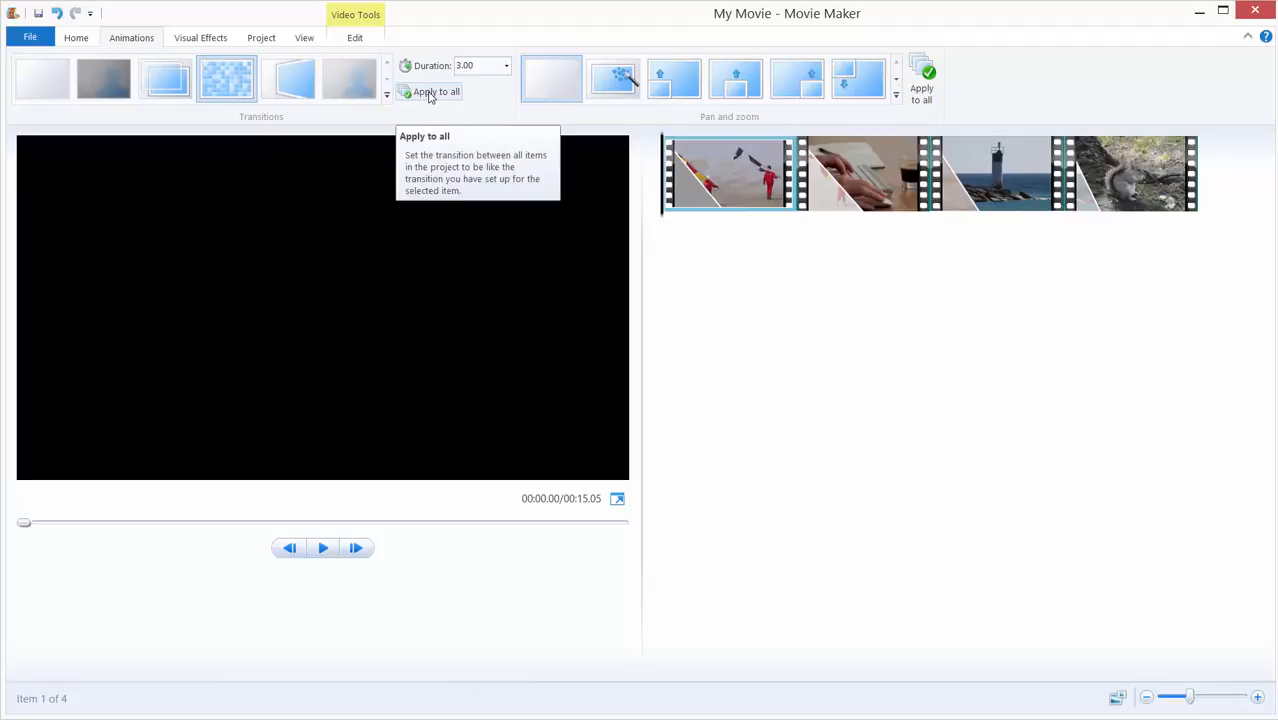
{"action": "mouse_move", "coordinate": [352, 62]}
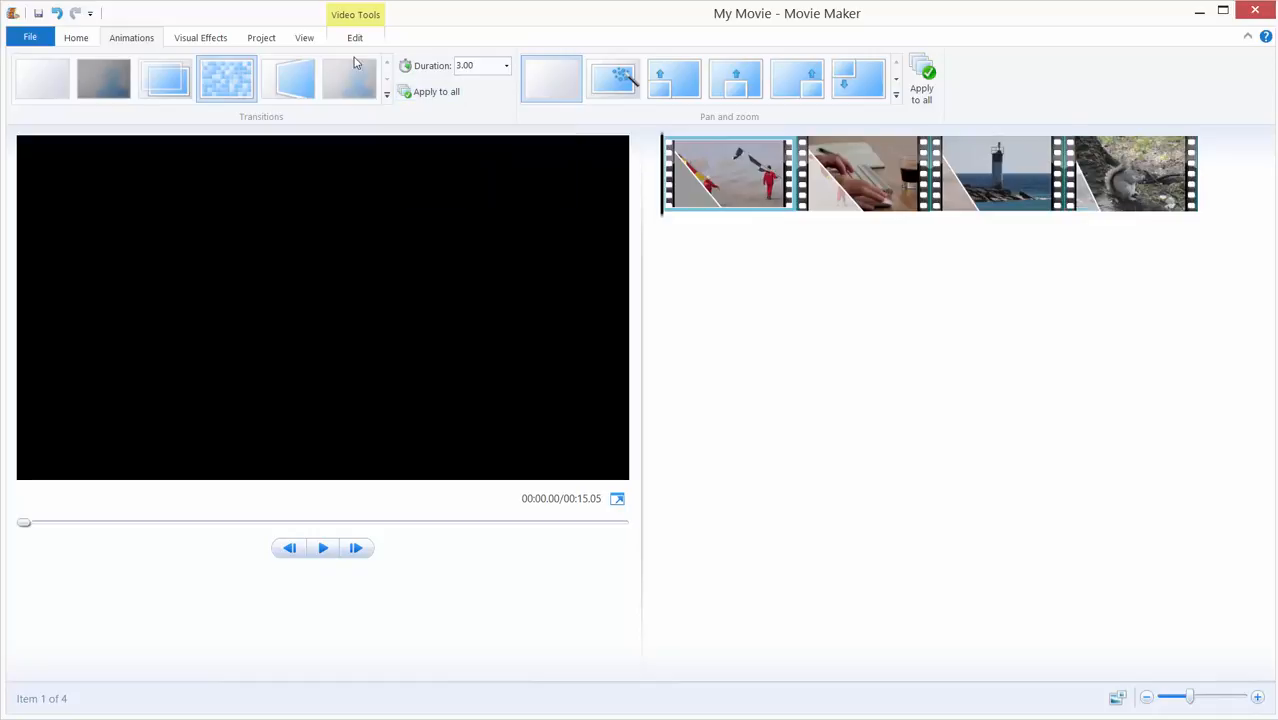
Step: Set the keyboard clip's transition Duration to 0.50 seconds
{"action": "left_click", "coordinate": [864, 172]}
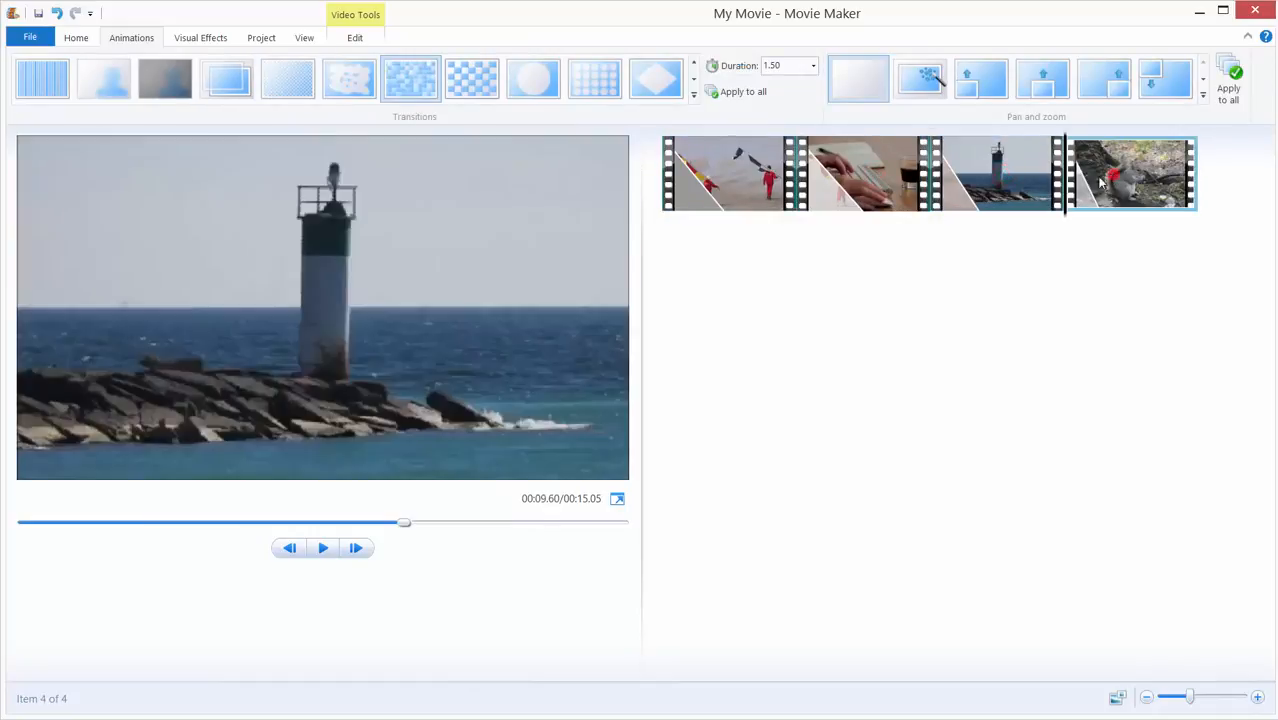
{"action": "left_click", "coordinate": [864, 172]}
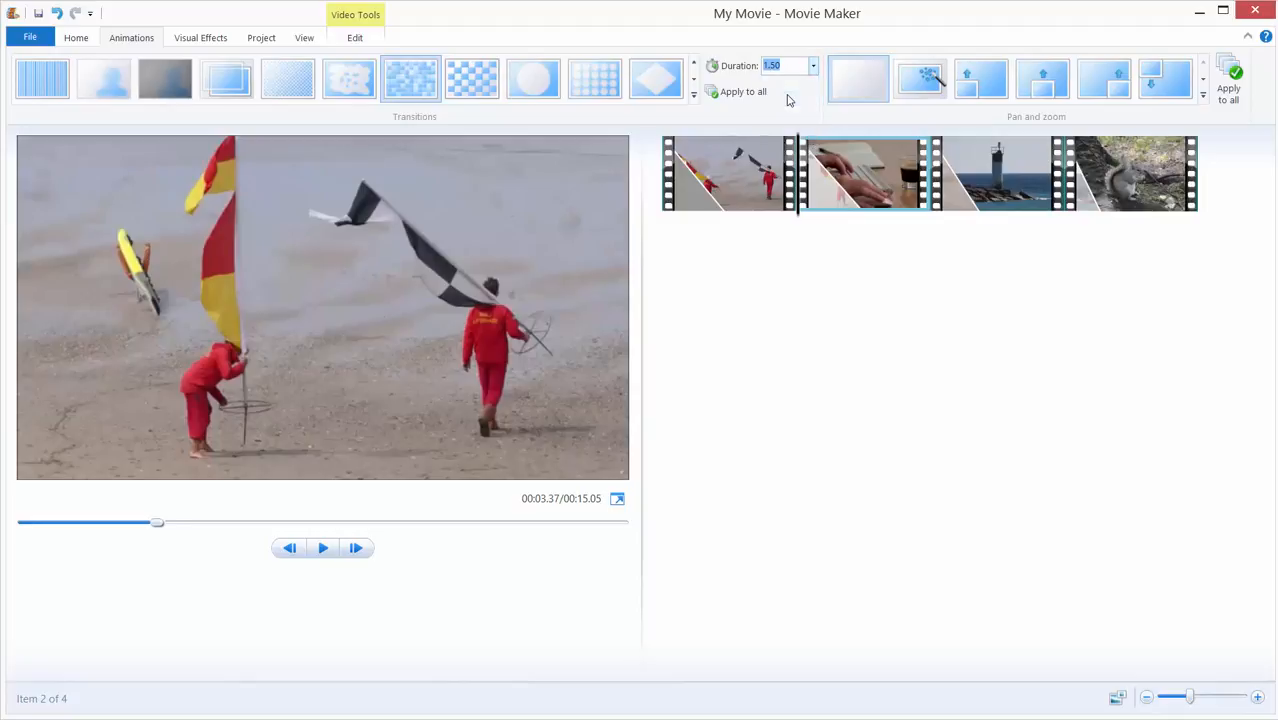
{"action": "left_click", "coordinate": [996, 172]}
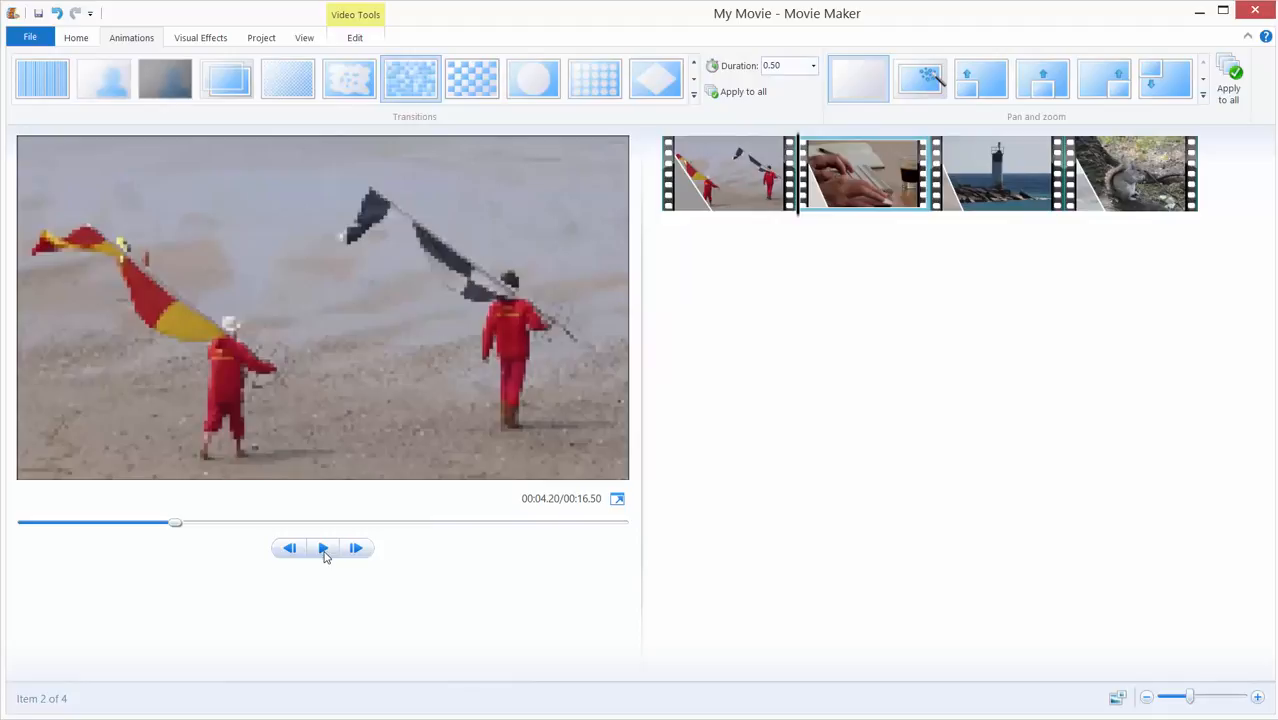
Step: Preview the movie through the squirrel clip and reselect the keyboard clip
{"action": "left_click", "coordinate": [324, 548]}
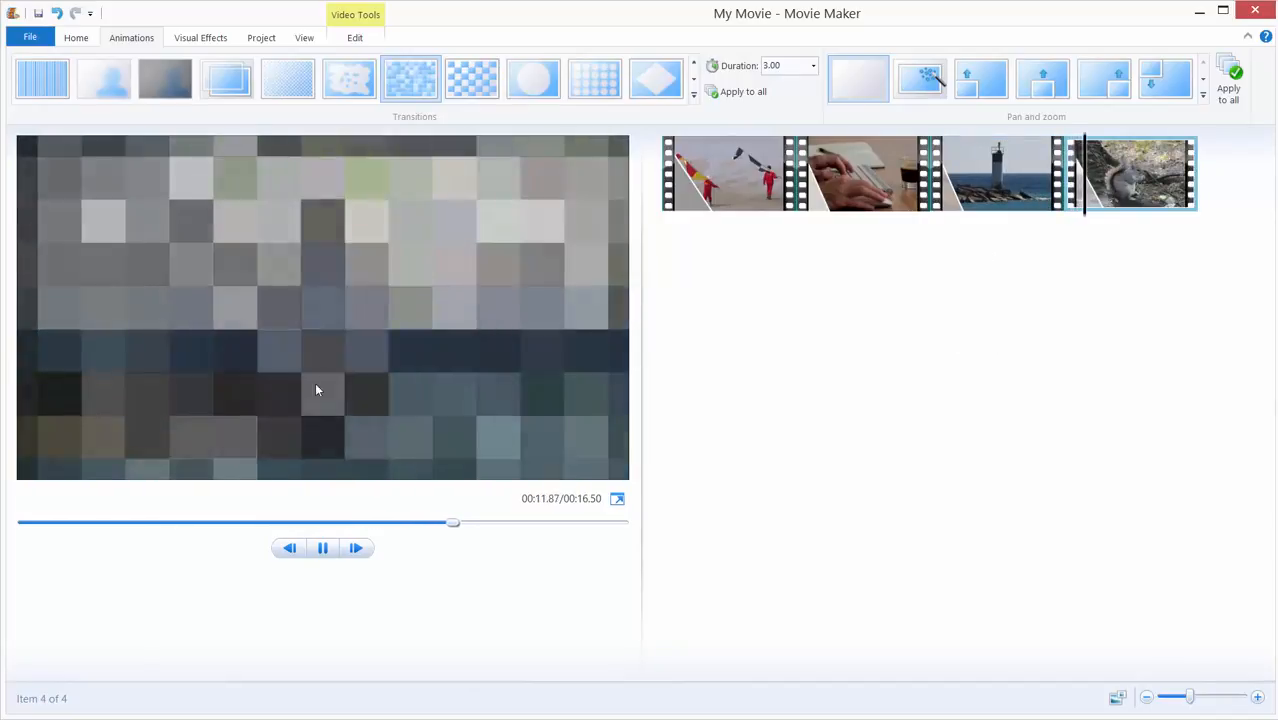
{"action": "left_click", "coordinate": [324, 548]}
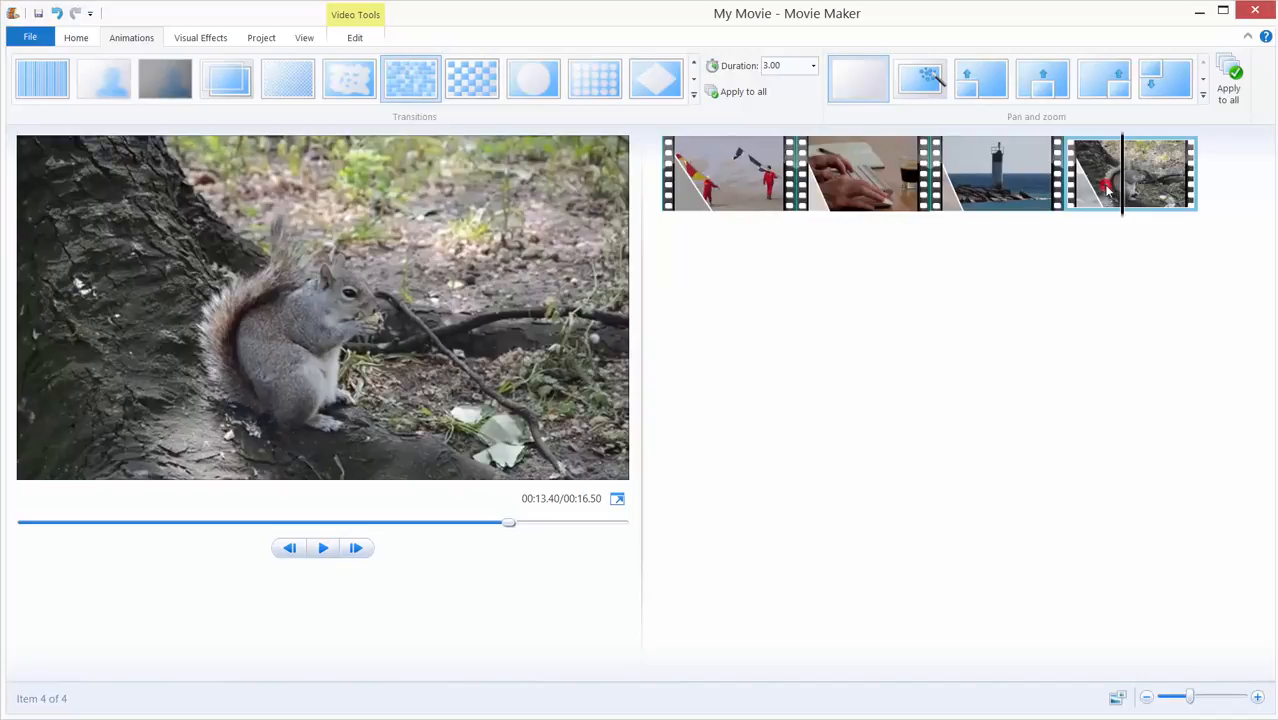
{"action": "left_click", "coordinate": [864, 172]}
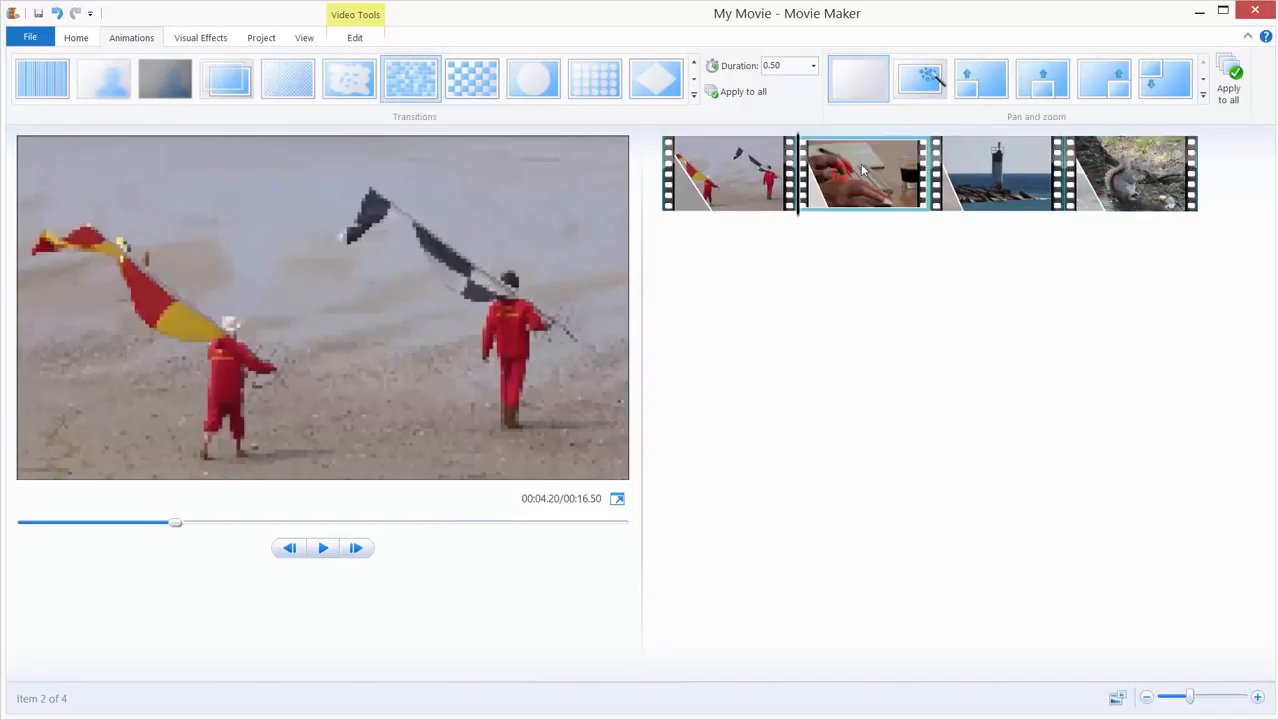
Step: Select the second, third and fourth clips together on the storyboard
{"action": "left_click", "coordinate": [996, 172]}
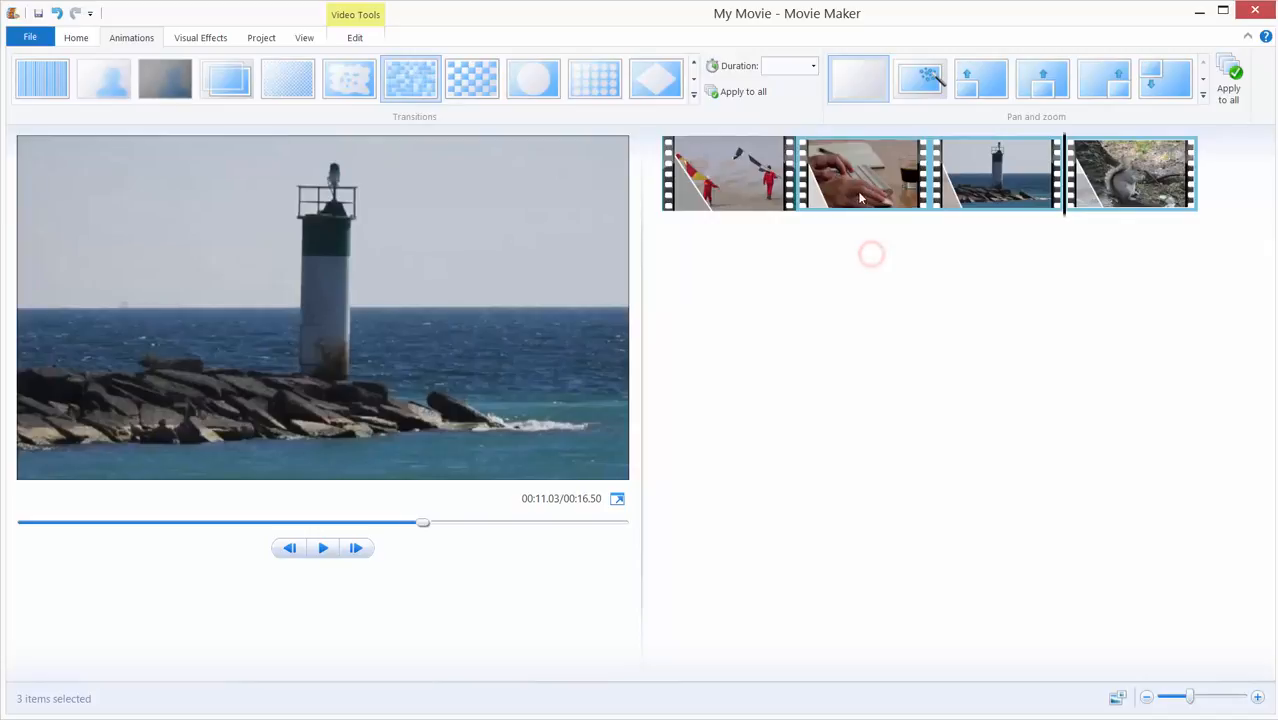
{"action": "left_click", "coordinate": [862, 172]}
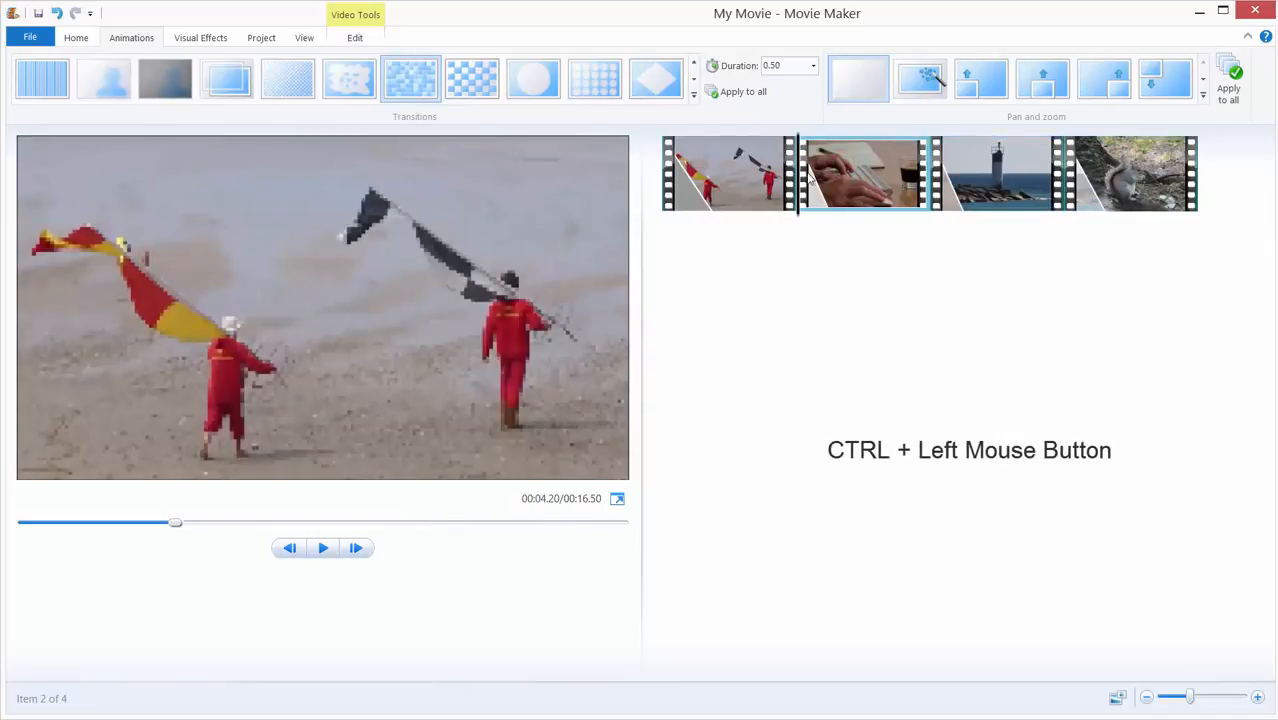
{"action": "left_click", "coordinate": [1130, 172]}
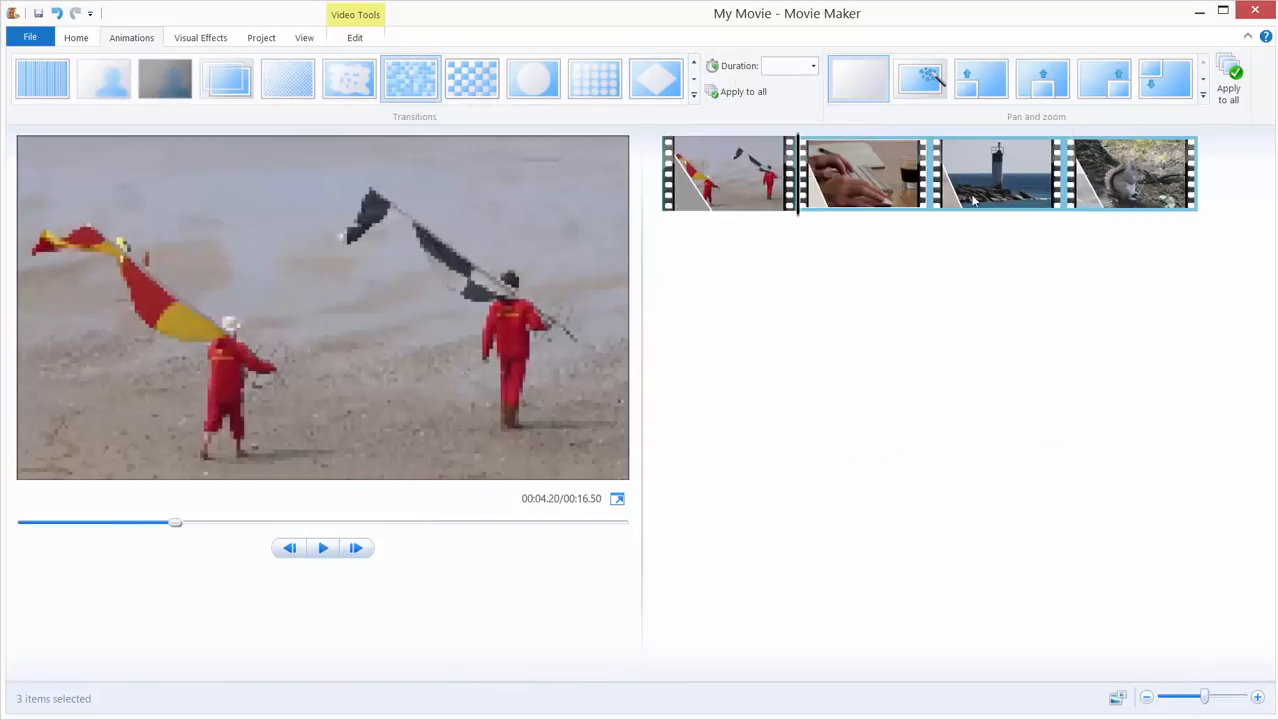
Step: Set the selected clips' transition duration to 0.25 seconds
{"action": "left_click", "coordinate": [784, 64]}
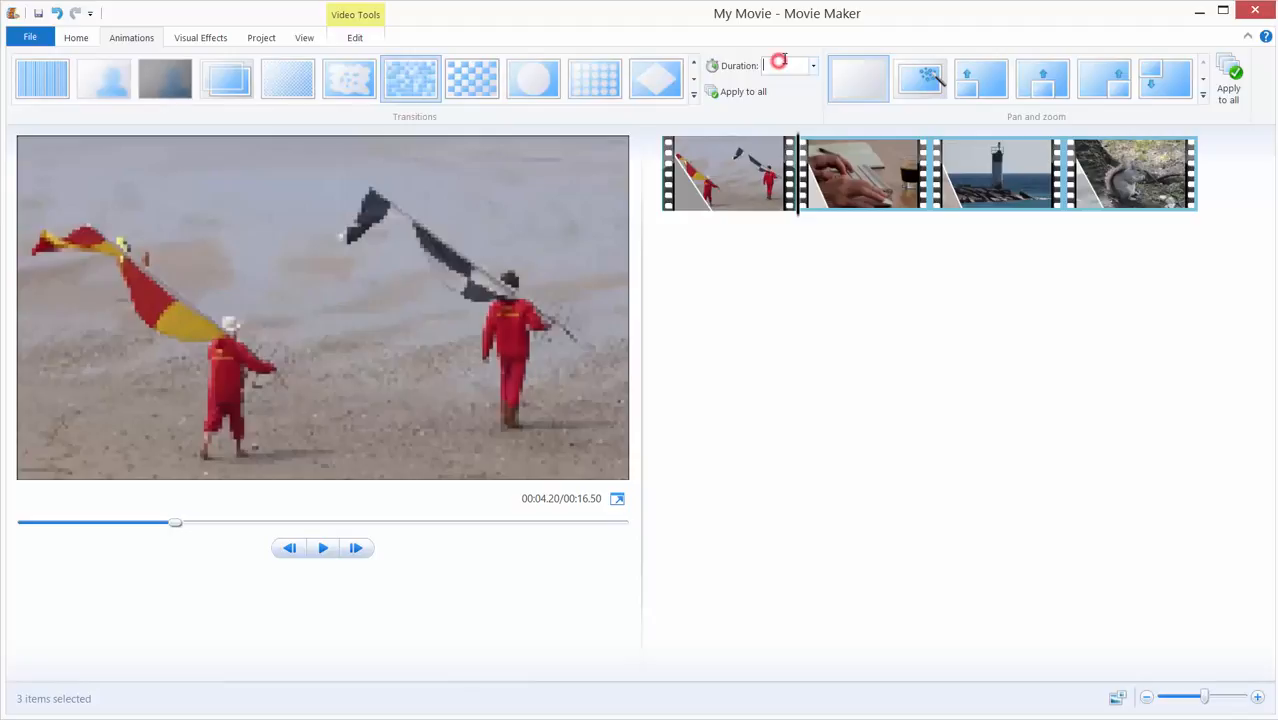
{"action": "left_click", "coordinate": [812, 64]}
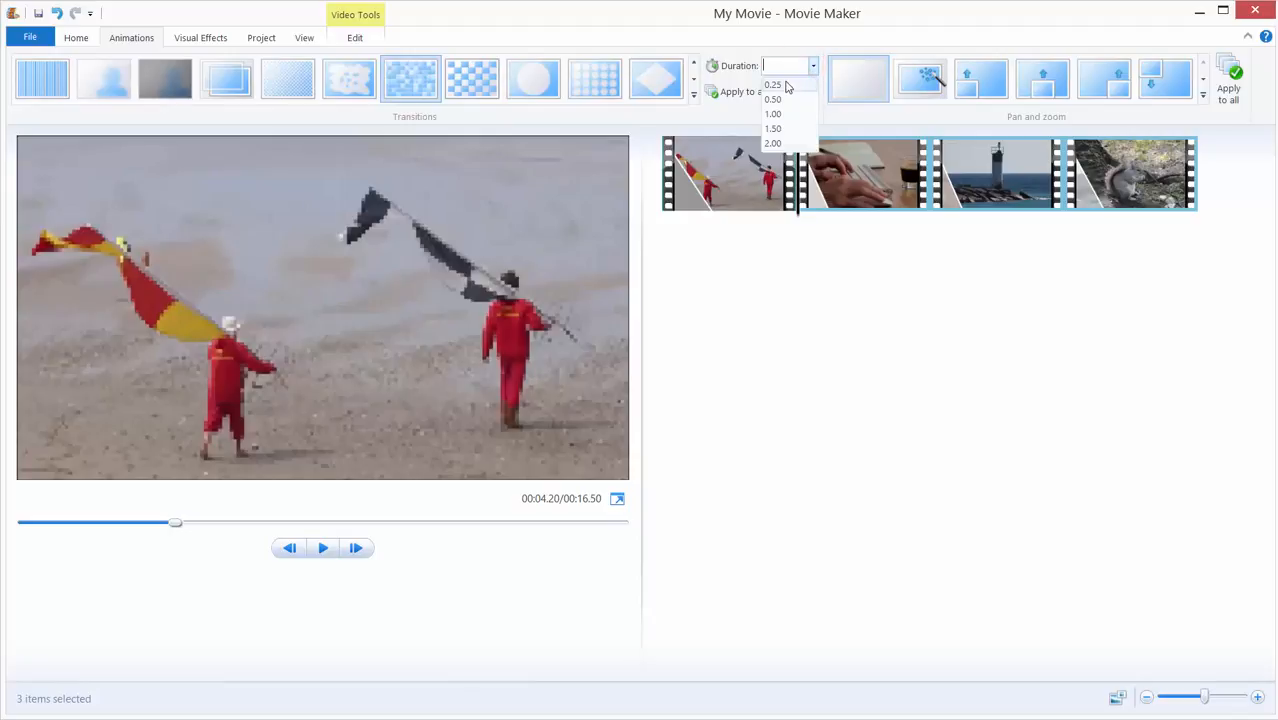
{"action": "left_click", "coordinate": [772, 84]}
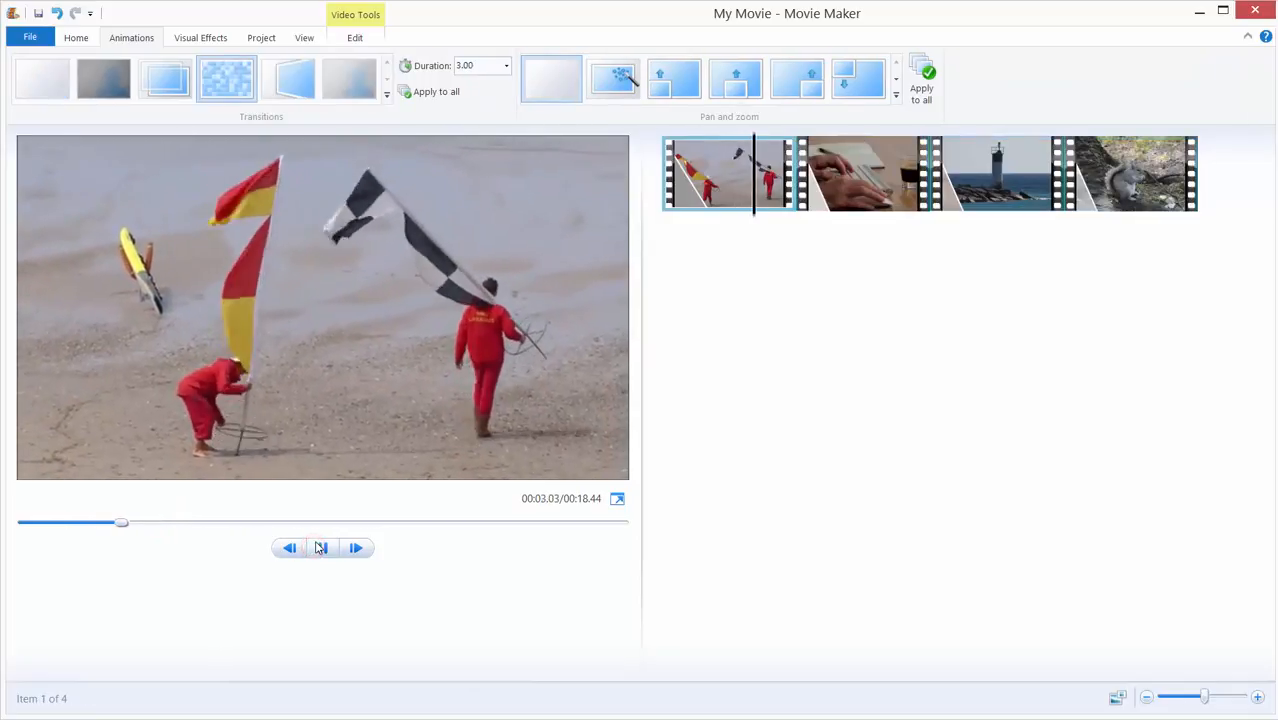
{"action": "left_click", "coordinate": [320, 548]}
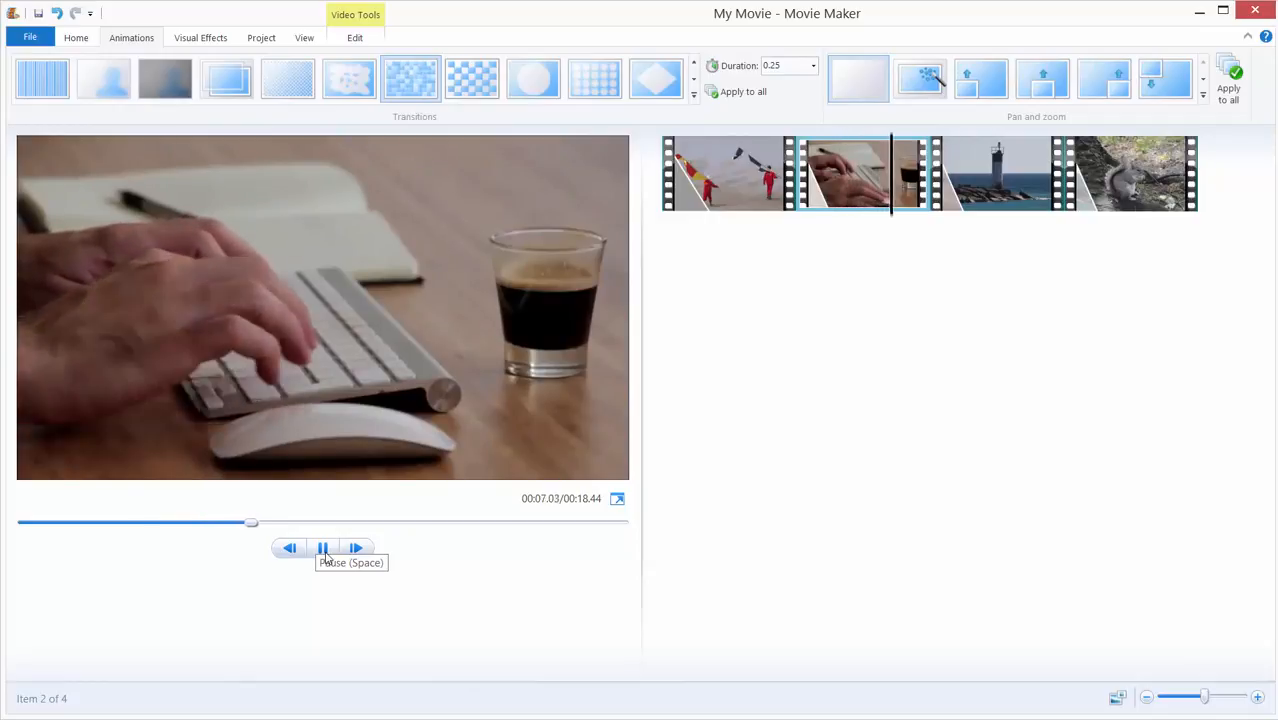
{"action": "left_click", "coordinate": [322, 548]}
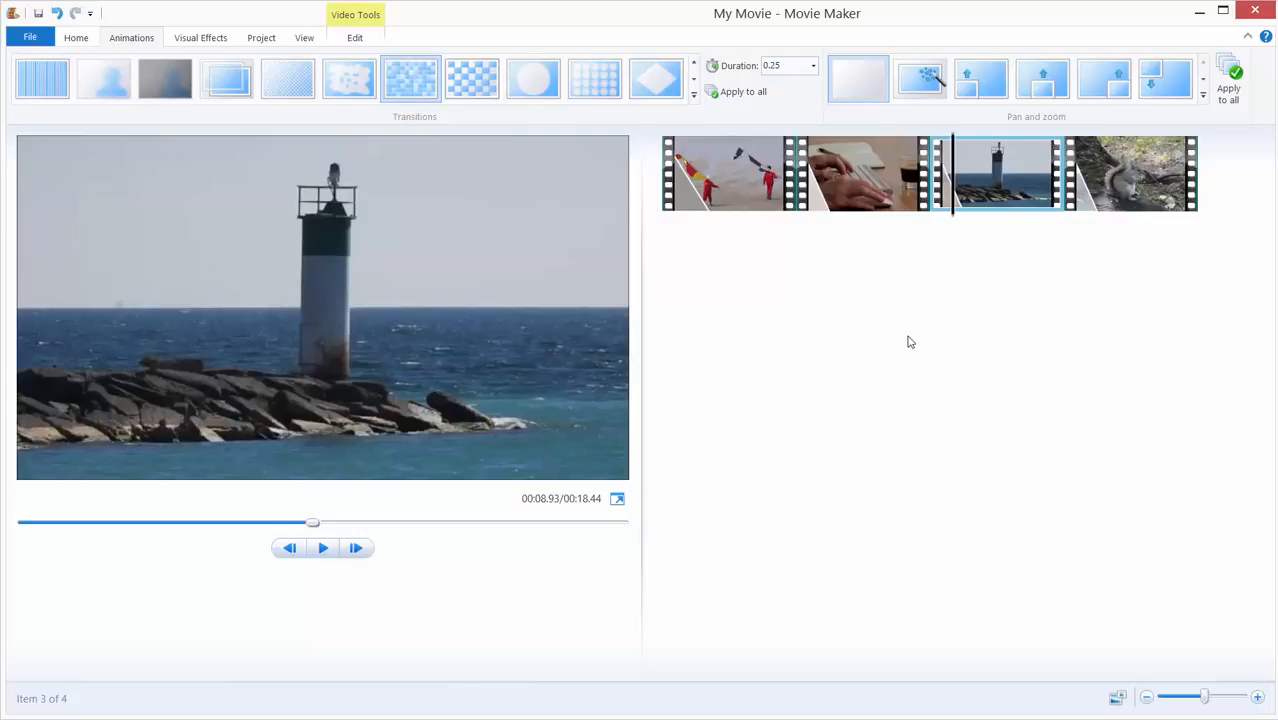
{"action": "mouse_move", "coordinate": [870, 236]}
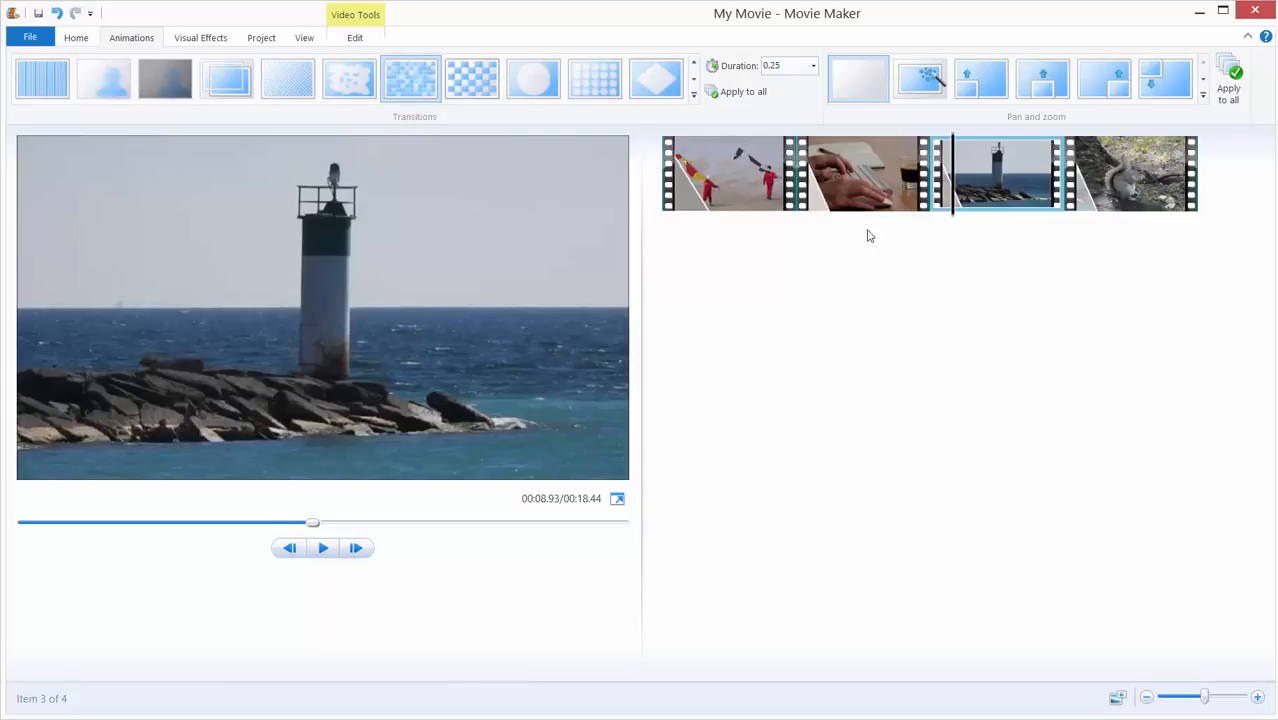
{"action": "left_click", "coordinate": [864, 172]}
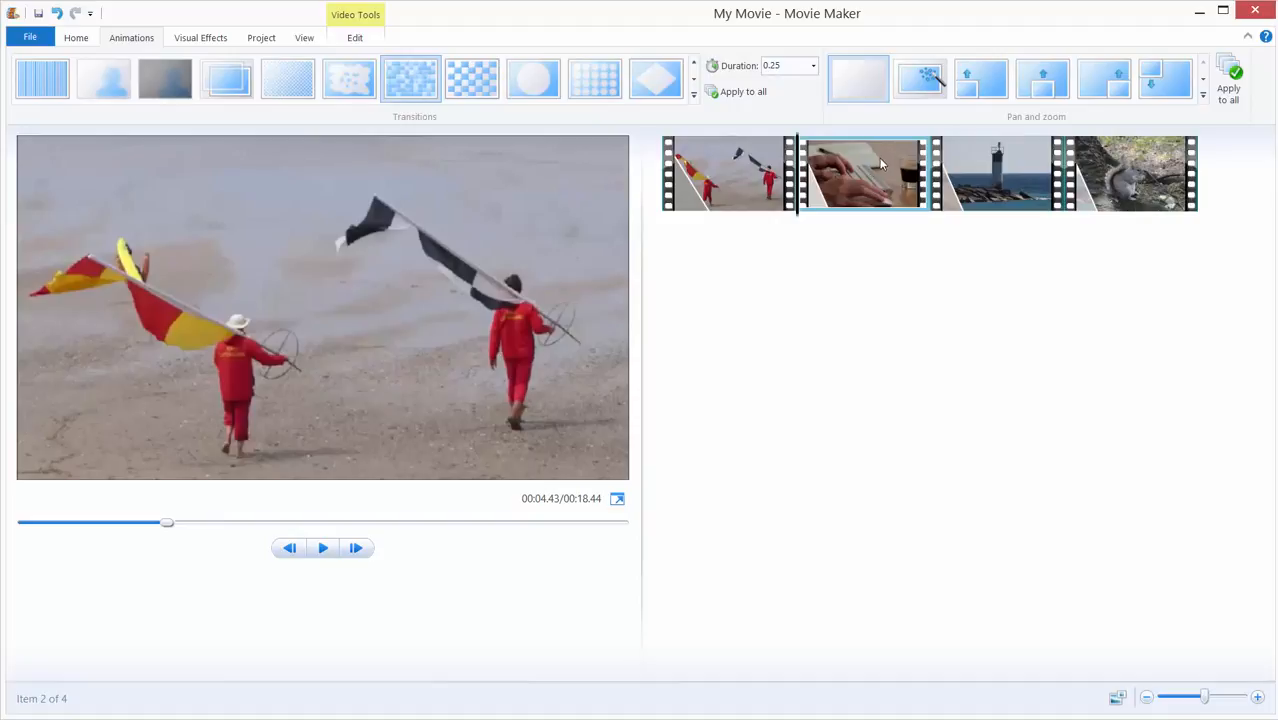
Step: Give the second clip a different transition style from the gallery
{"action": "left_click", "coordinate": [532, 78]}
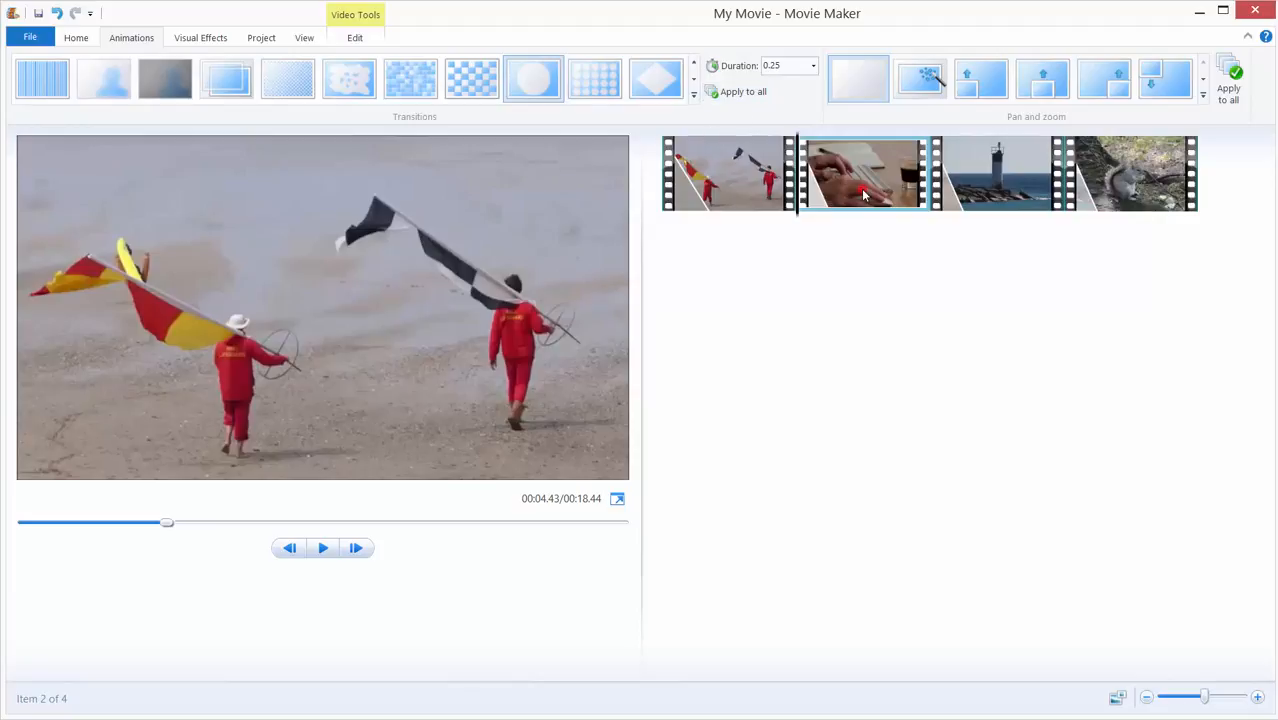
{"action": "left_click", "coordinate": [1130, 172]}
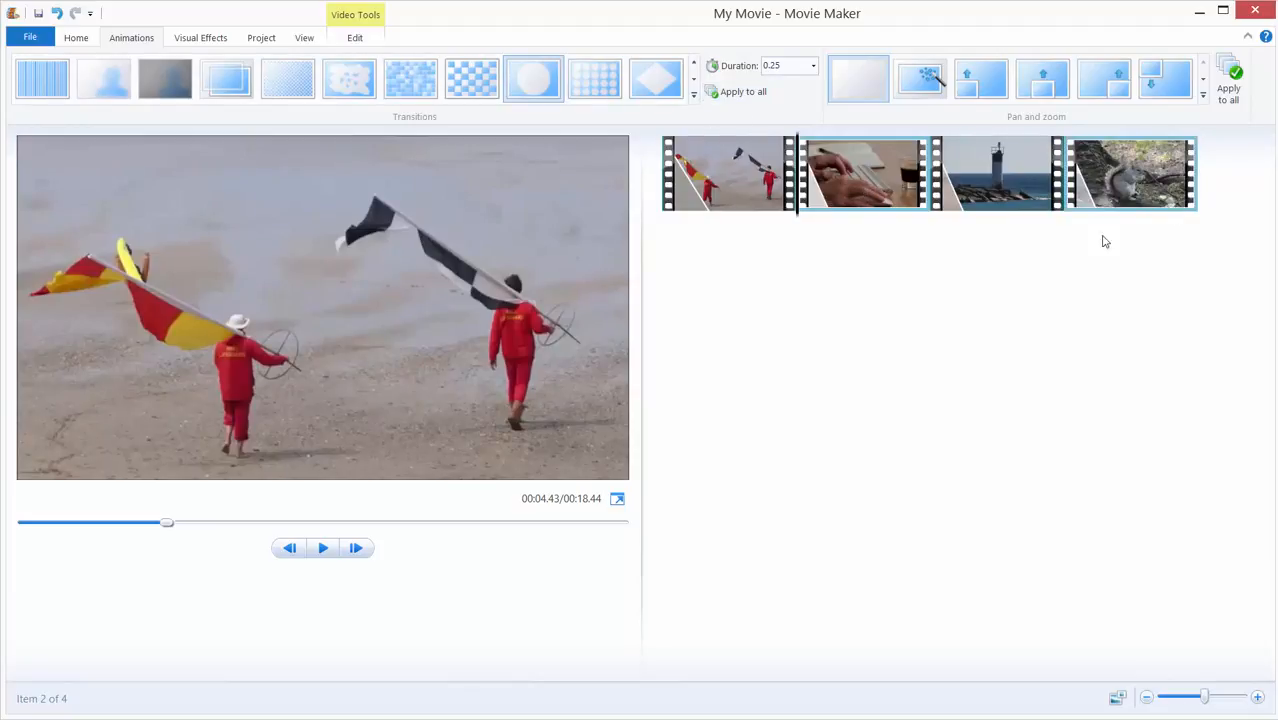
{"action": "left_click", "coordinate": [724, 172]}
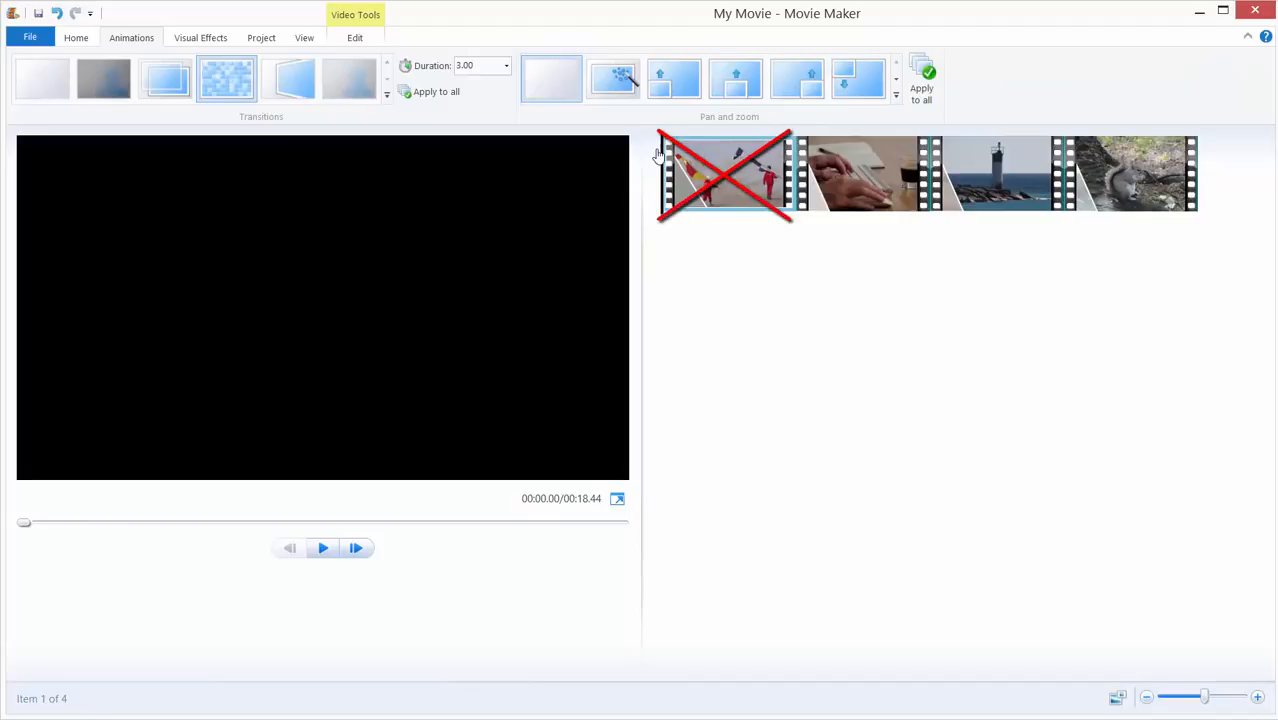
Step: Browse the full transitions list and preview the keyboard clip's 0.25-second transition
{"action": "left_click", "coordinate": [386, 96]}
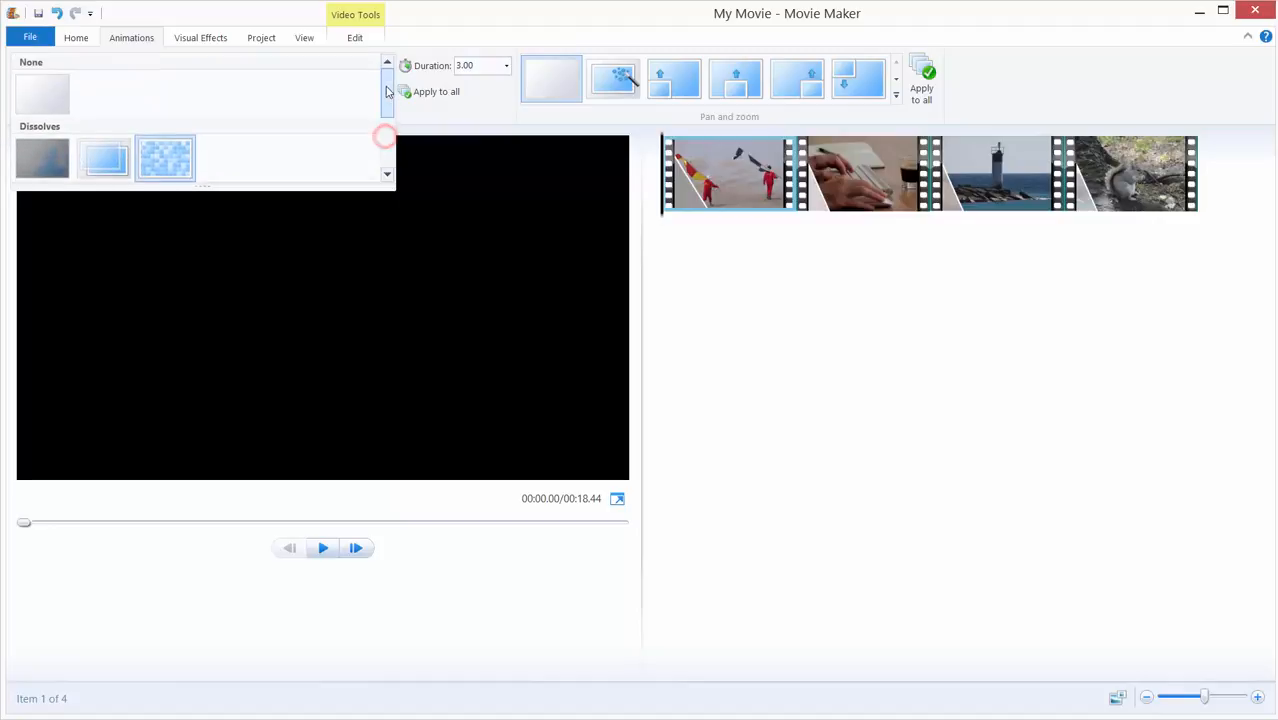
{"action": "left_click", "coordinate": [164, 158]}
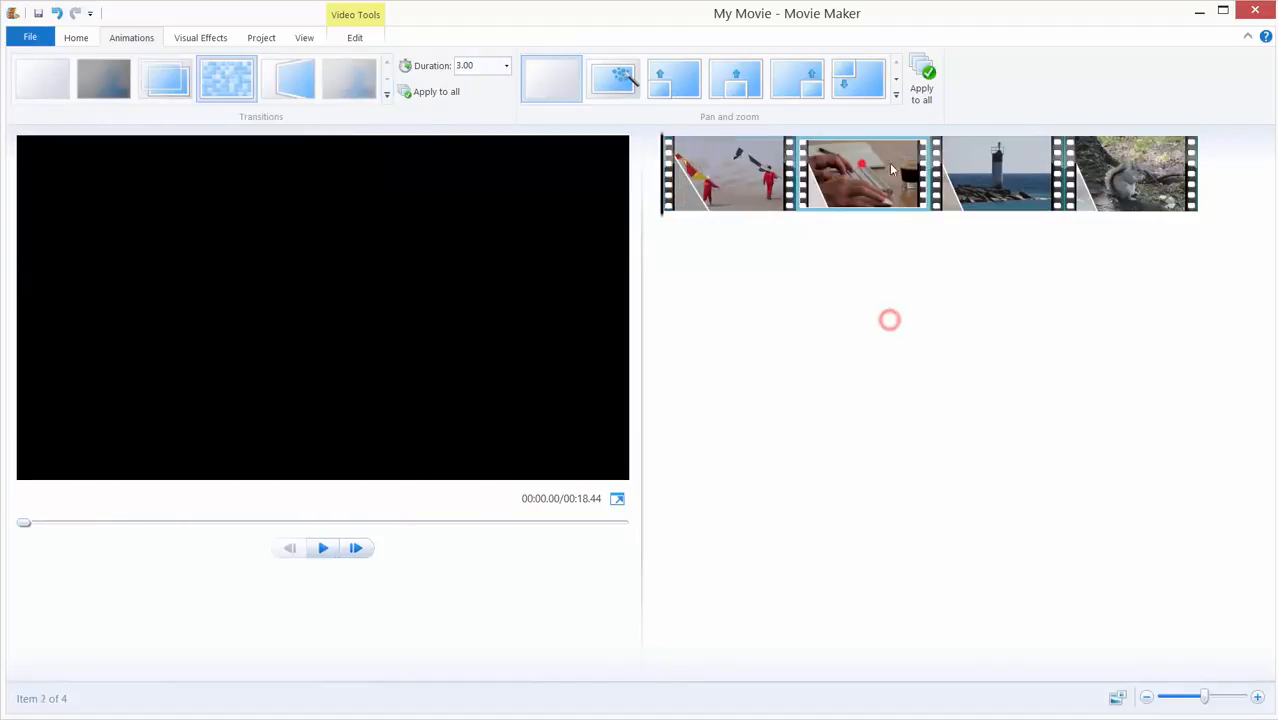
{"action": "left_click", "coordinate": [324, 548]}
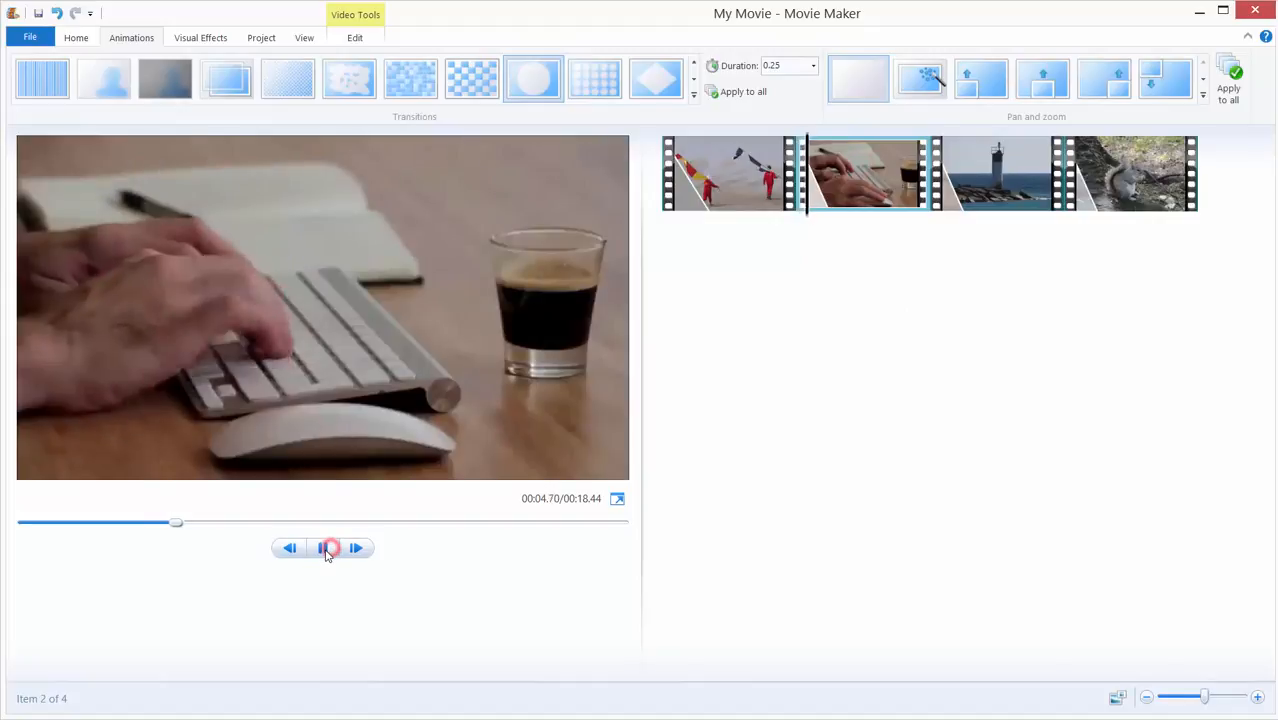